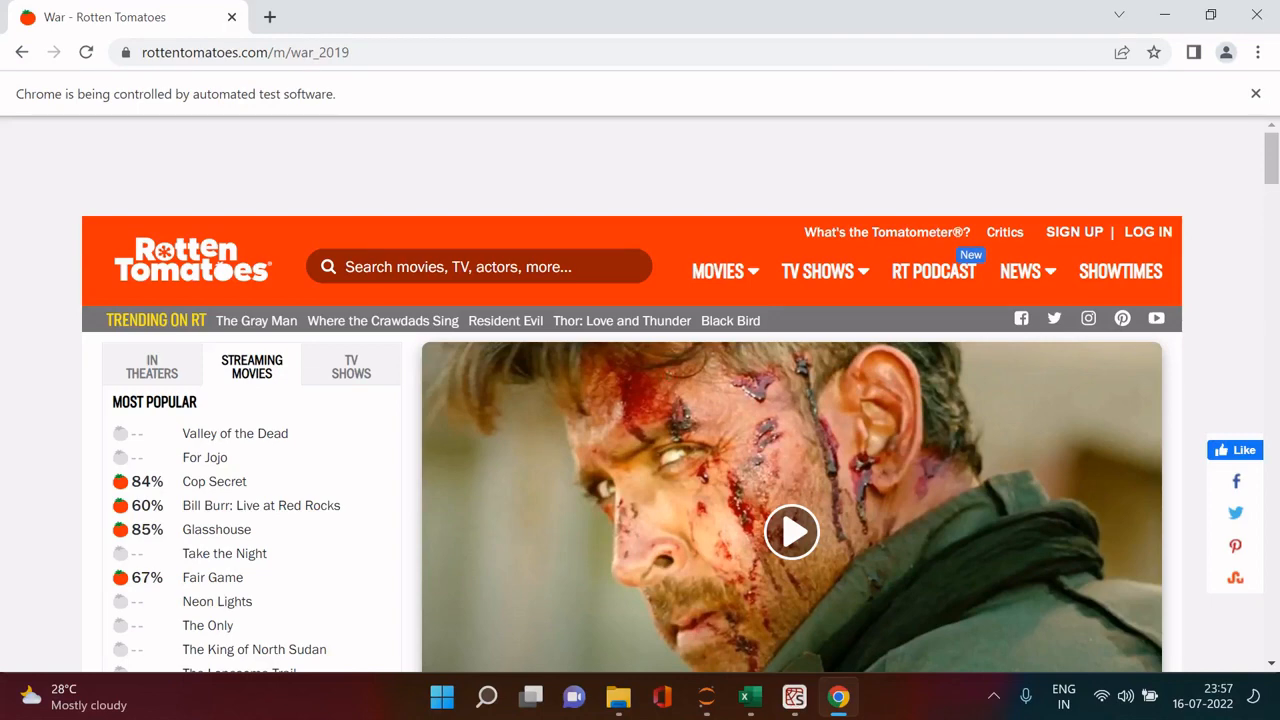
pyautogui.moveTo(792, 696)
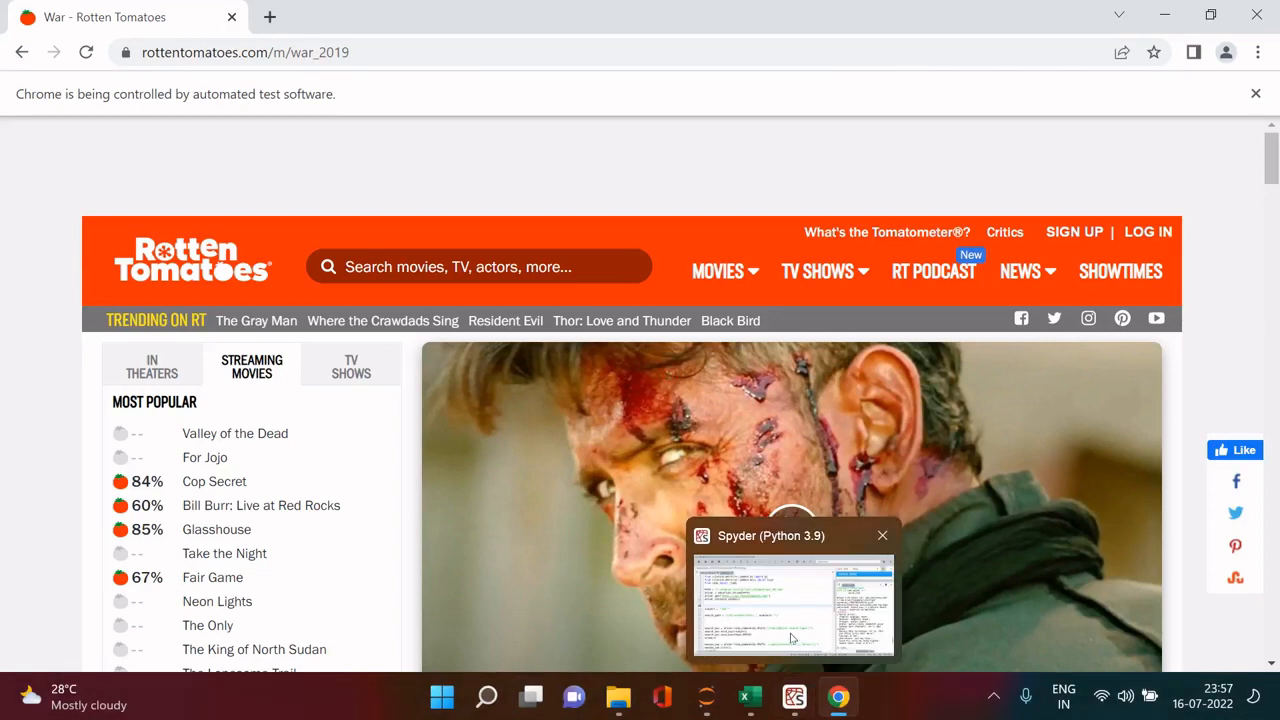
# Bring Spyder forward, skim untitled2.py, and switch to the older rotten_tomatoes.py script.
pyautogui.click(792, 600)
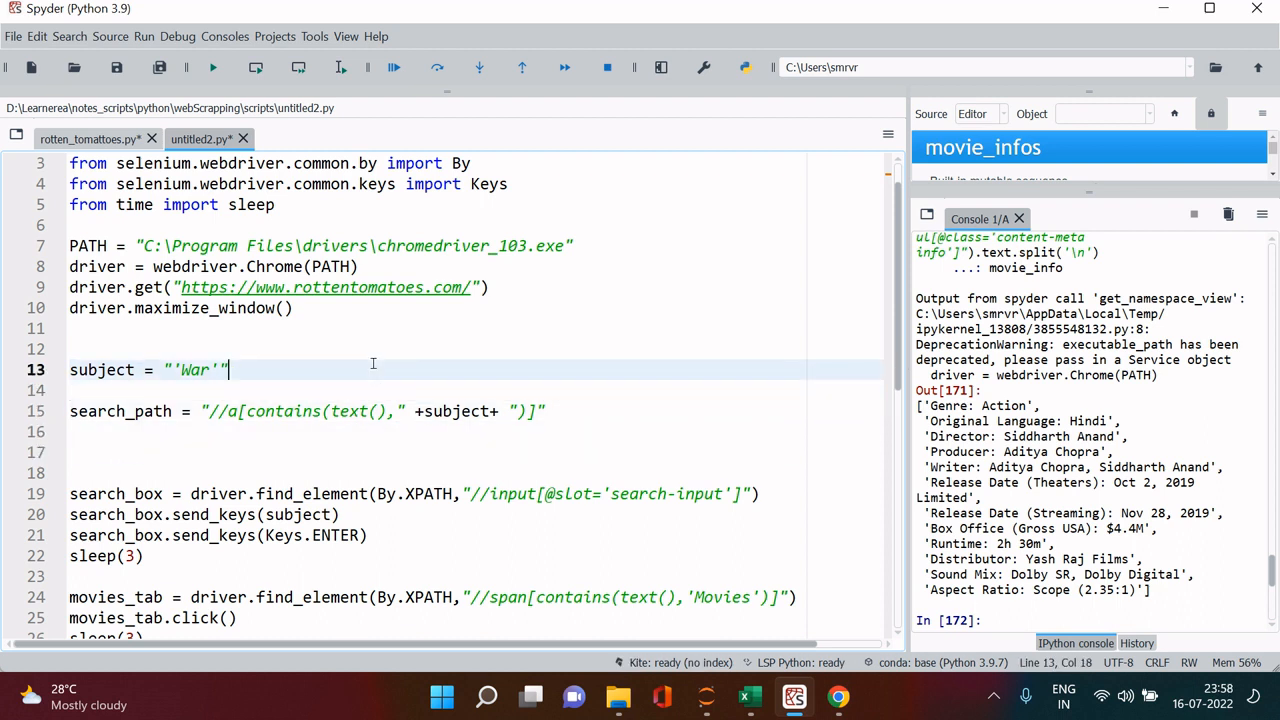
pyautogui.click(76, 328)
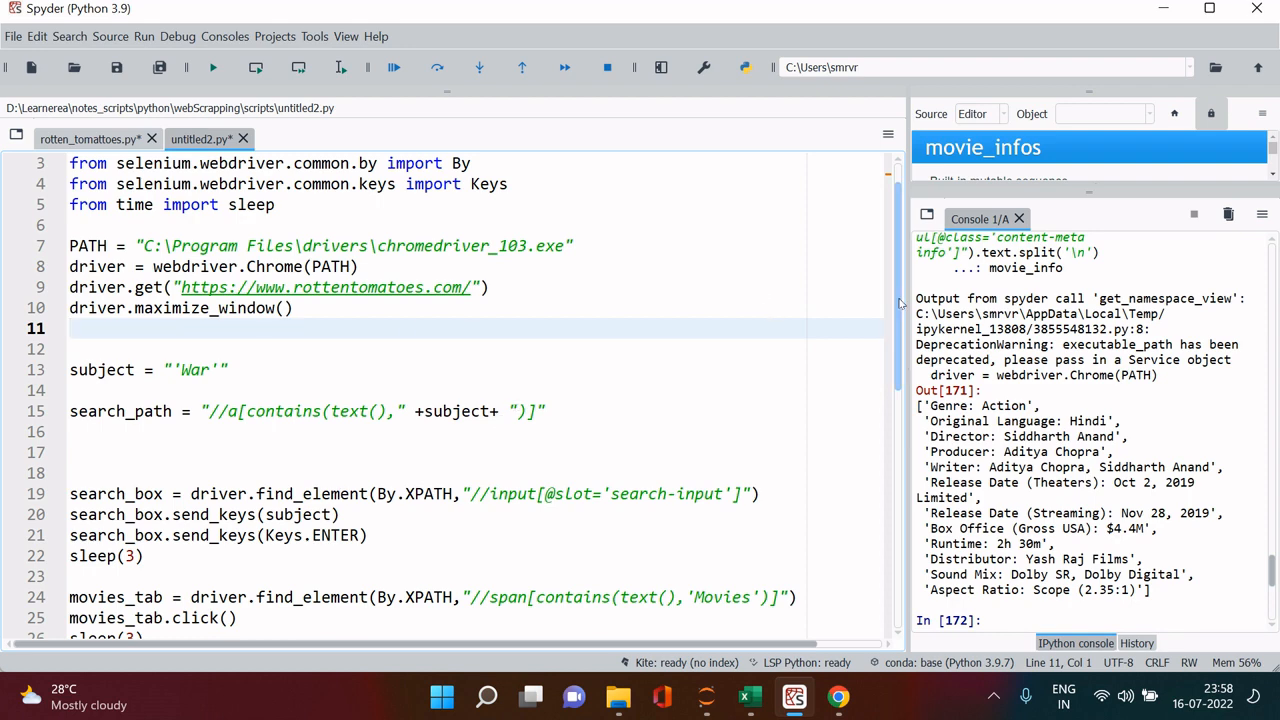
pyautogui.scroll(-3)
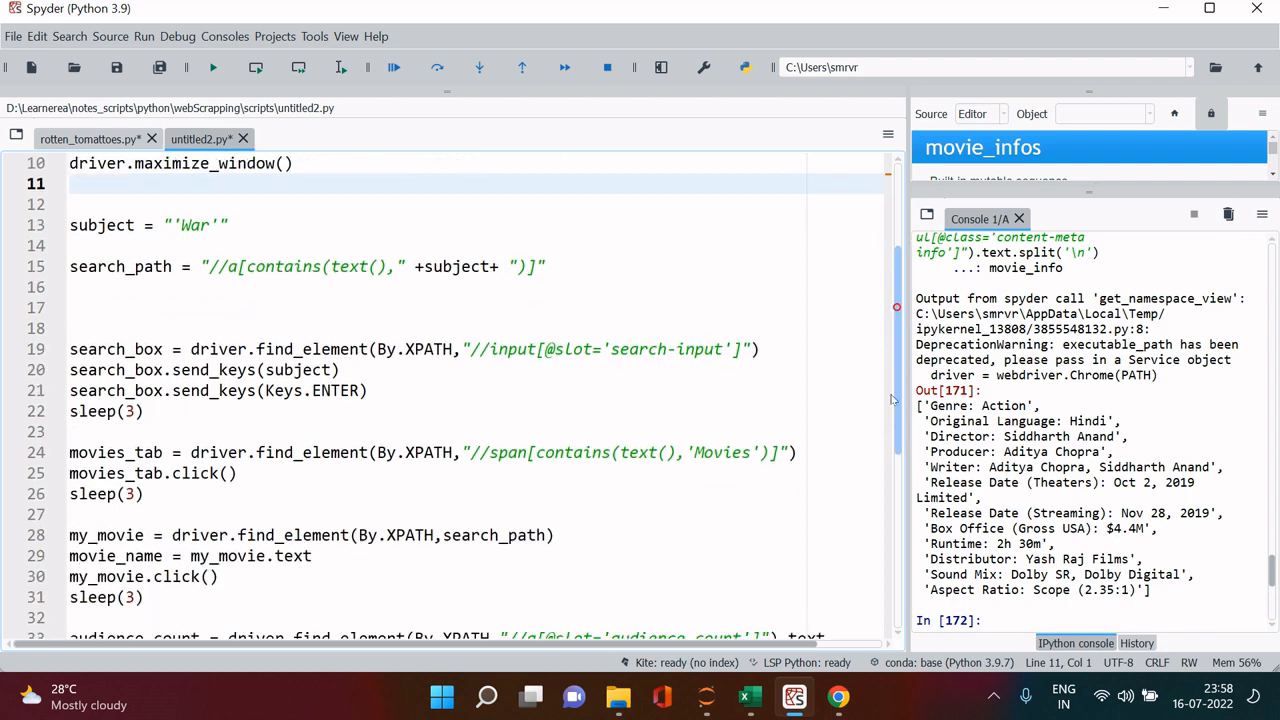
pyautogui.scroll(3)
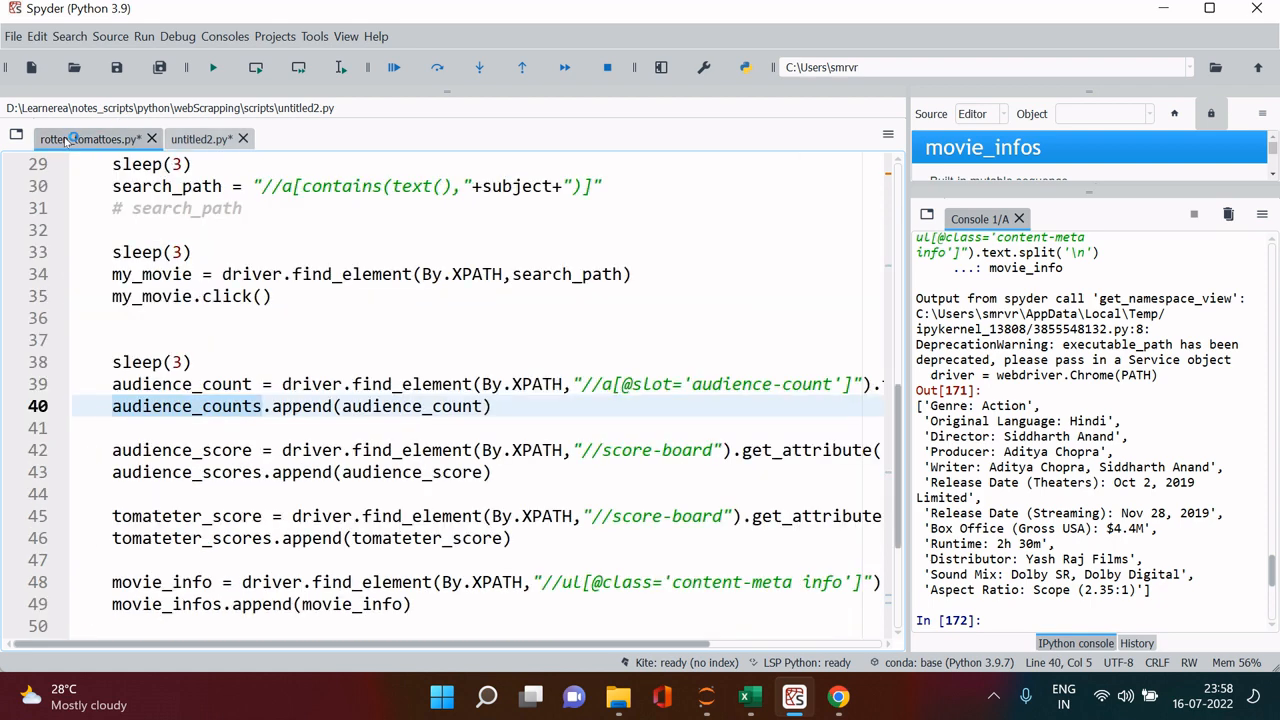
pyautogui.click(88, 140)
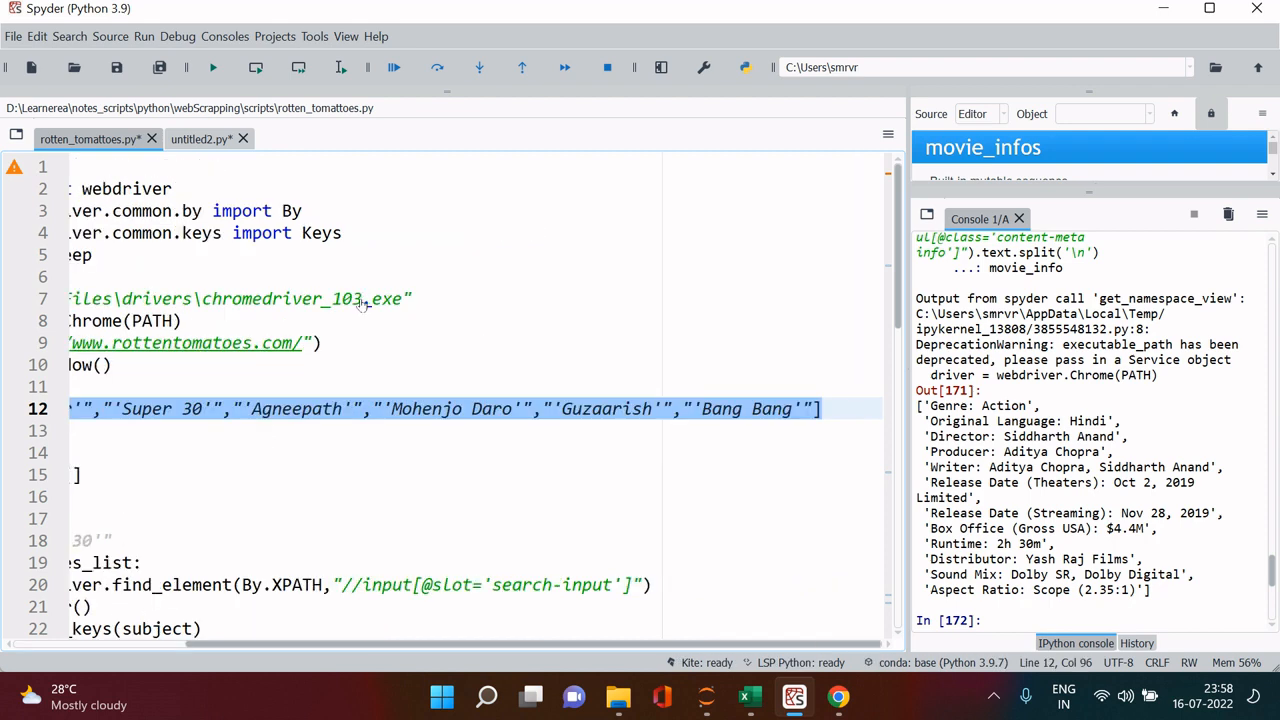
# Paste movies_list = ['War', 'Super 30', 'Agneepath', 'Mohenjo Daro', 'Guzaarish', ...] into untitled2 and select movie_name.
pyautogui.click(200, 140)
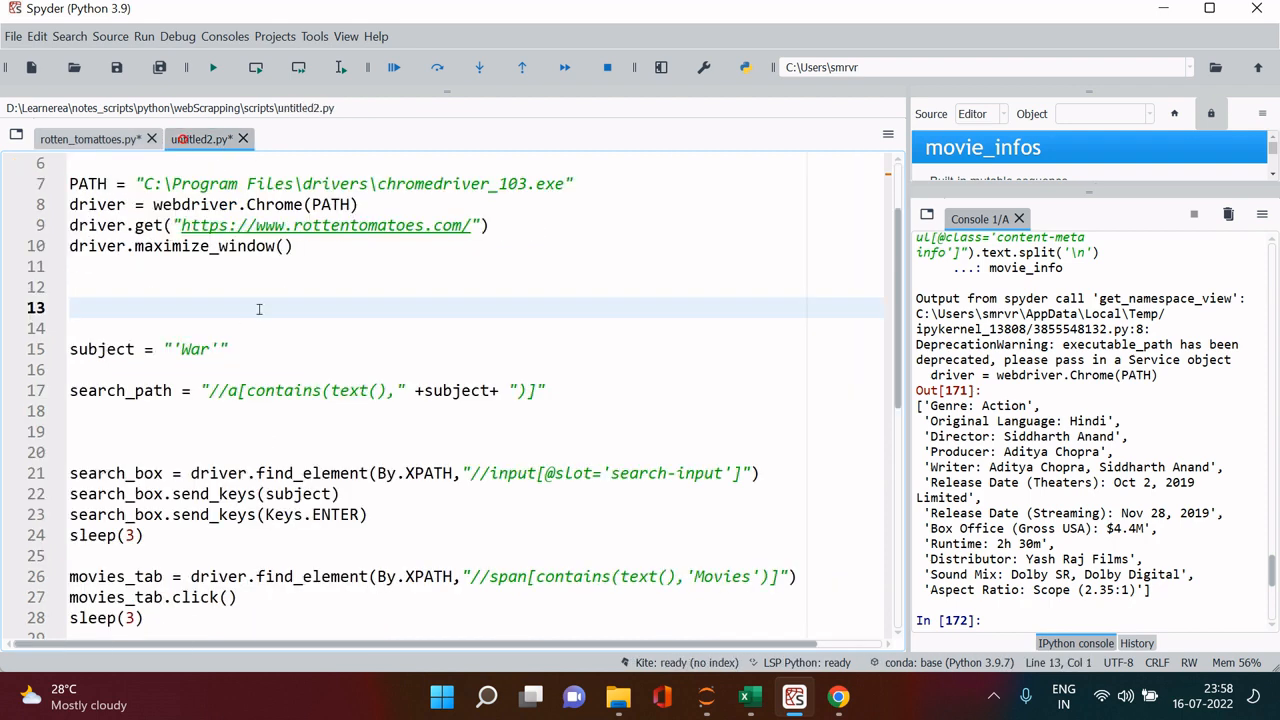
pyautogui.write('movies_list = ["\'War\'","\'Super 30\'","\'Agneepath\'","\'Mohenjo Daro\'","\'Guzaarish\'","\'Bang')
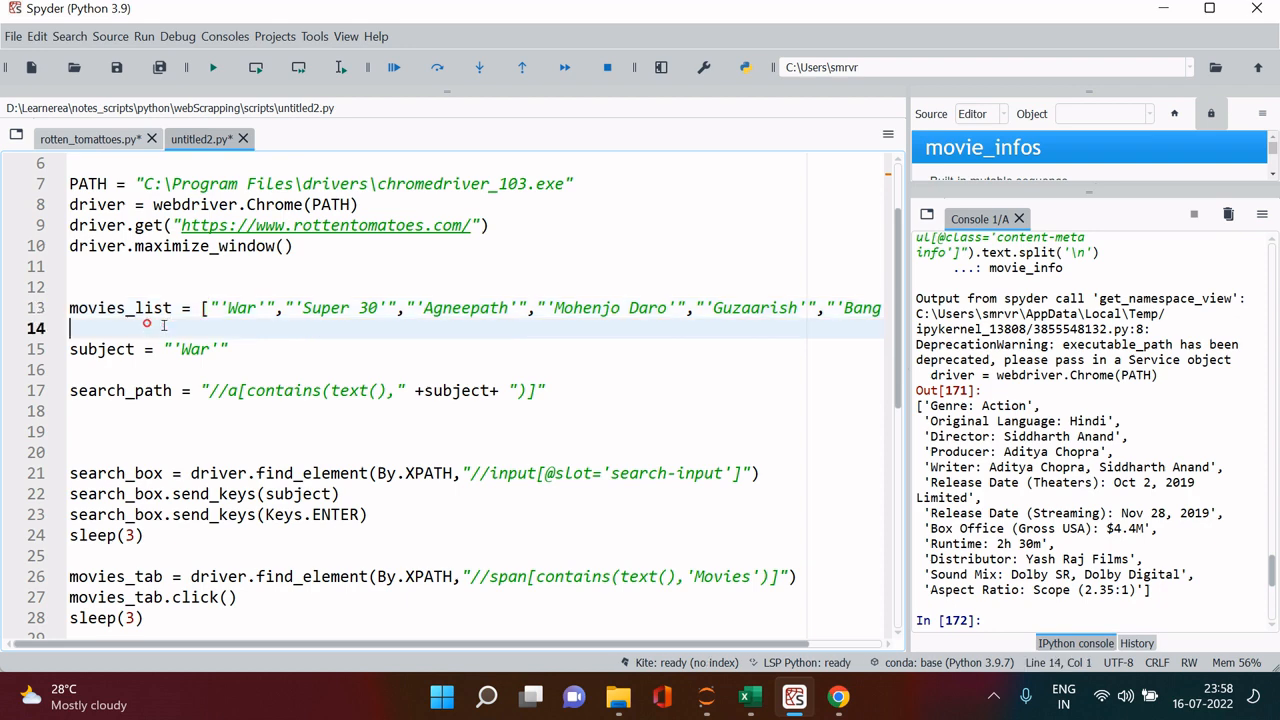
pyautogui.scroll(-3)
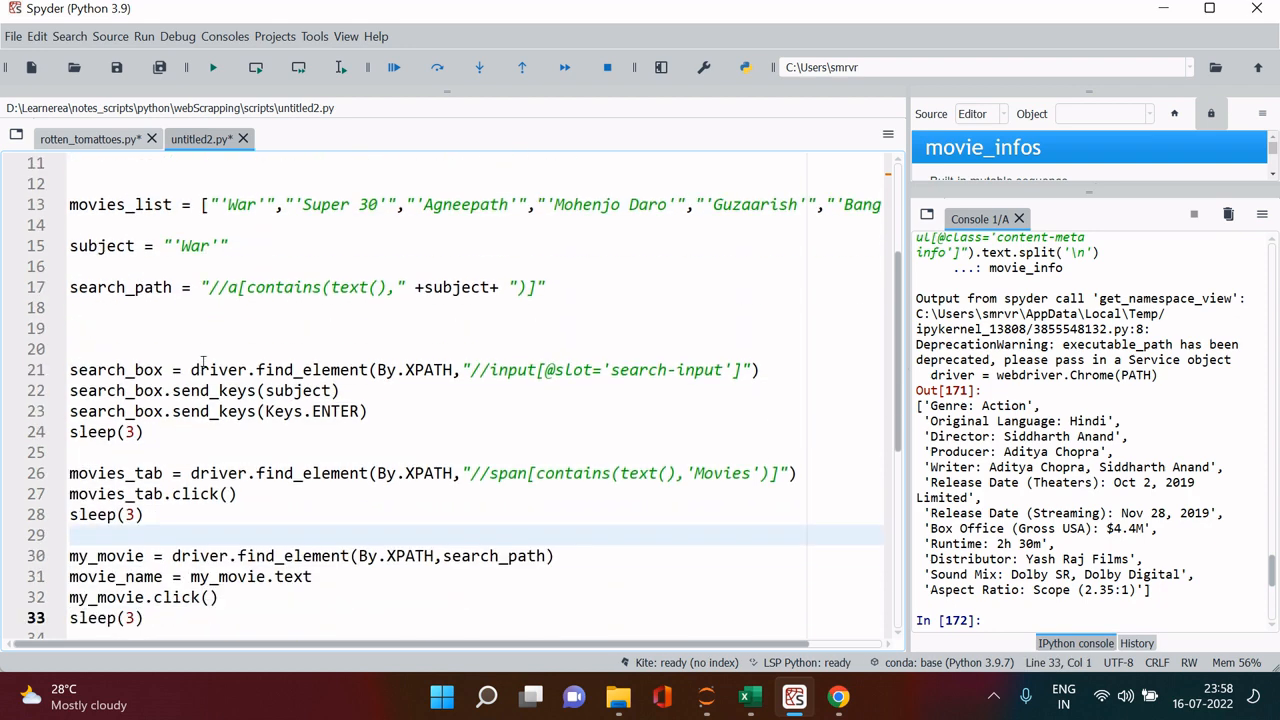
pyautogui.scroll(-3)
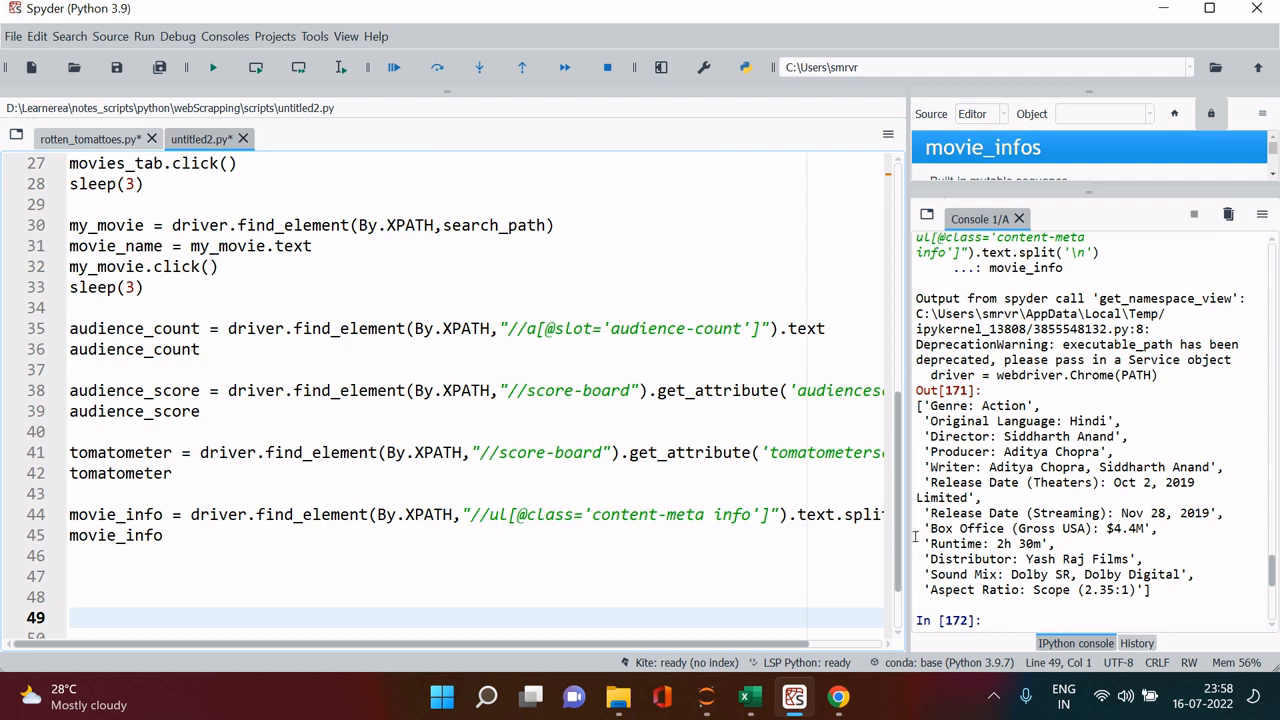
pyautogui.scroll(3)
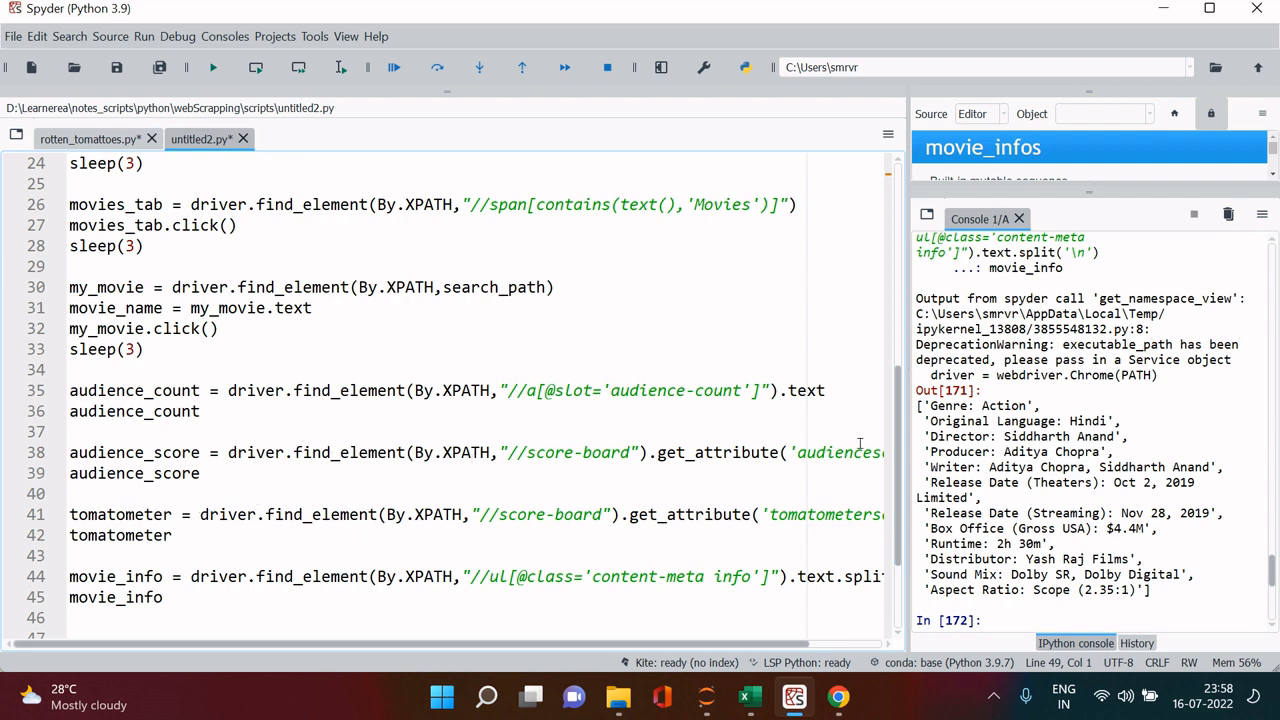
pyautogui.scroll(3)
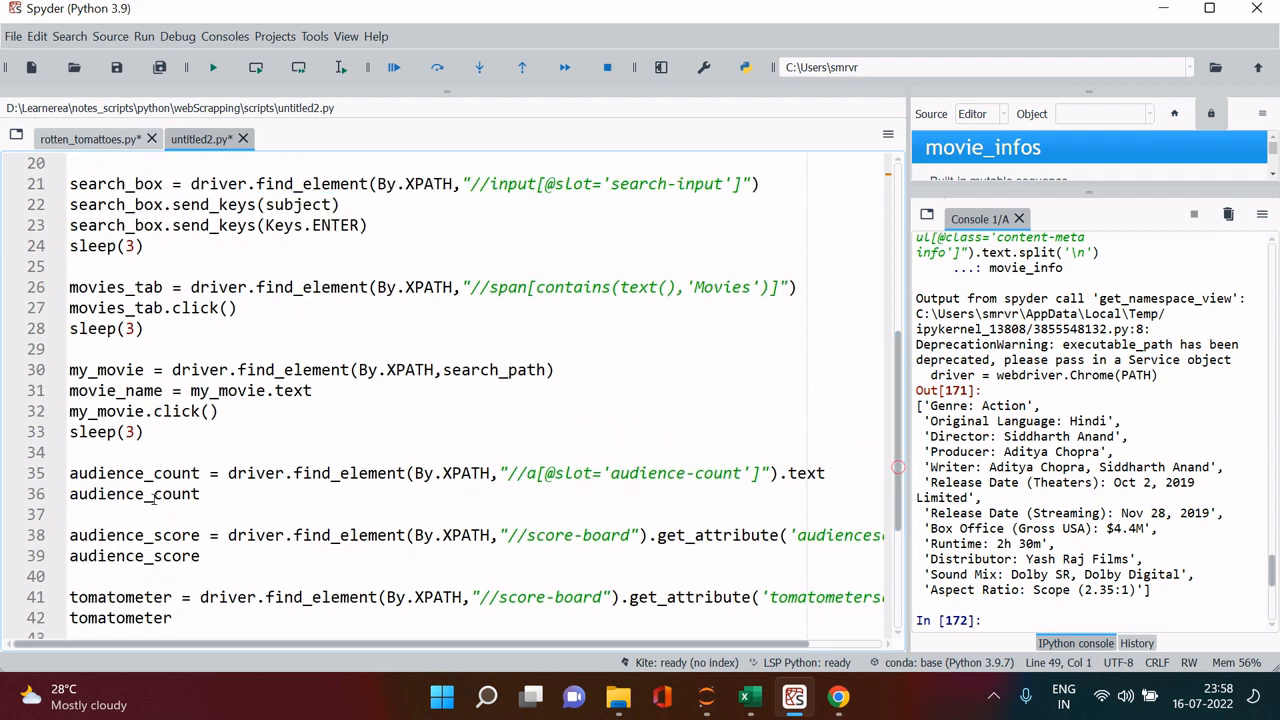
pyautogui.click(320, 390)
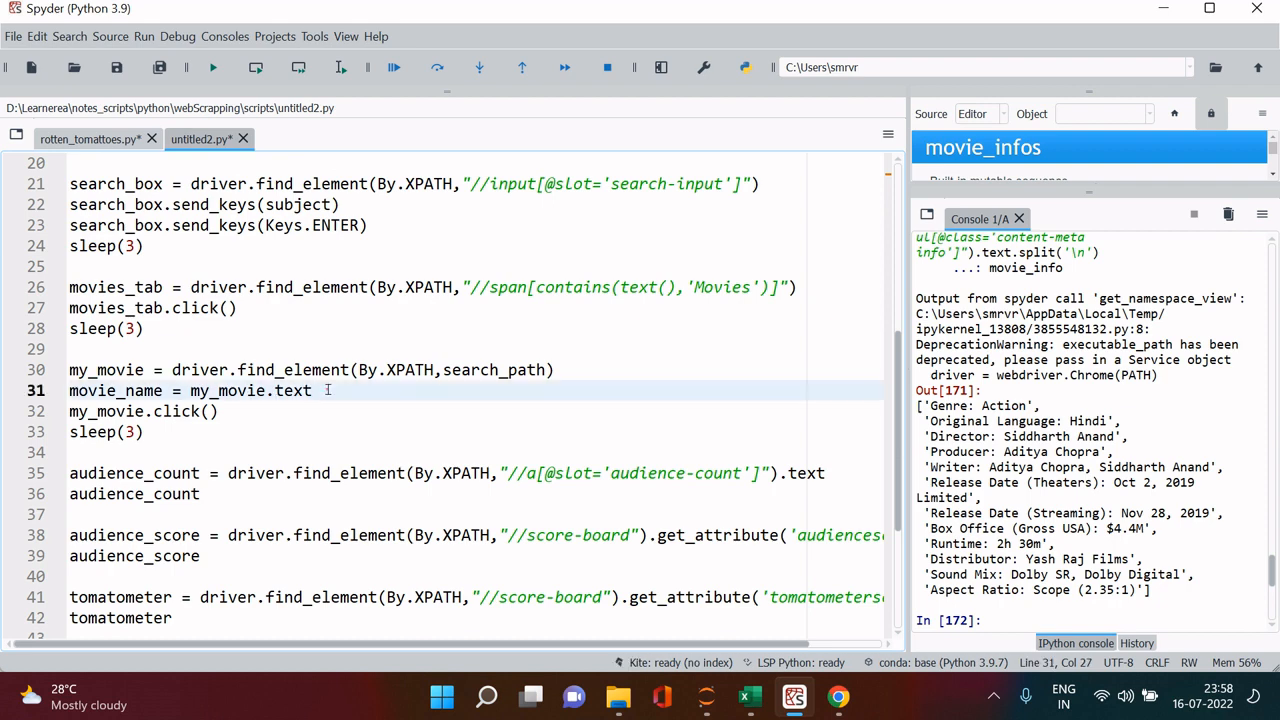
pyautogui.doubleClick(116, 390)
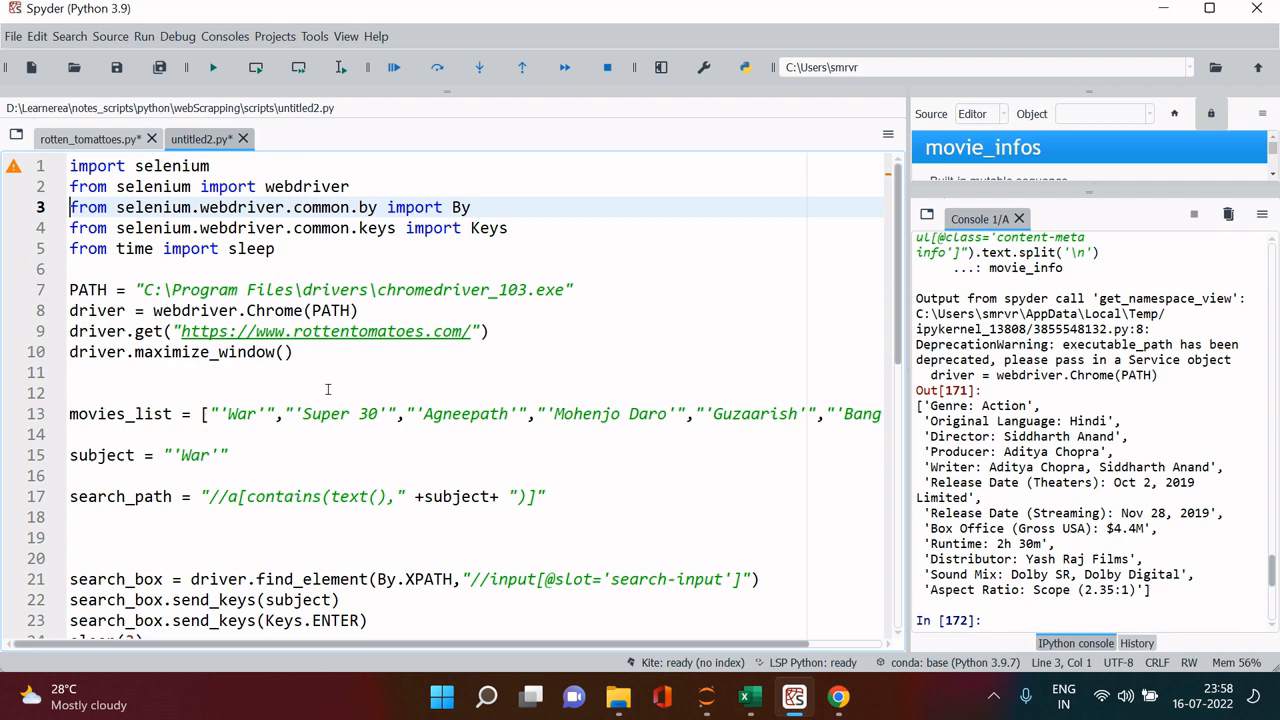
# Scroll the script while the console confirms movie_name evaluates to 'War'.
pyautogui.scroll(-3)
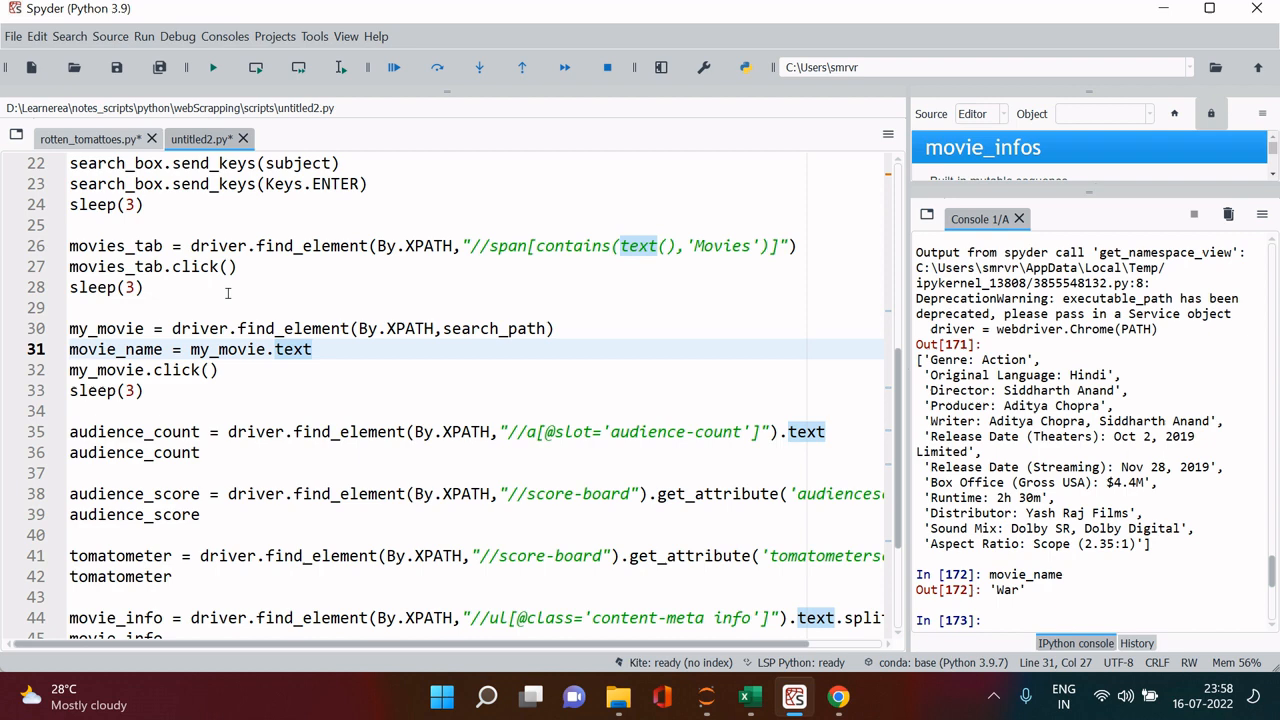
pyautogui.scroll(3)
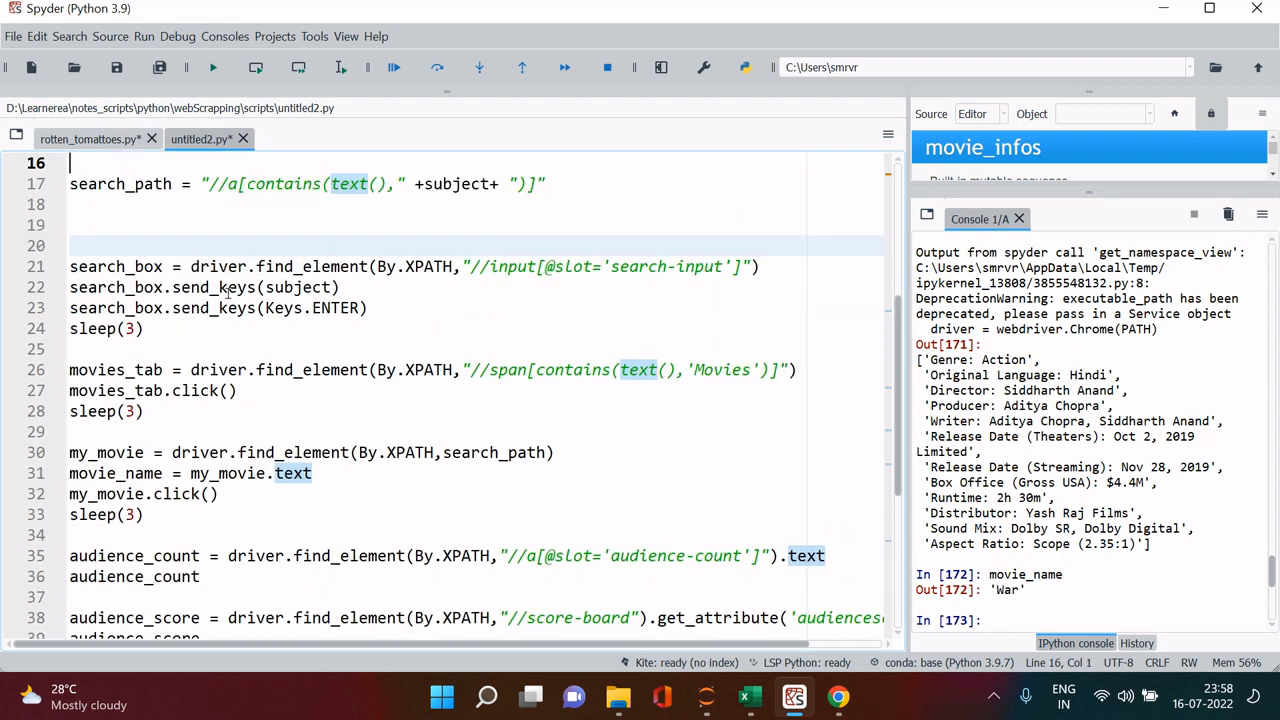
pyautogui.scroll(3)
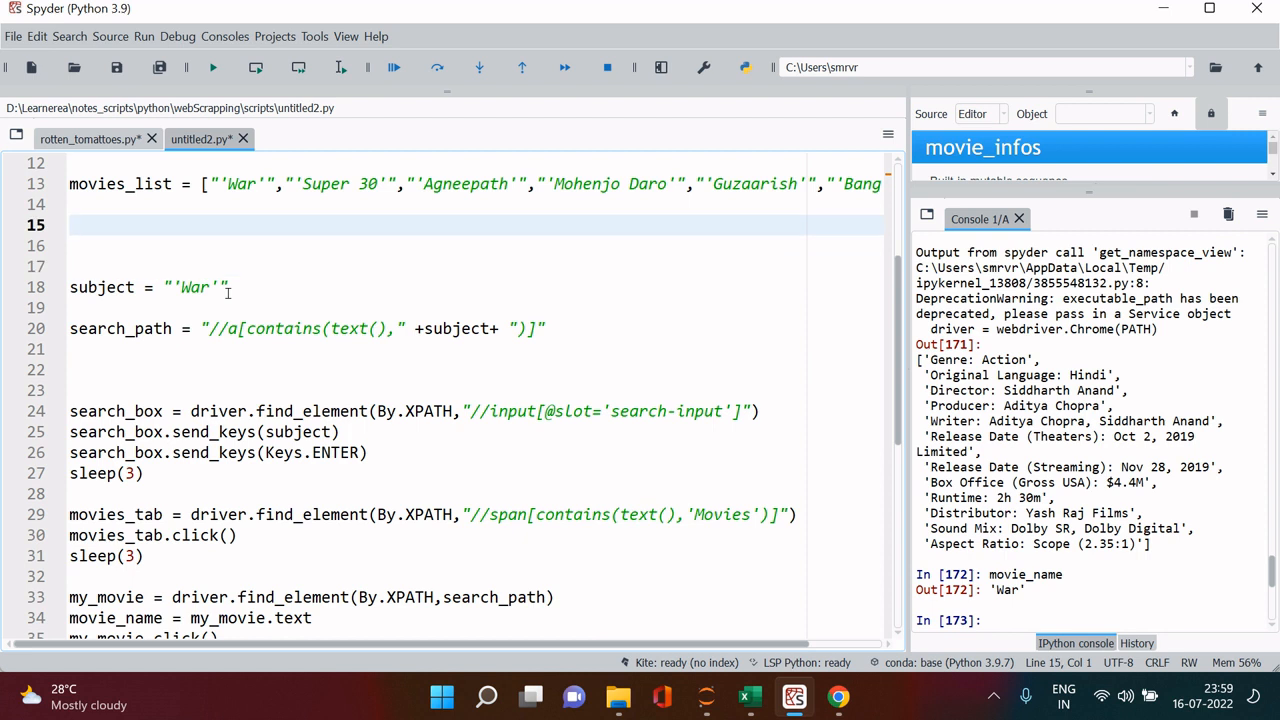
# Define empty movie_names, audience_counts and audience_scores lists in the script.
pyautogui.write('mo')
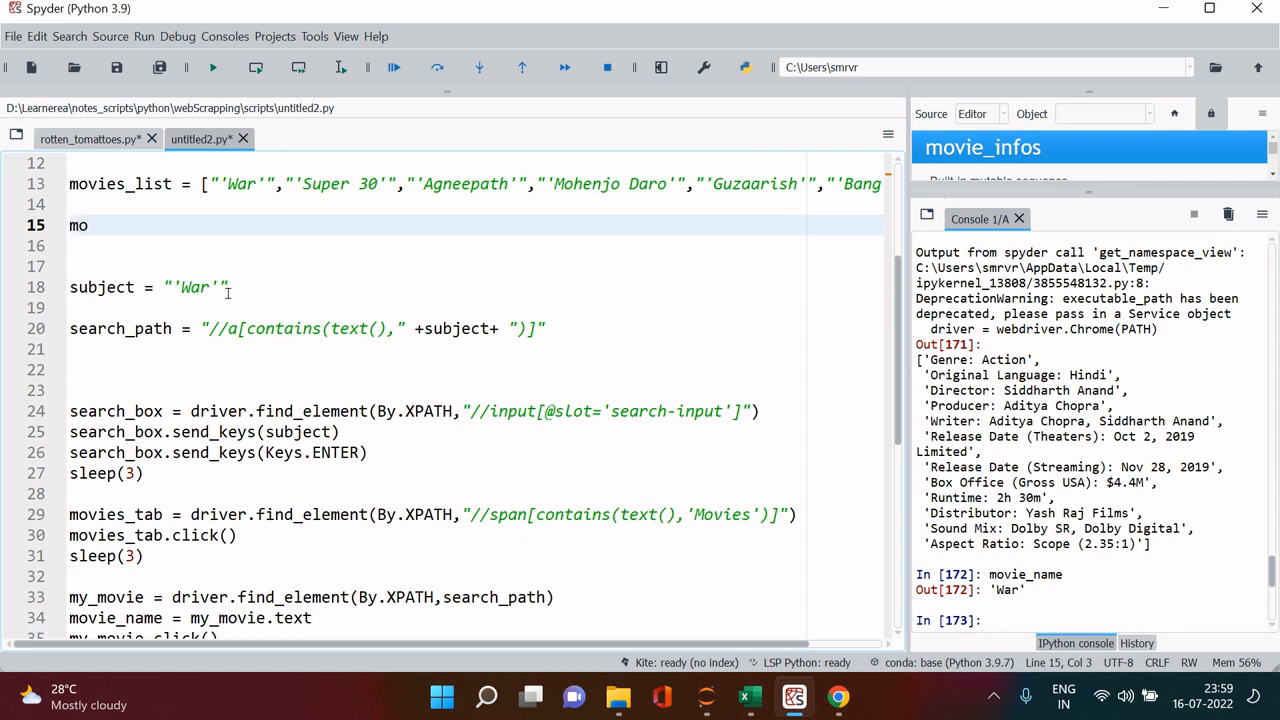
pyautogui.write('vie')
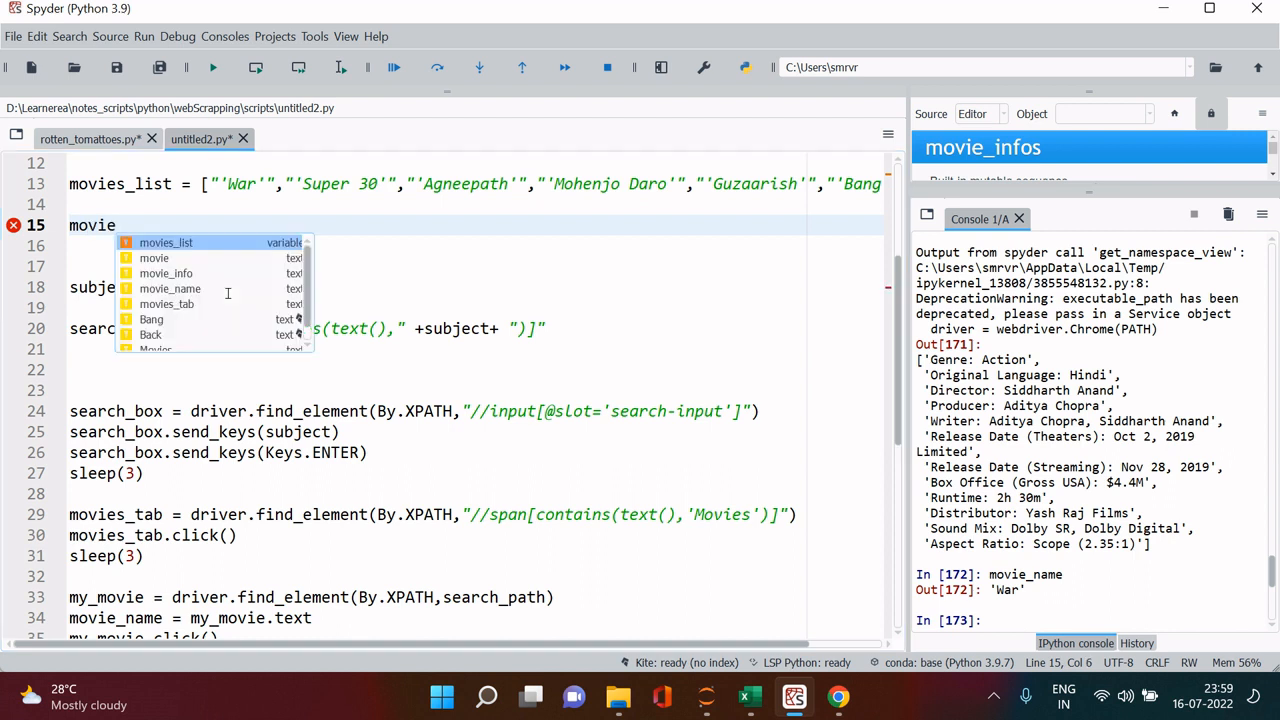
pyautogui.write('_names')
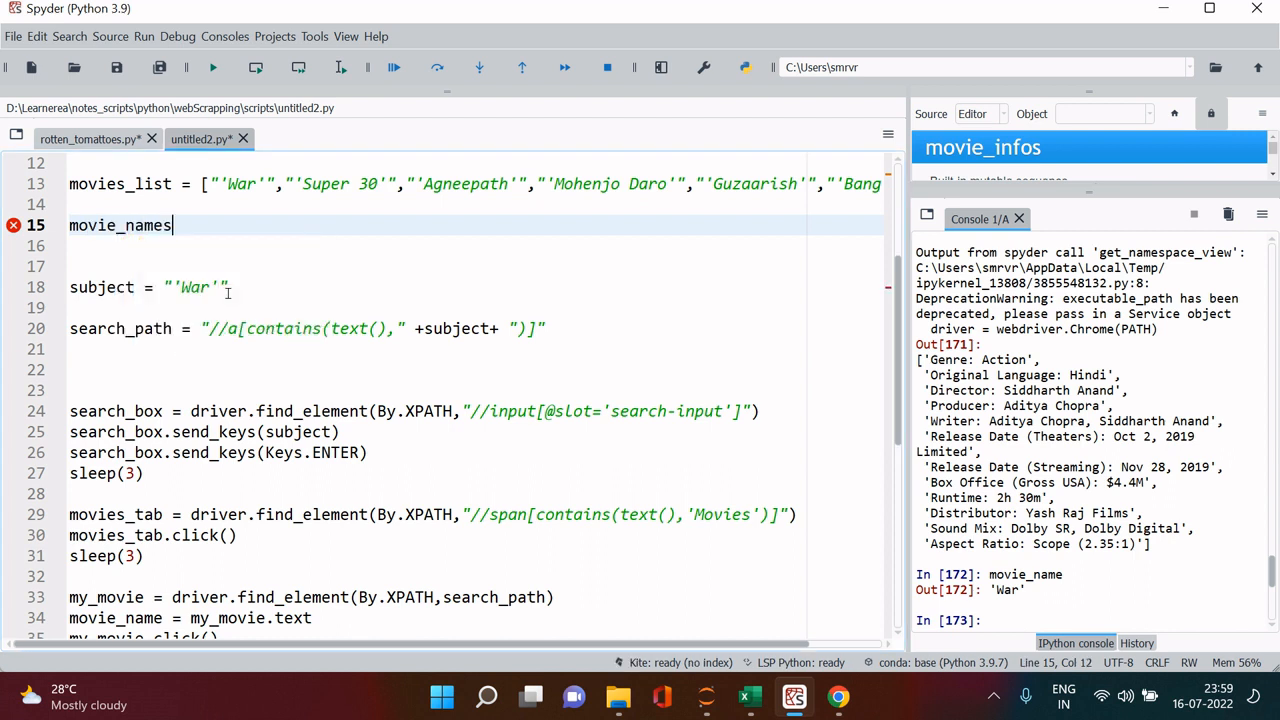
pyautogui.write('= []')
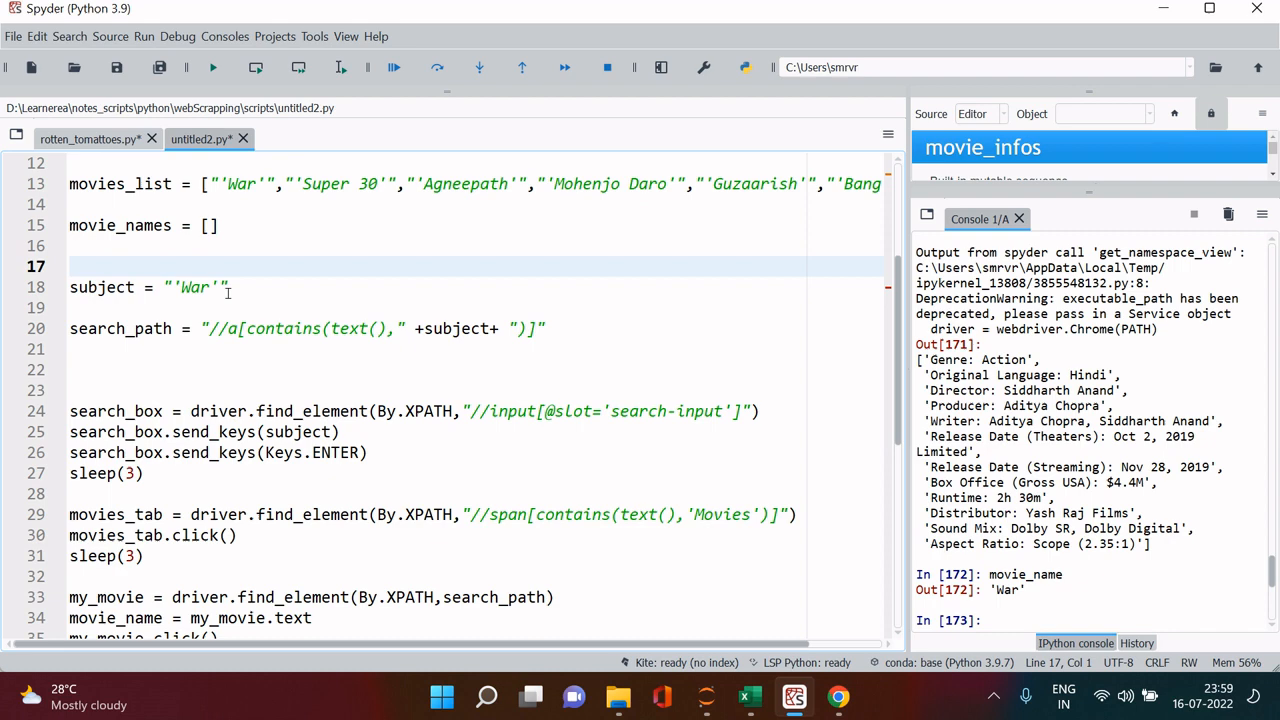
pyautogui.scroll(-3)
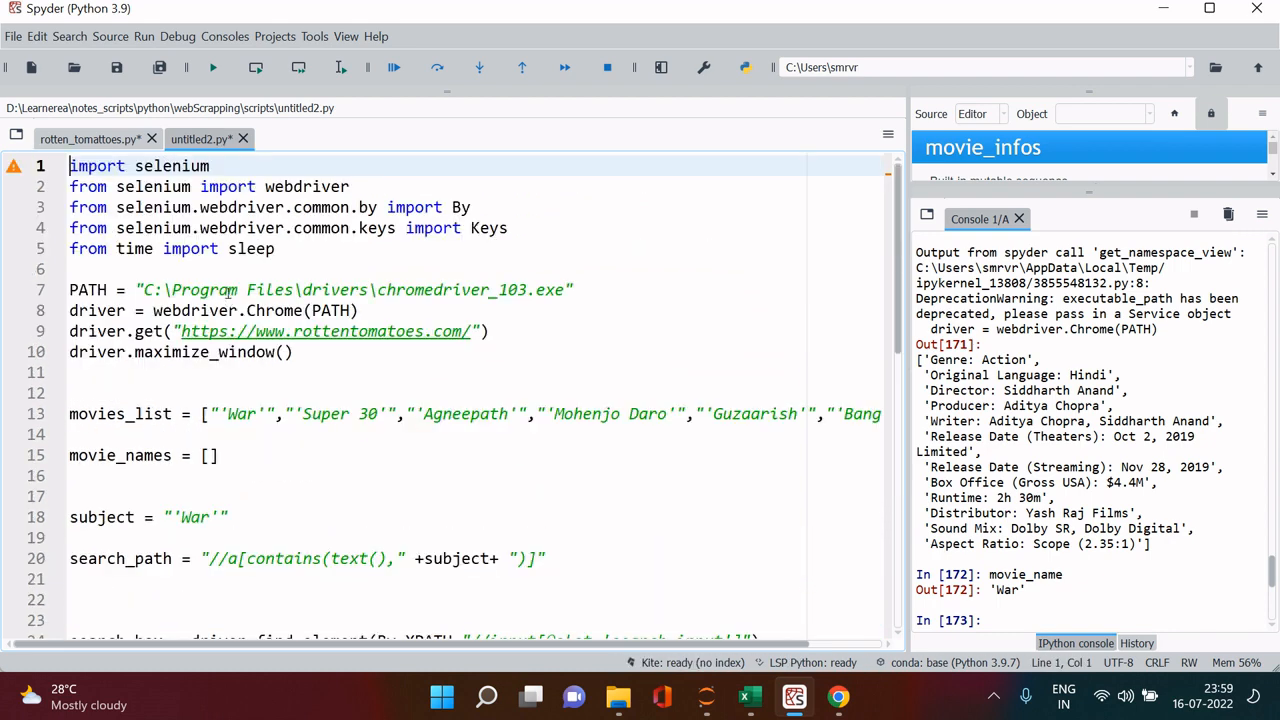
pyautogui.write('audience_count')
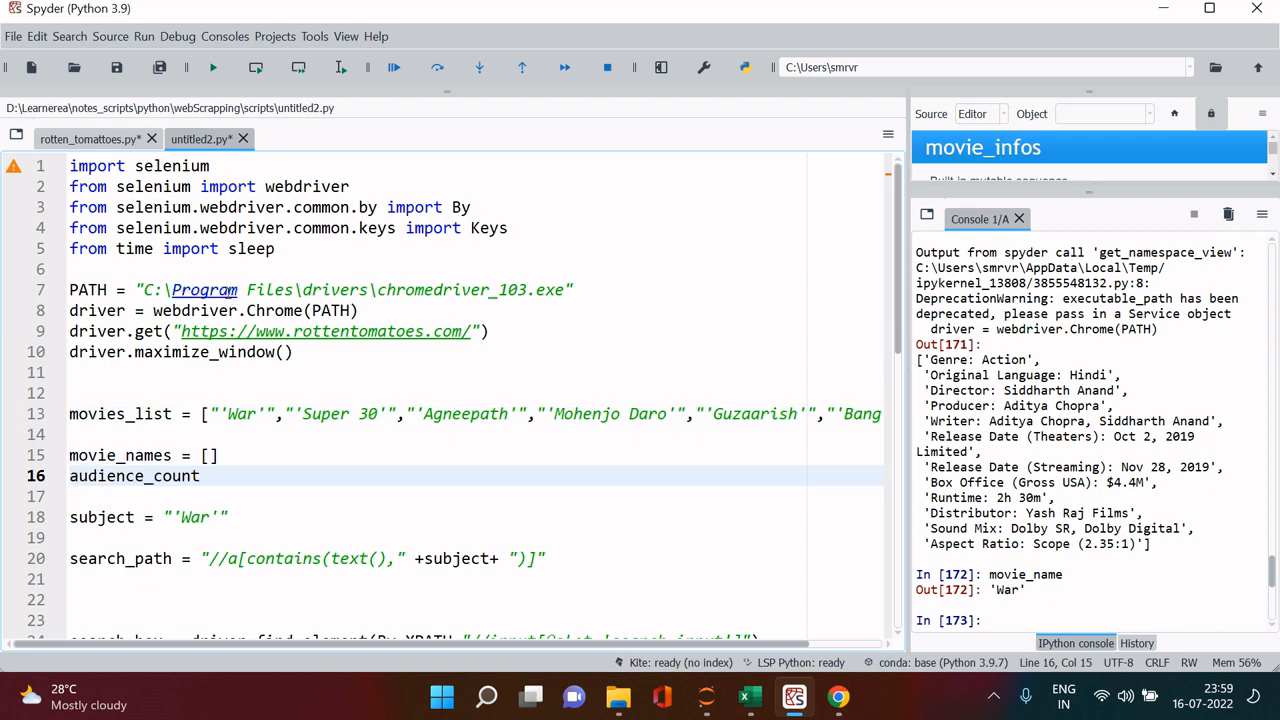
pyautogui.write('s = []')
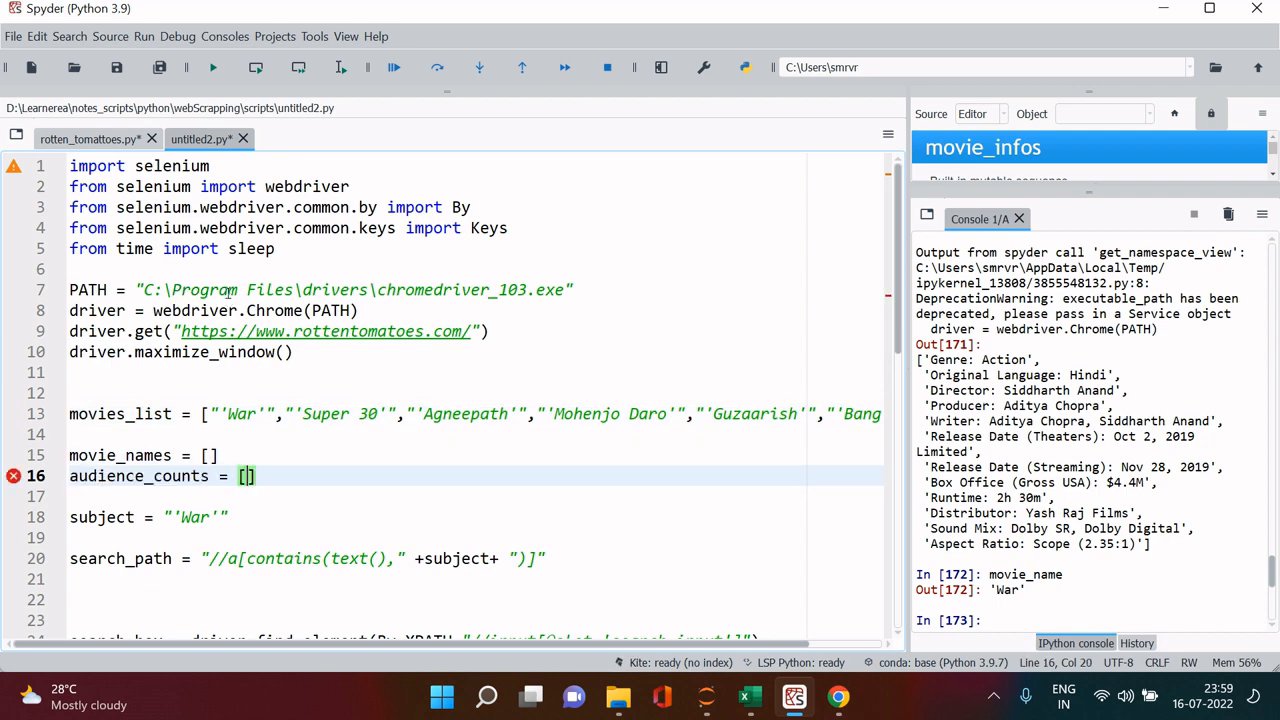
pyautogui.scroll(-3)
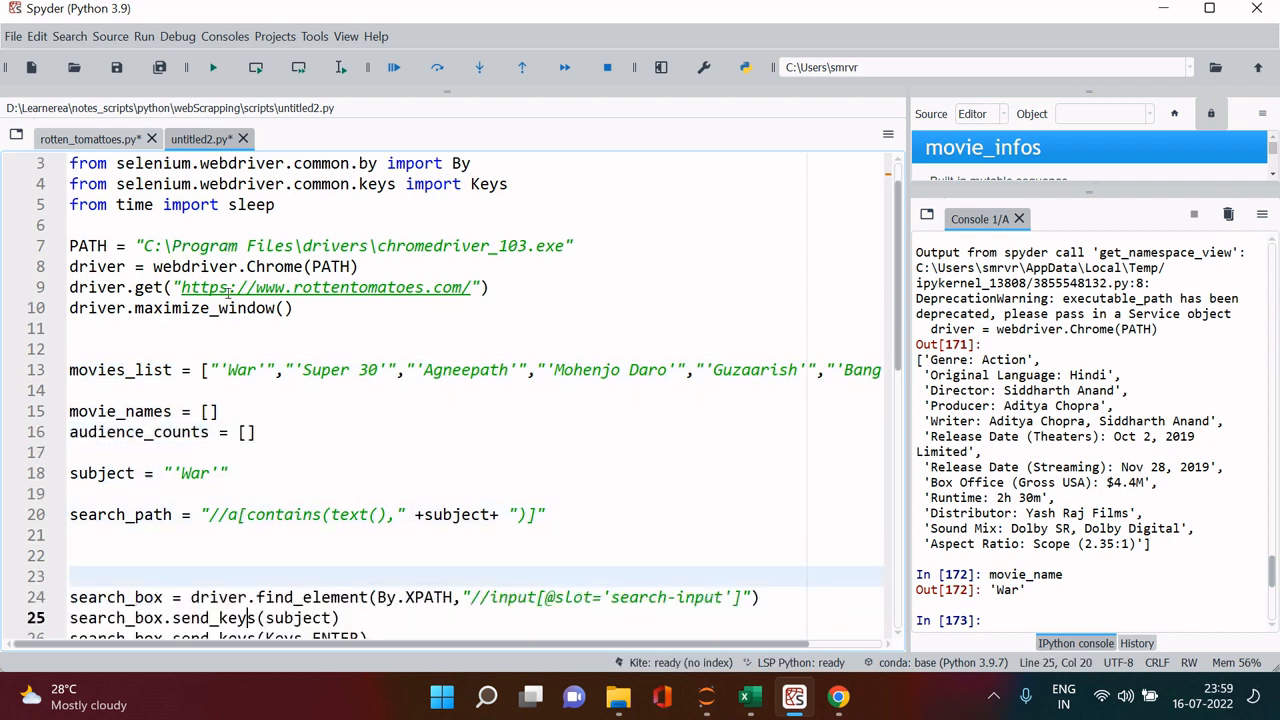
pyautogui.scroll(-3)
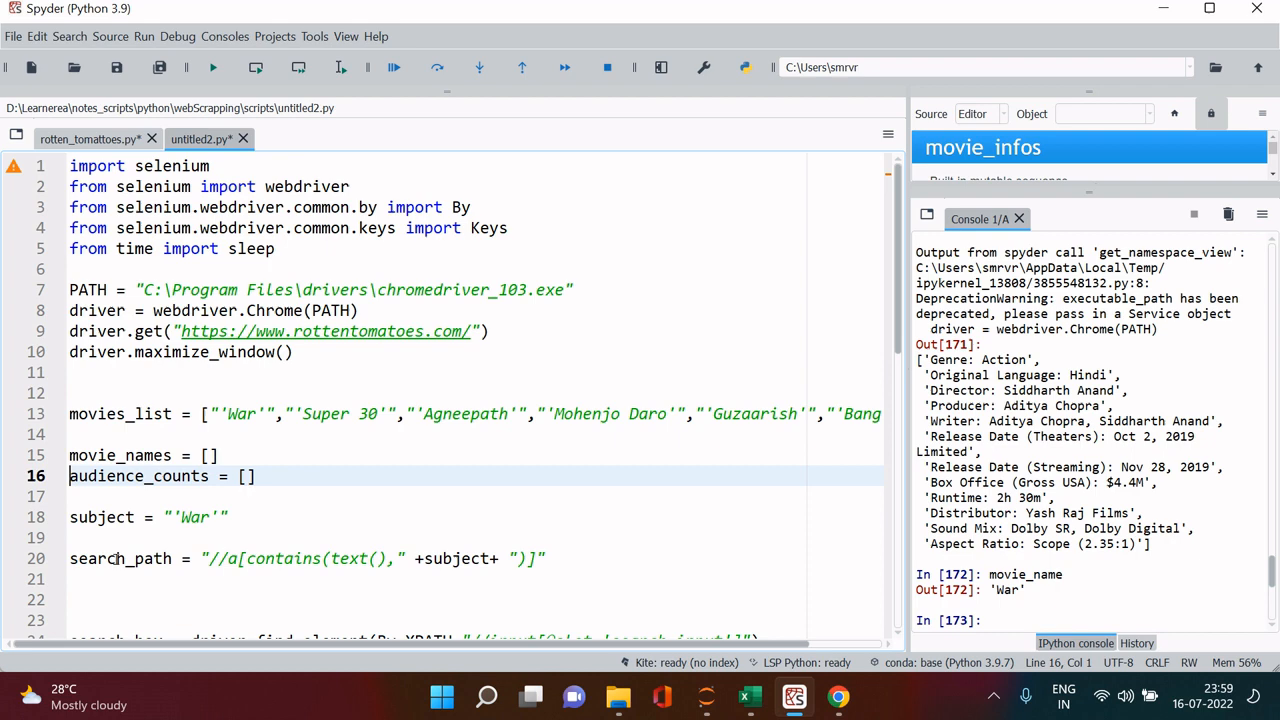
pyautogui.write('audience_score')
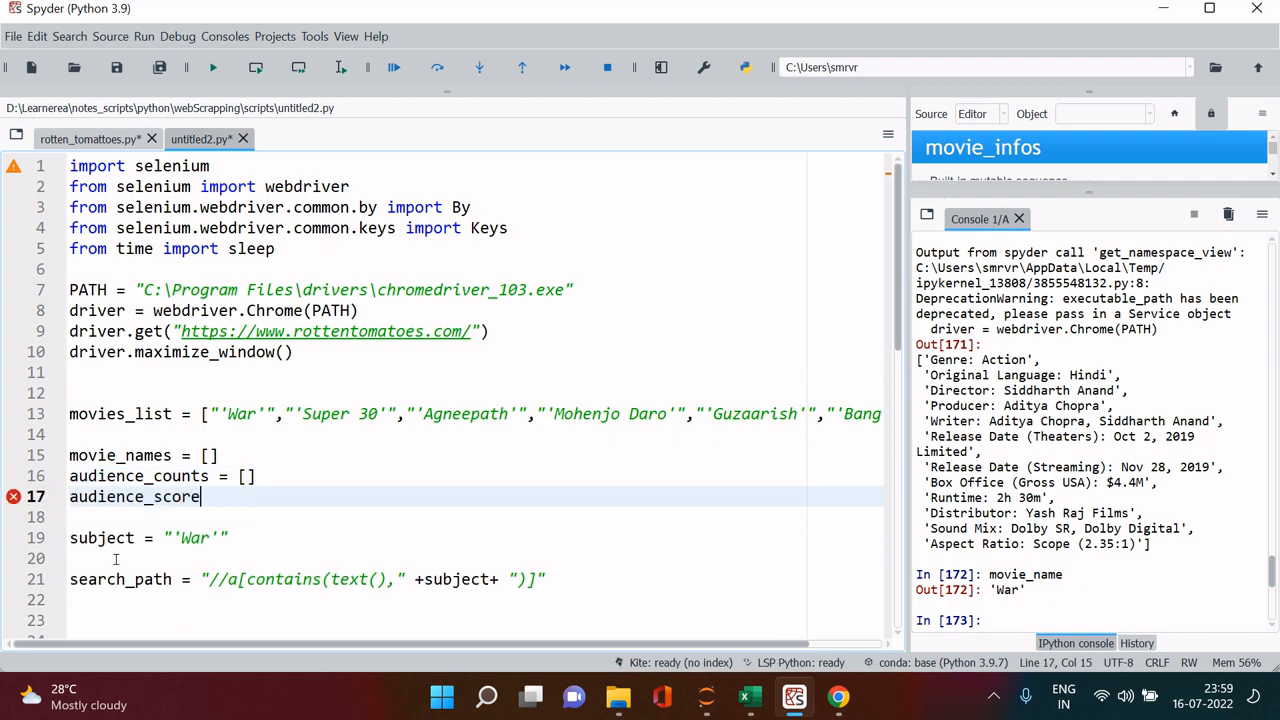
pyautogui.write('s = []')
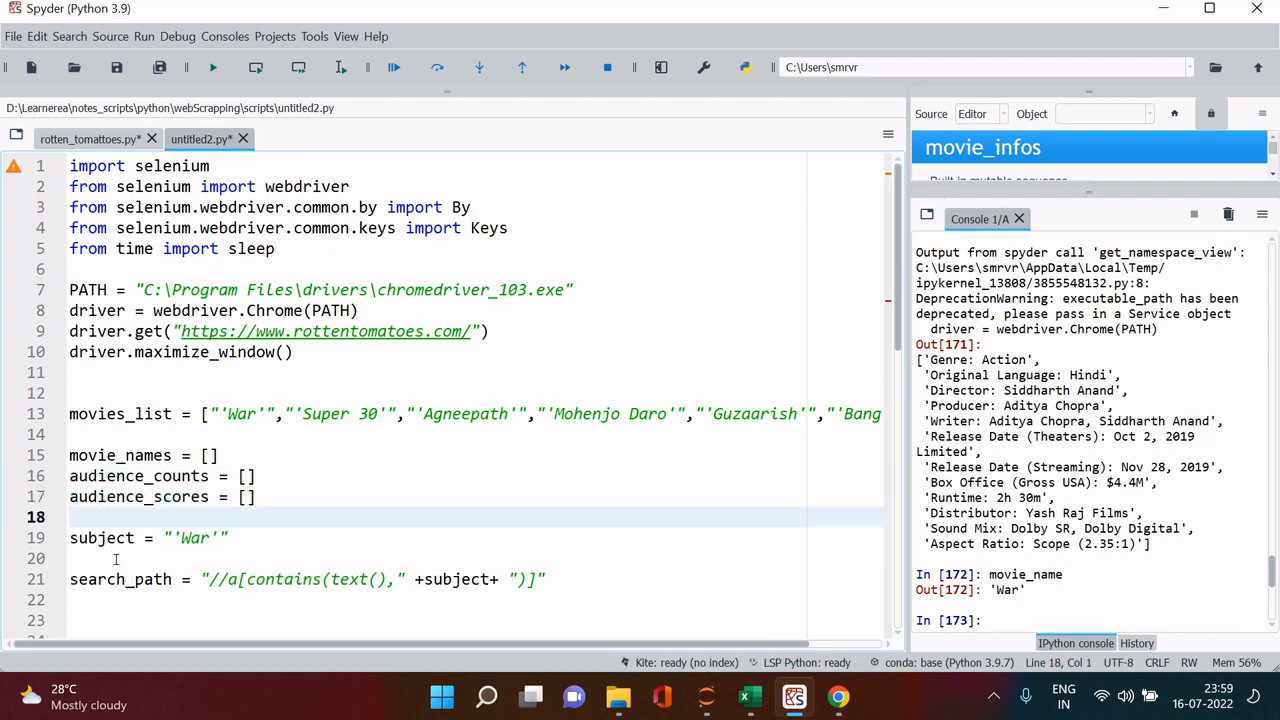
# Add empty tomatometers and movie_infos lists below audience_scores.
pyautogui.scroll(-3)
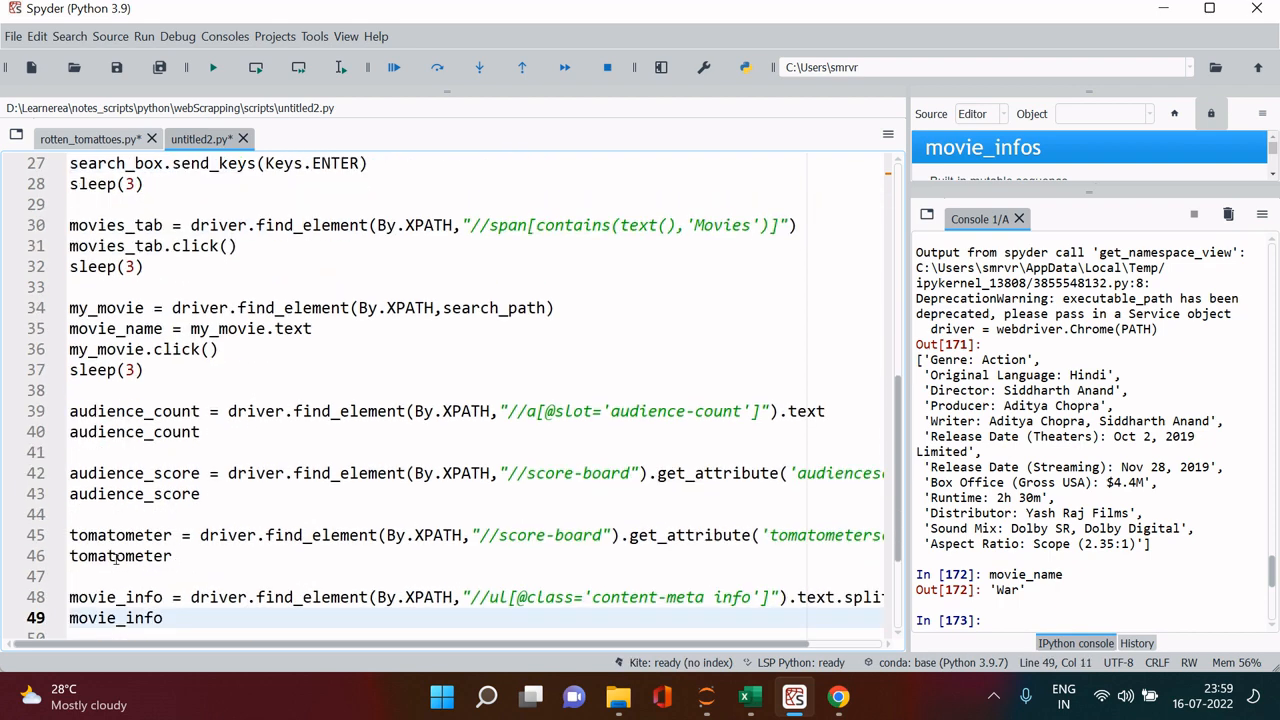
pyautogui.doubleClick(120, 556)
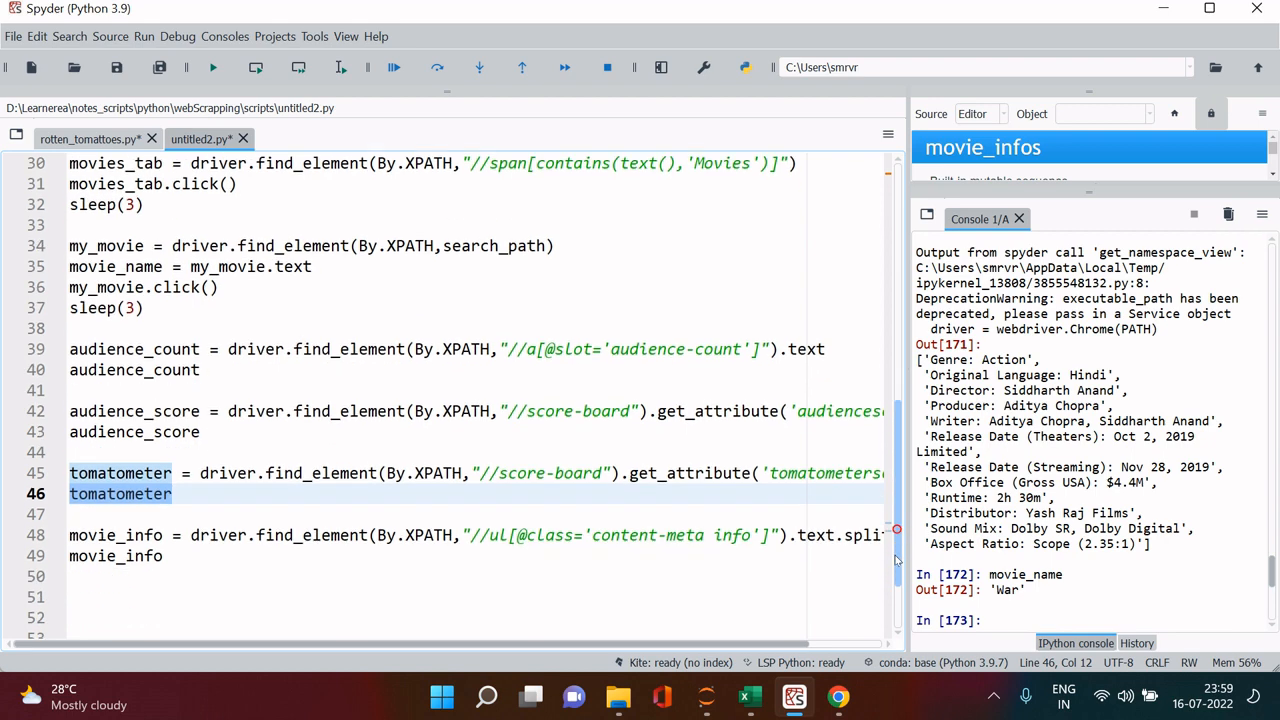
pyautogui.scroll(3)
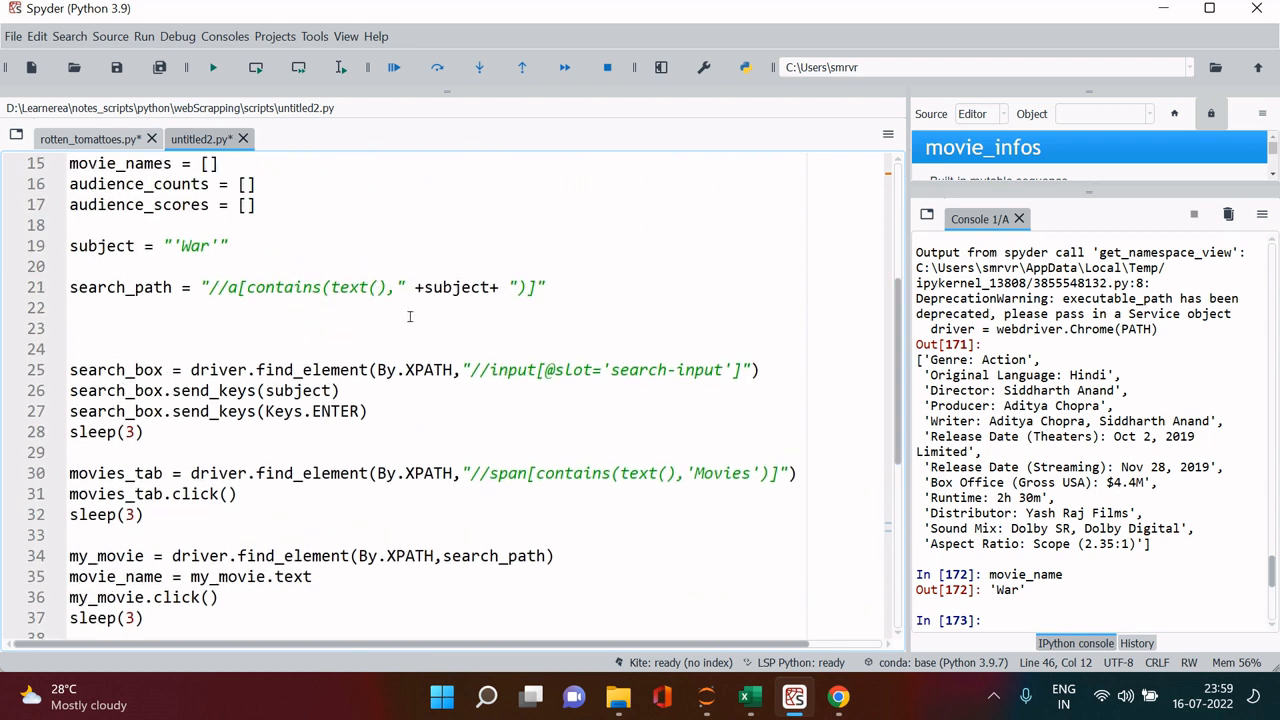
pyautogui.click(304, 224)
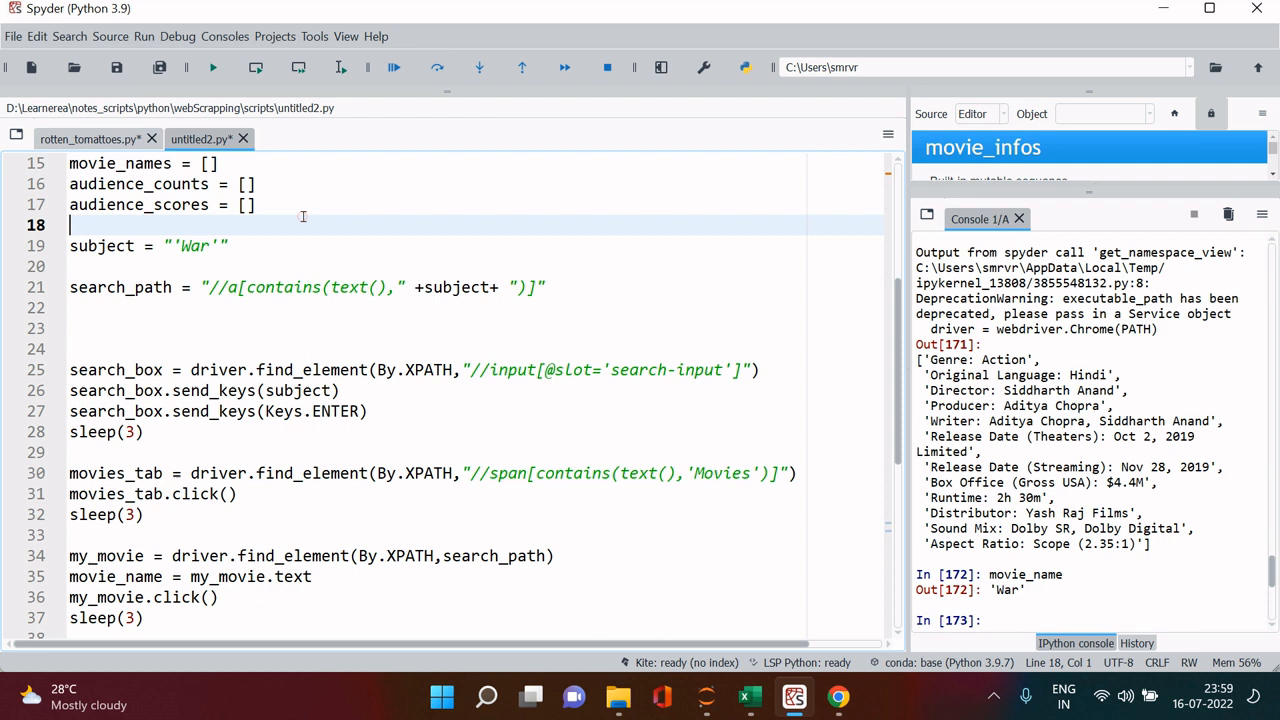
pyautogui.write('tomatometers = [')
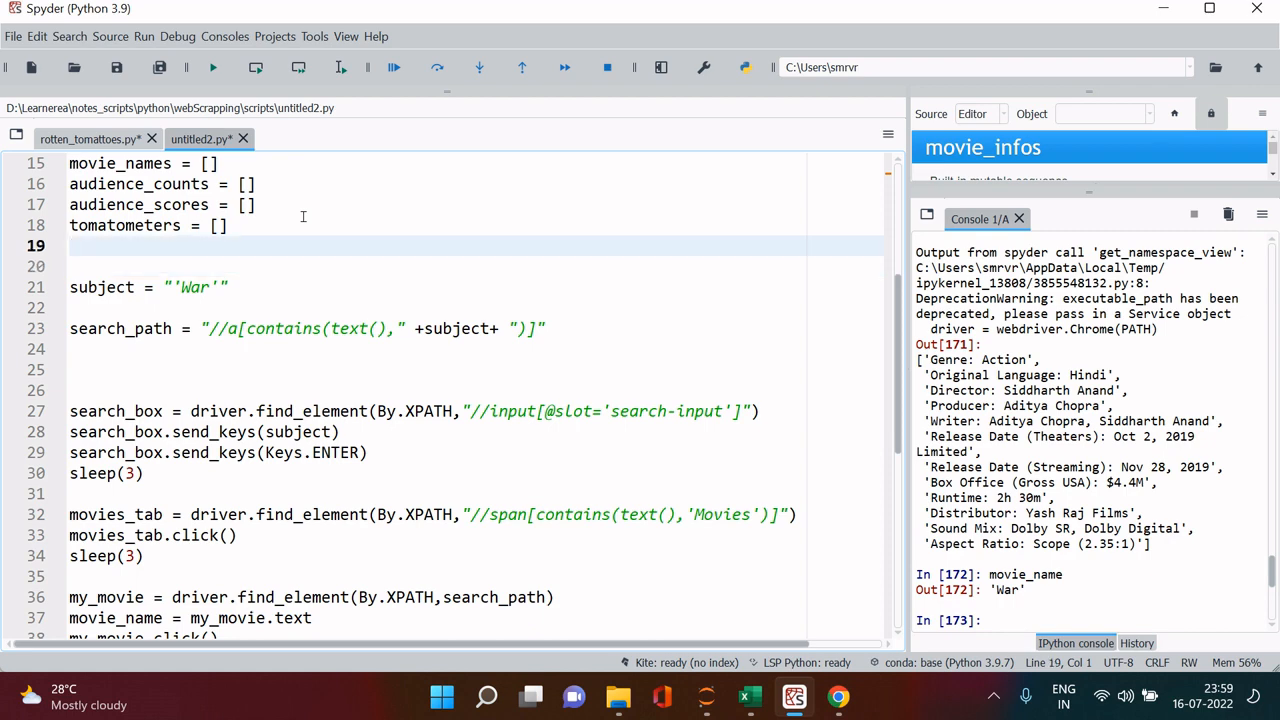
pyautogui.write('movie')
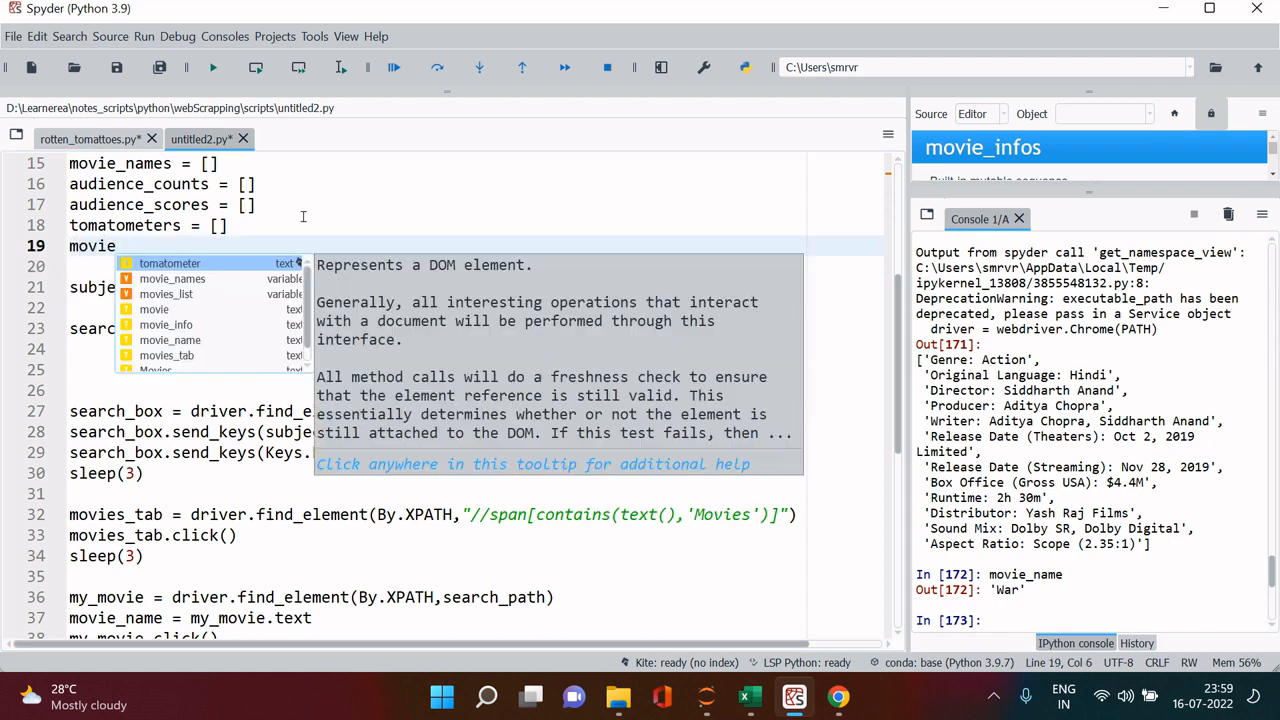
pyautogui.write('_infos = [')
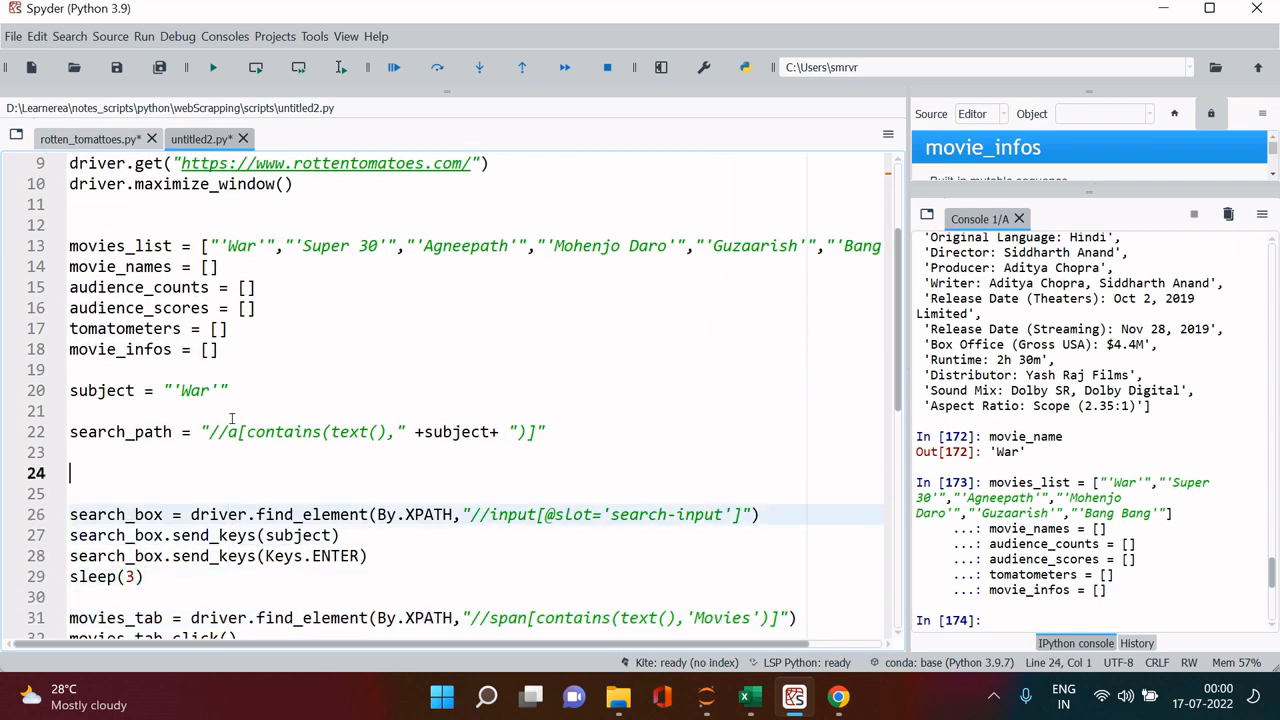
# Comment out the subject = 'War' line and add sleep(3) after the movie_info extraction.
pyautogui.click(228, 390)
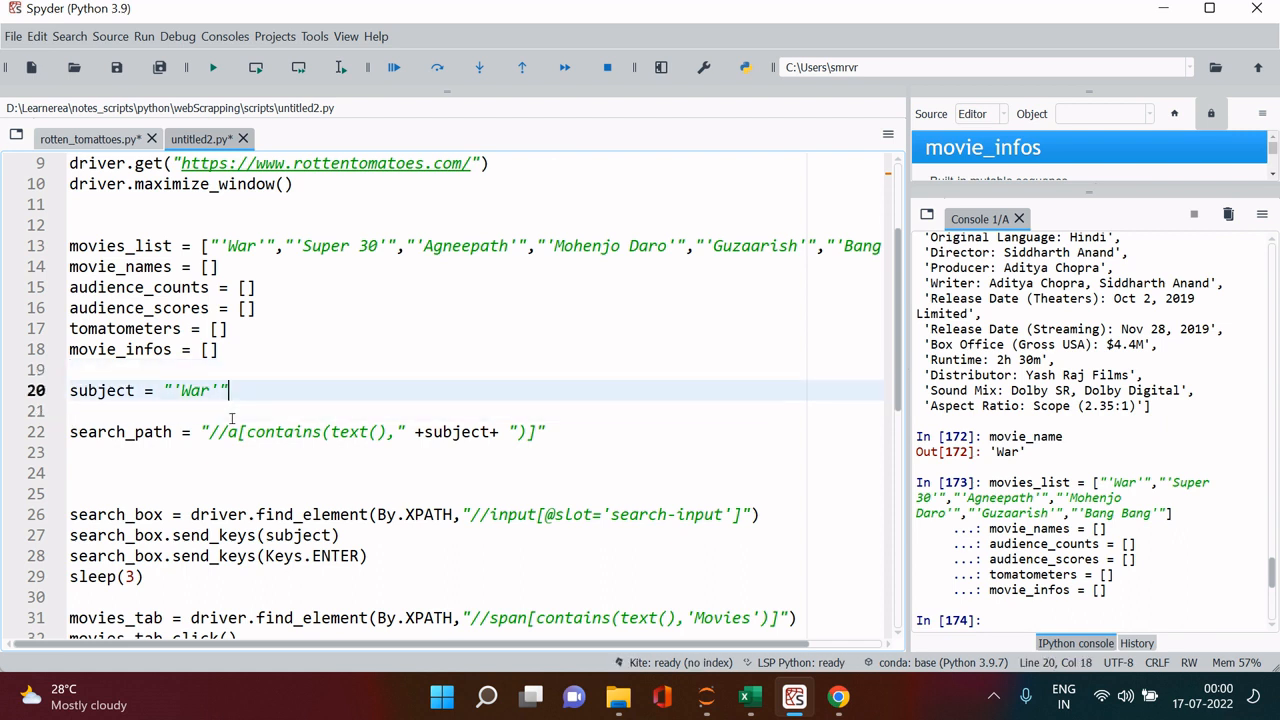
pyautogui.press('ctrl+1')
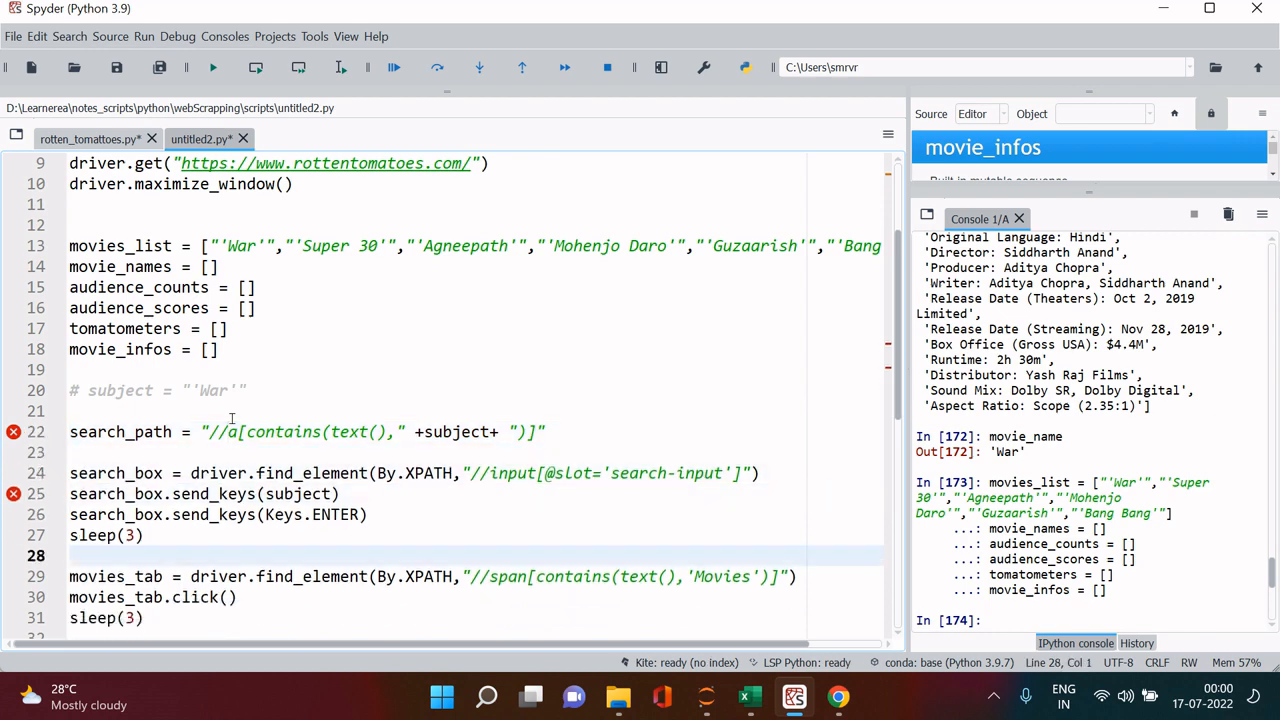
pyautogui.scroll(-3)
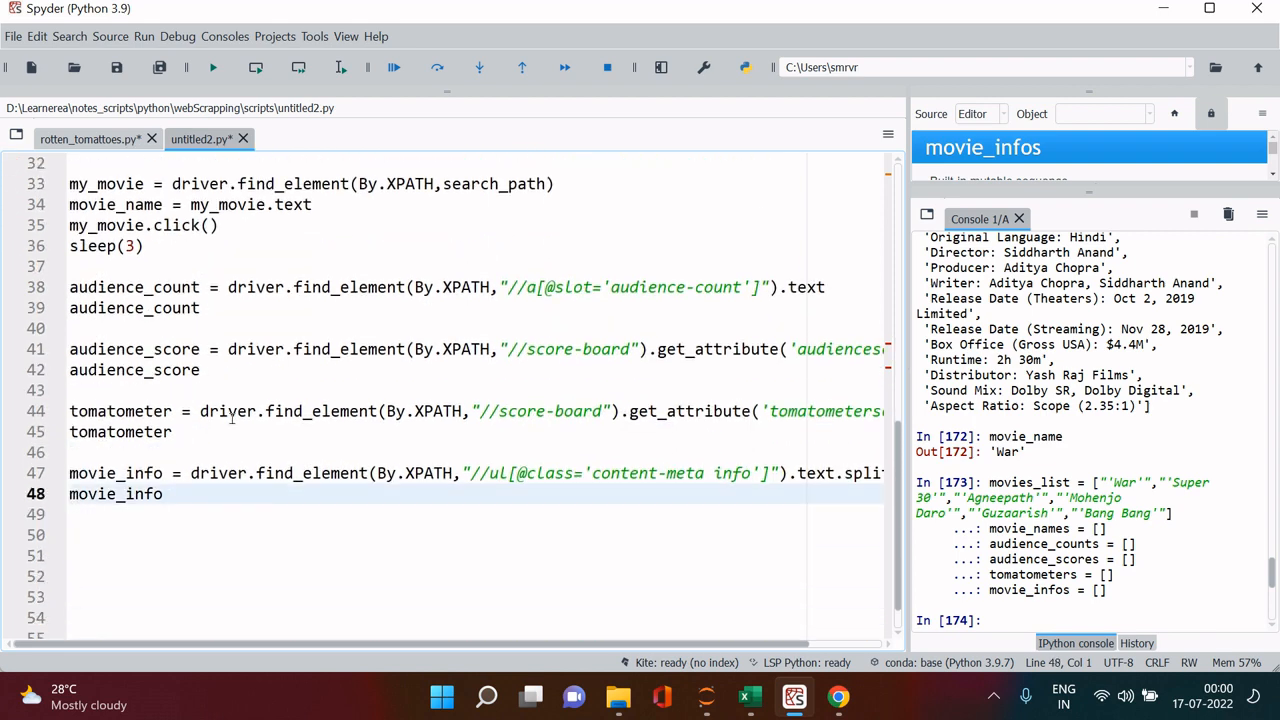
pyautogui.write('sl')
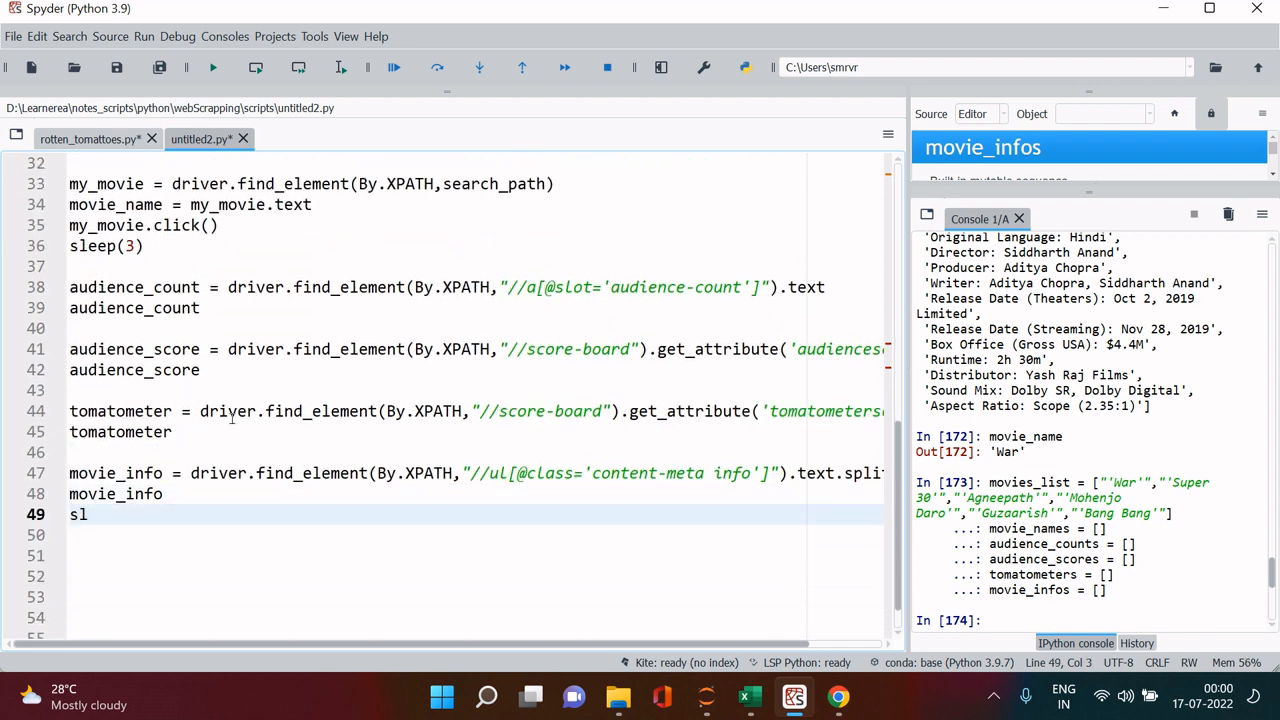
pyautogui.write('eep')
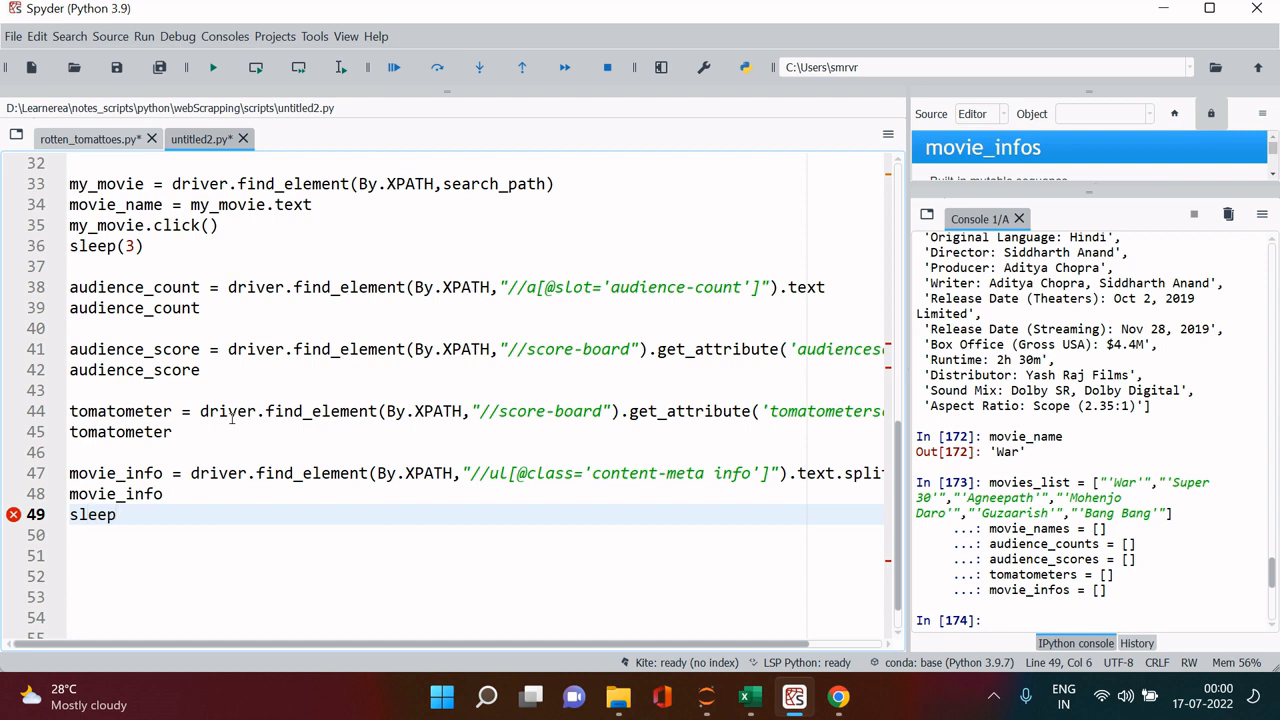
pyautogui.write('(3)')
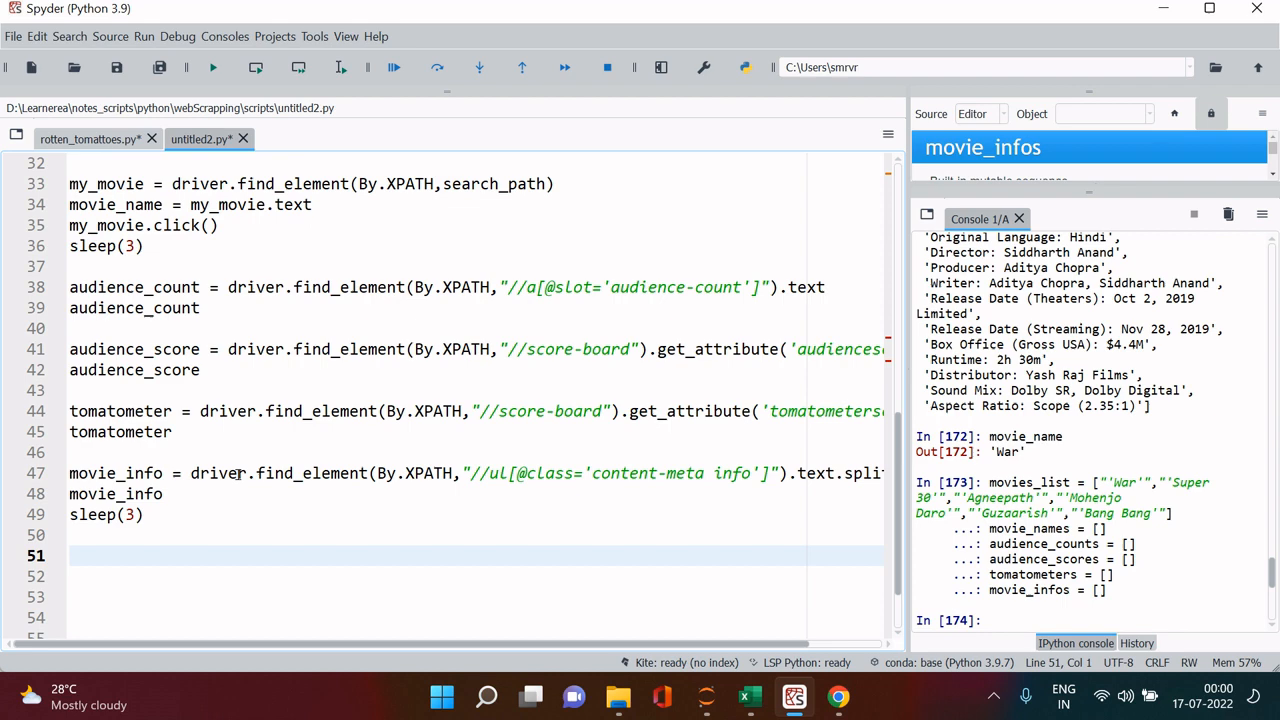
# Write 'for subject in movies_list:' above search_path and indent search_path inside it.
pyautogui.click(70, 164)
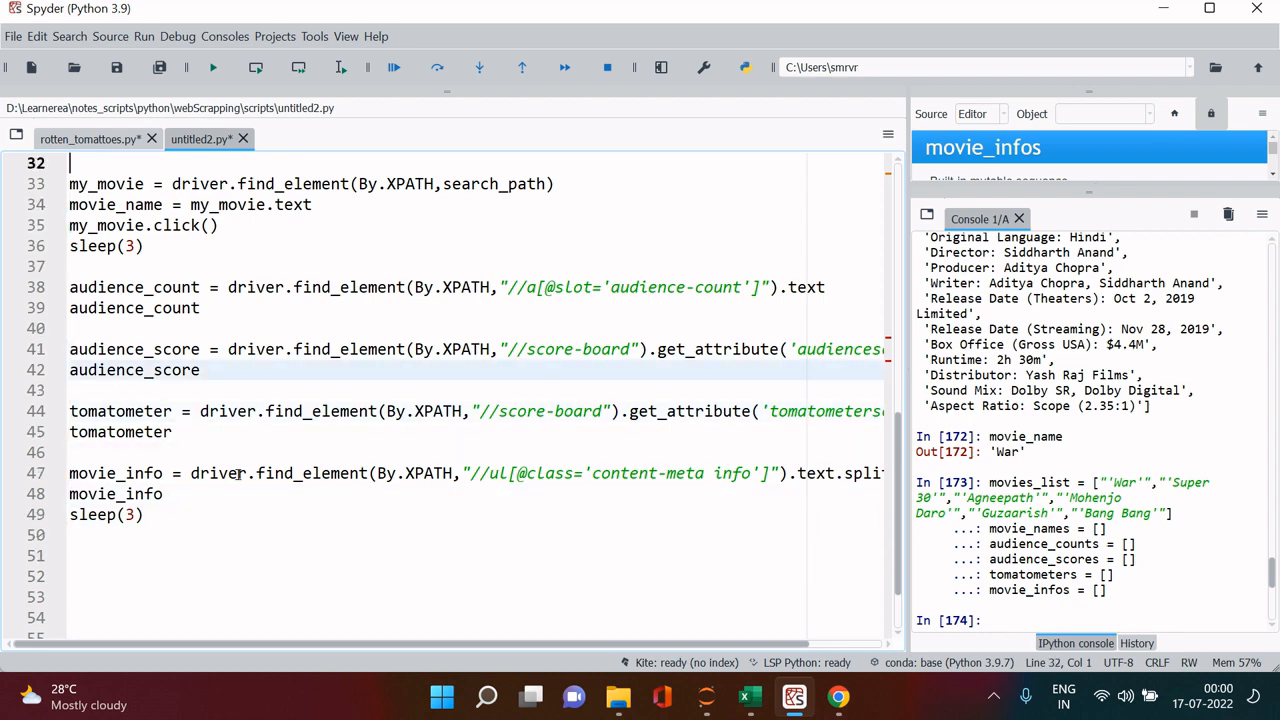
pyautogui.scroll(3)
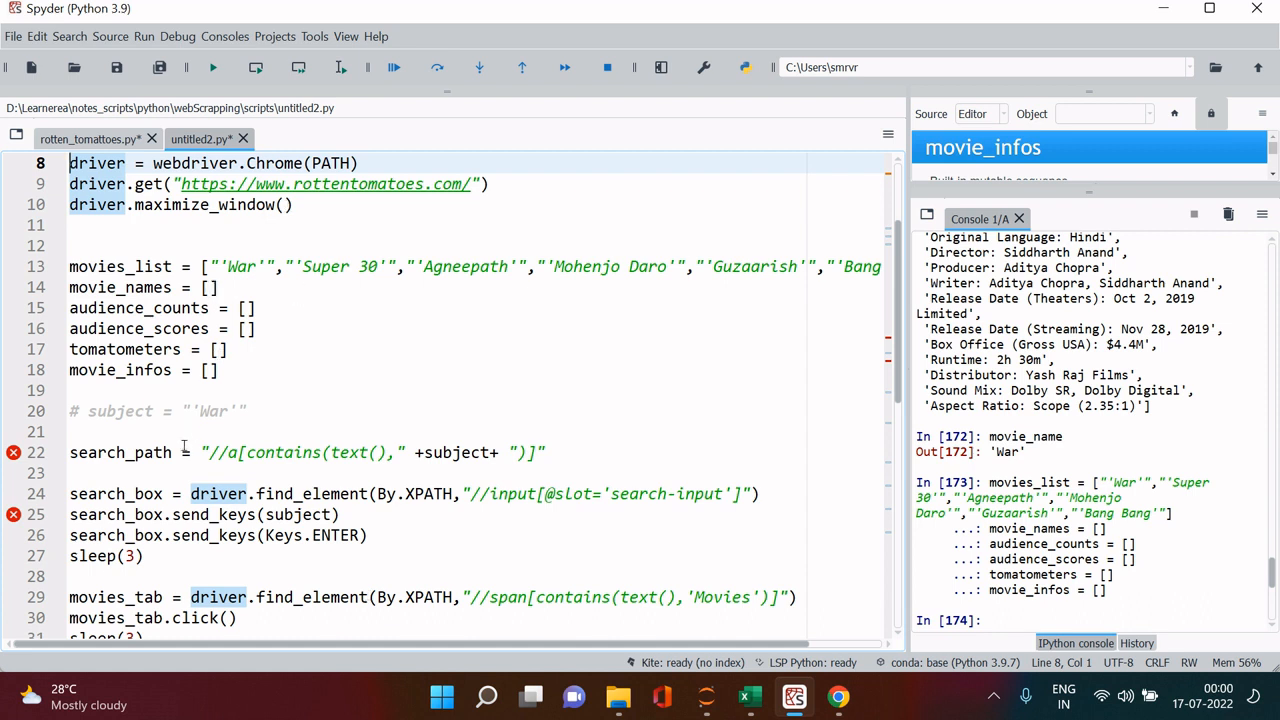
pyautogui.press('enter')
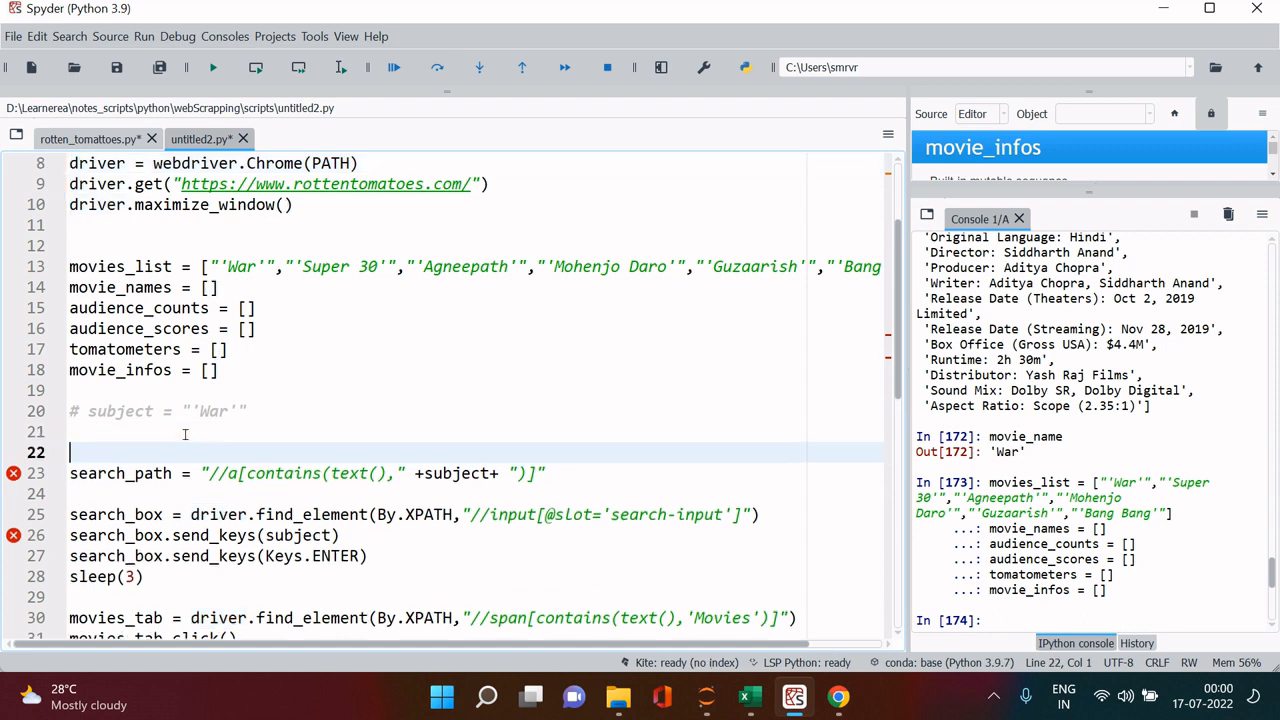
pyautogui.write('for subject i')
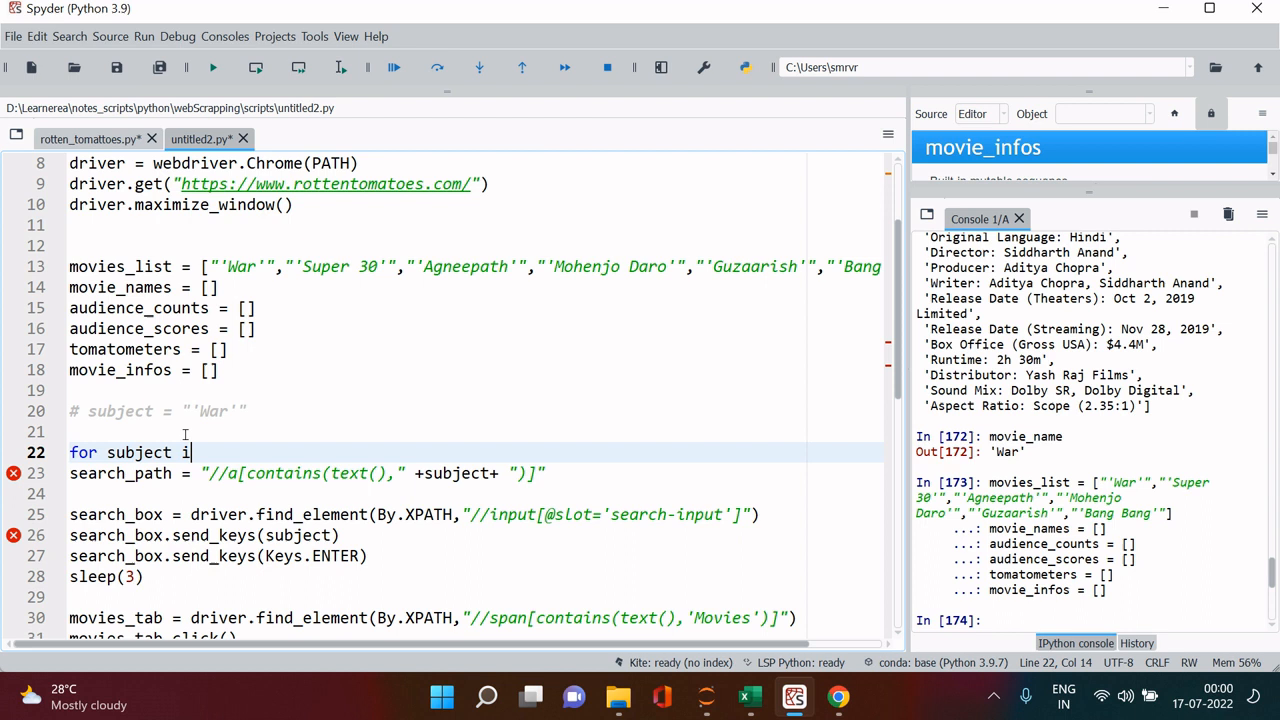
pyautogui.write('n movies_list')
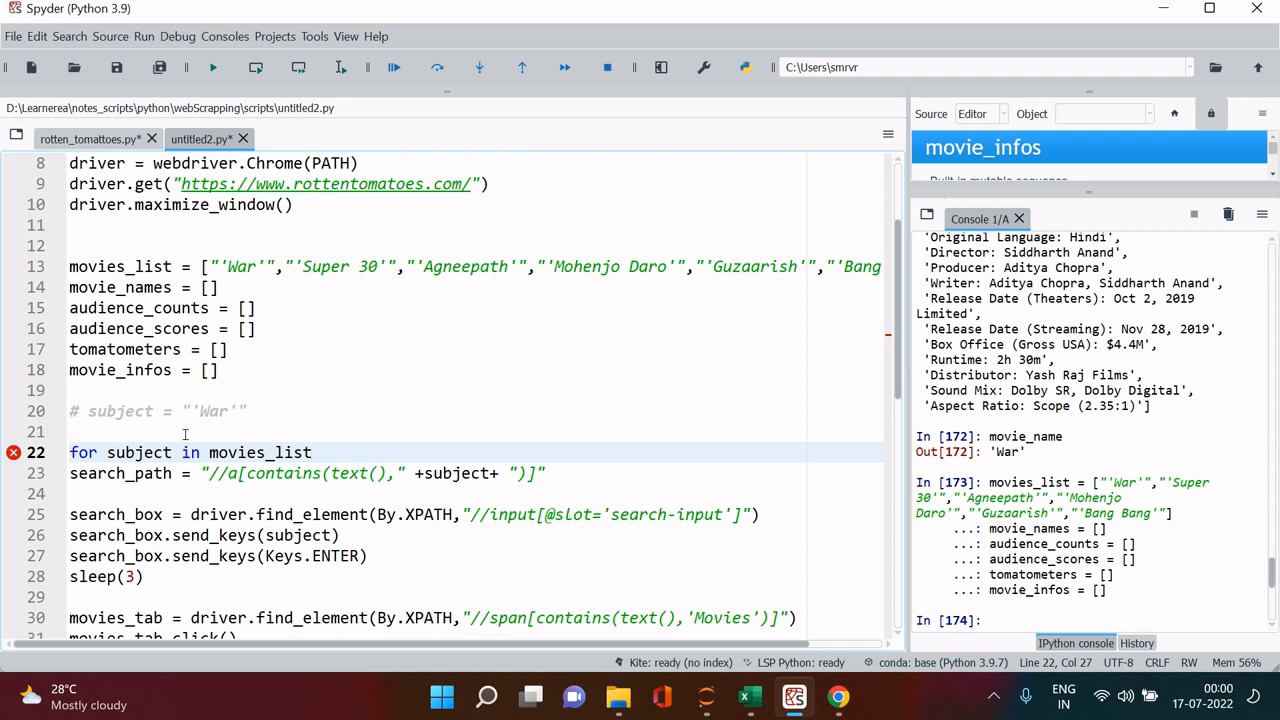
pyautogui.write(':')
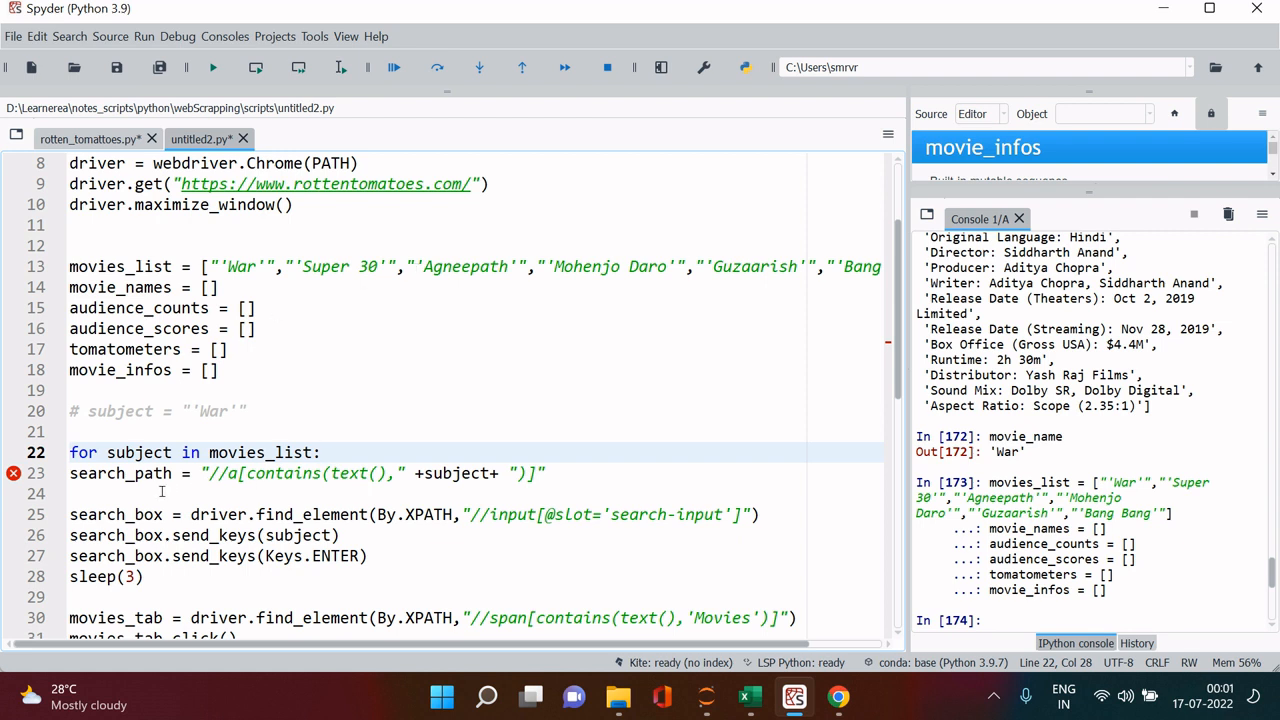
pyautogui.press('Return')
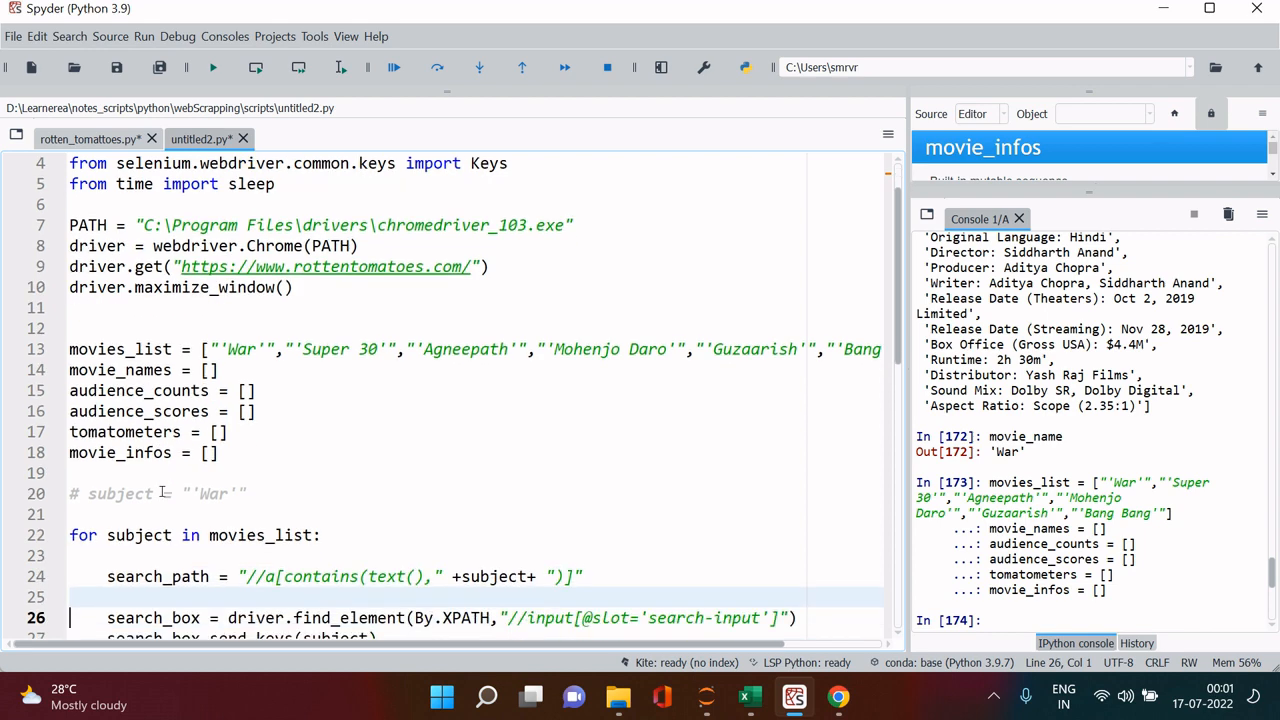
# Indent the loop body and append each scraped value to movie_names, audience_scores and the other lists.
pyautogui.scroll(-3)
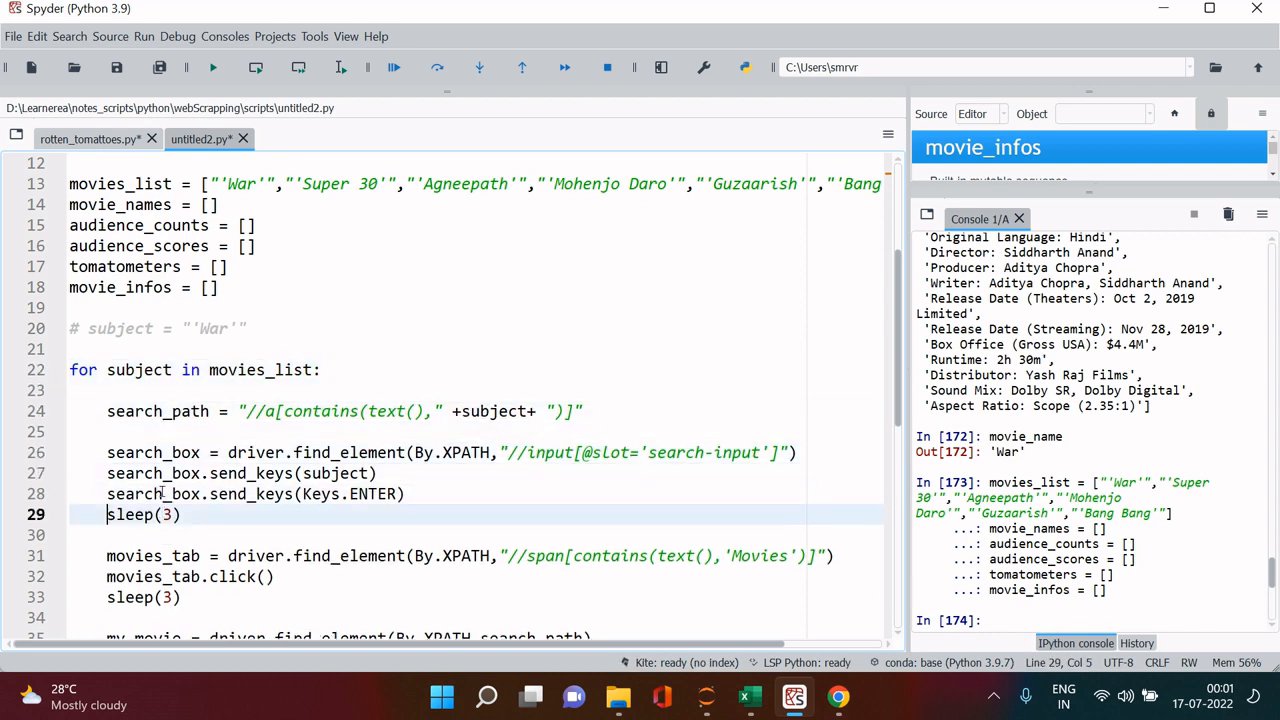
pyautogui.scroll(-3)
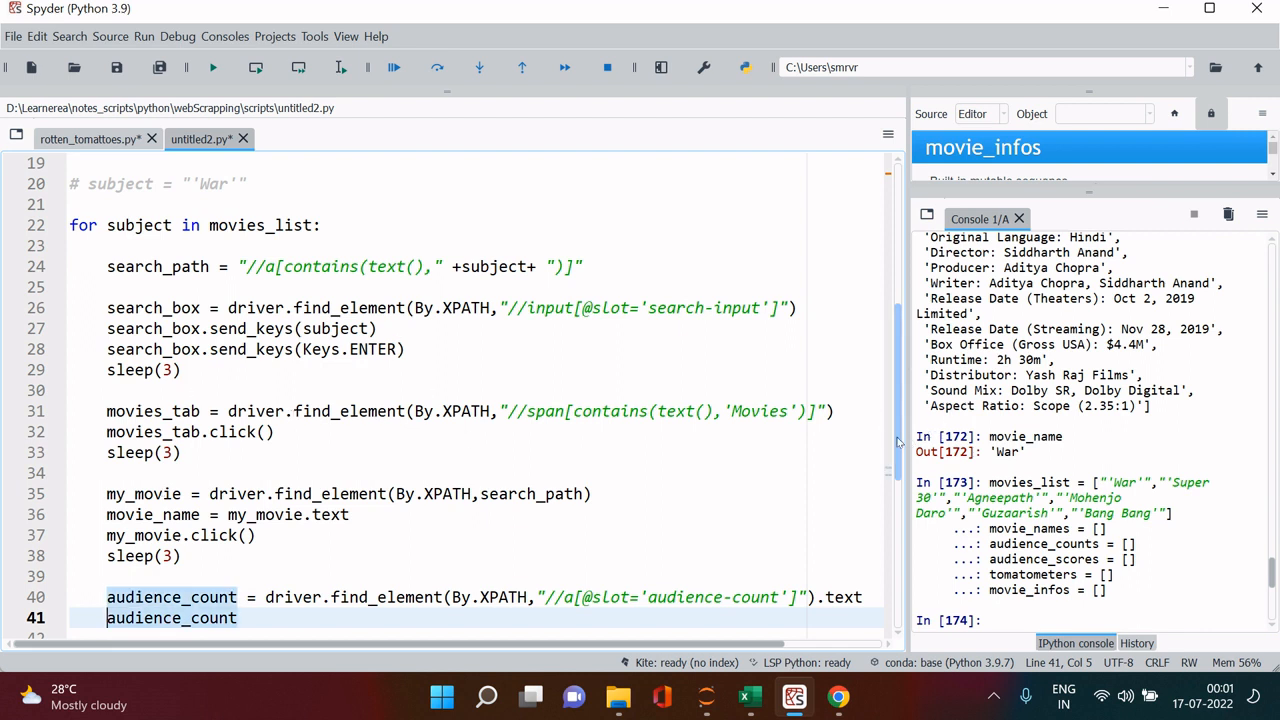
pyautogui.scroll(-3)
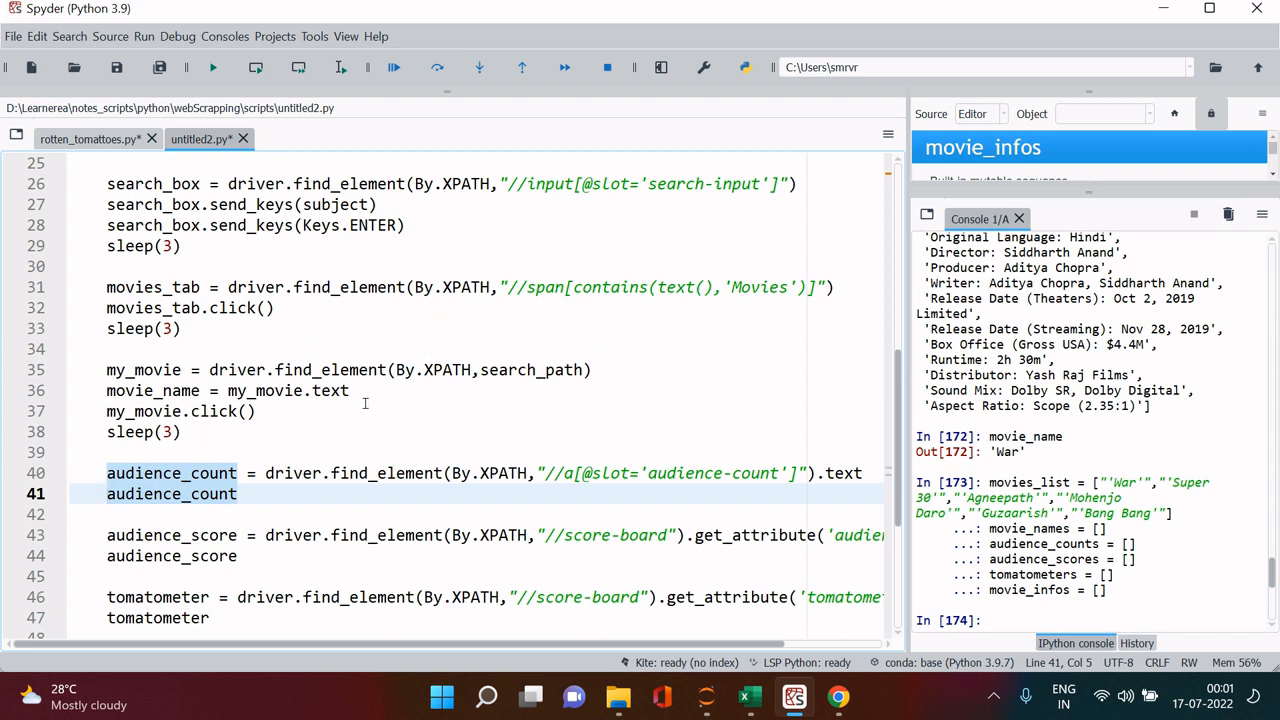
pyautogui.click(352, 390)
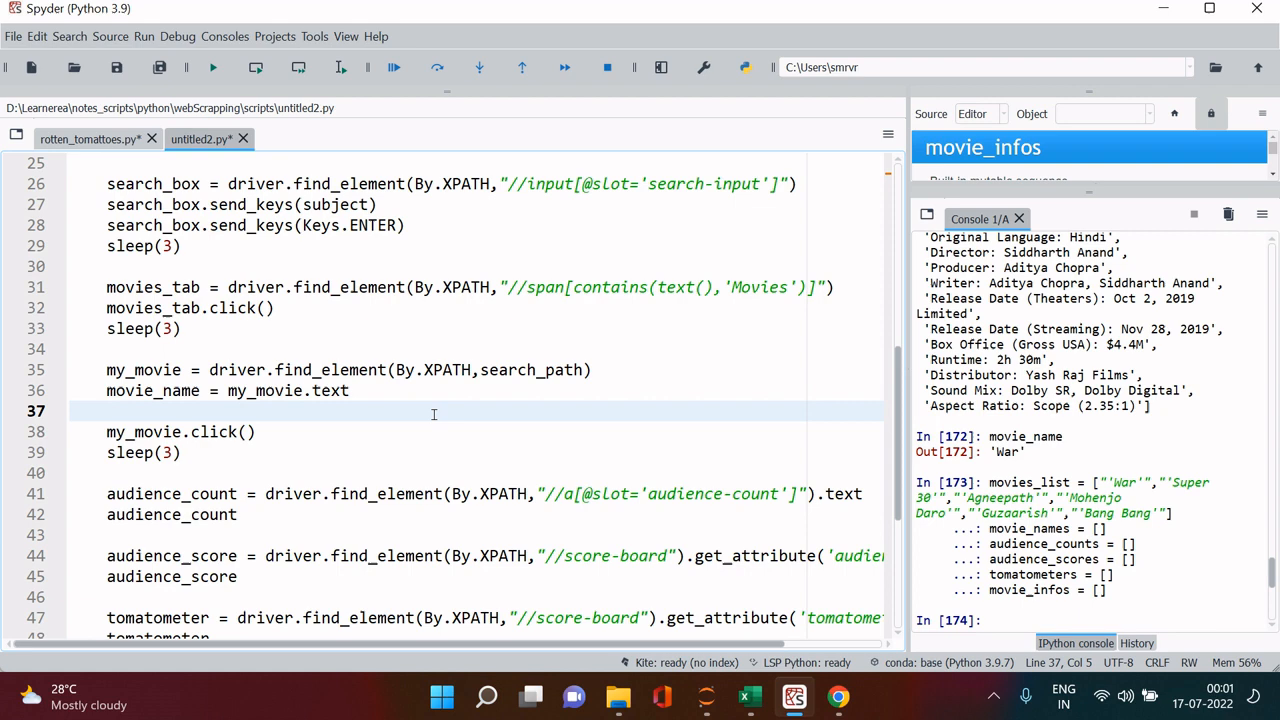
pyautogui.write('movie_names.')
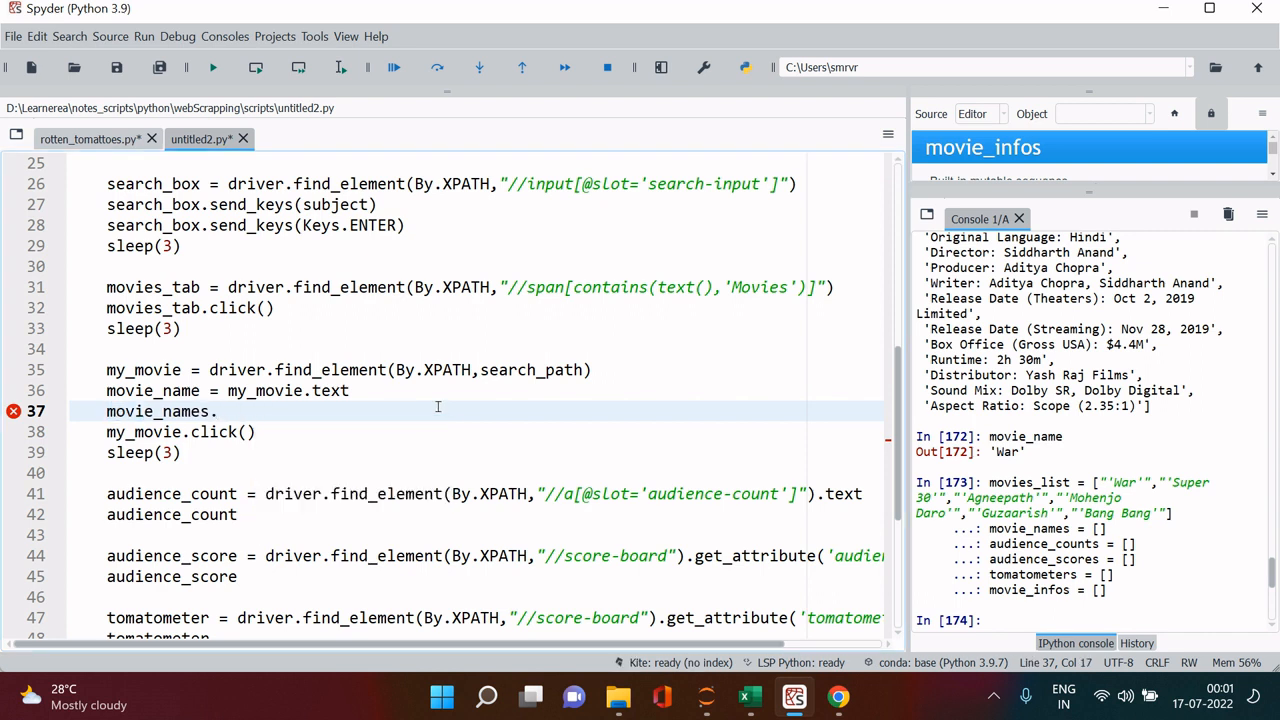
pyautogui.write('a')
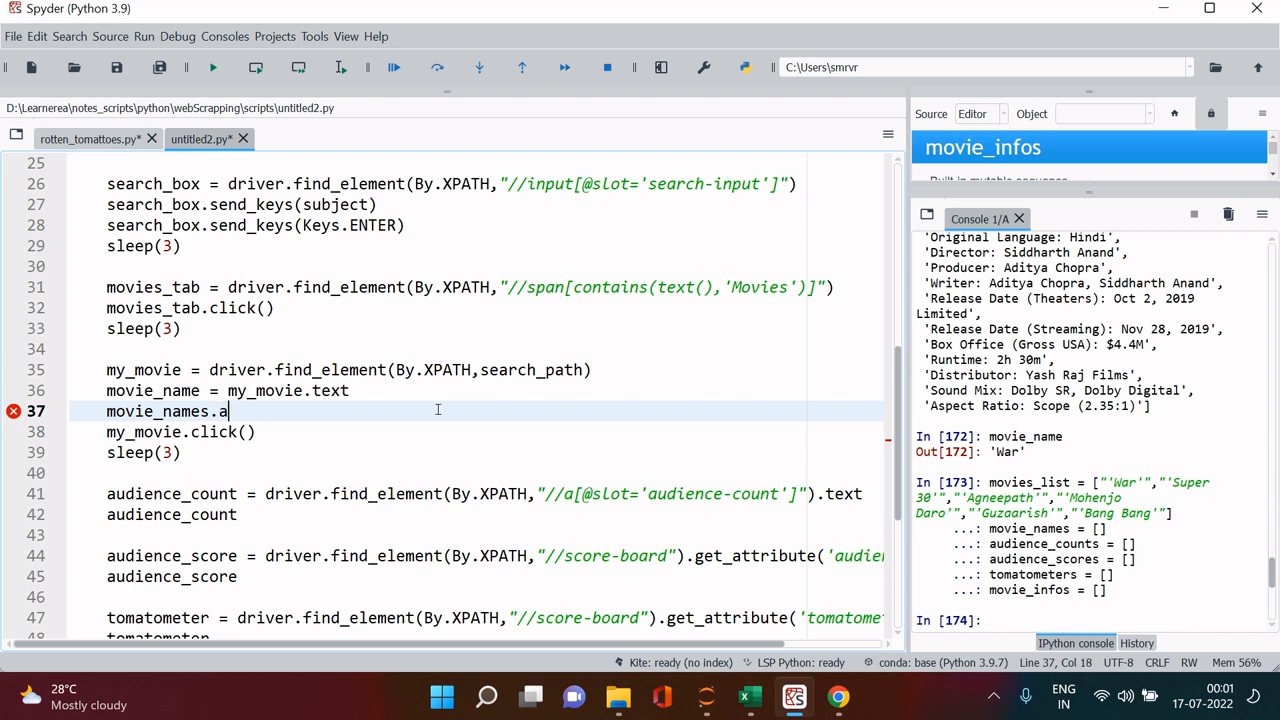
pyautogui.write('ppend(movie_name')
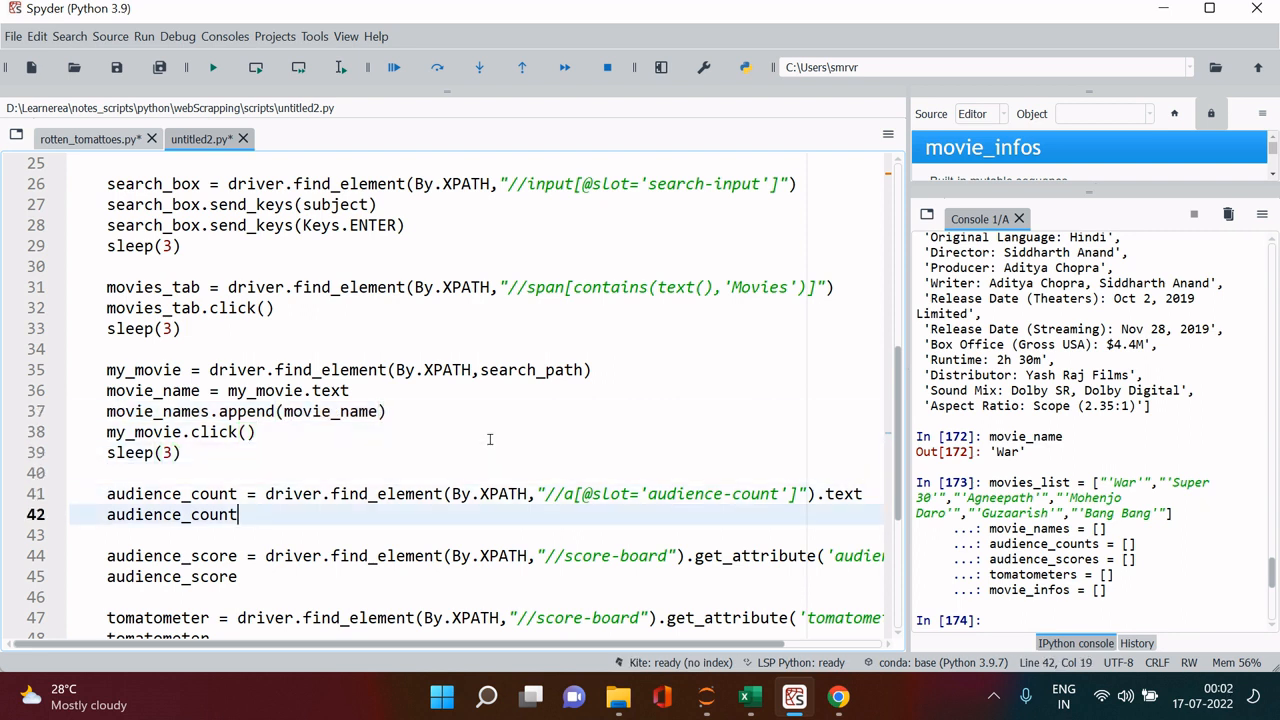
pyautogui.press('enter')
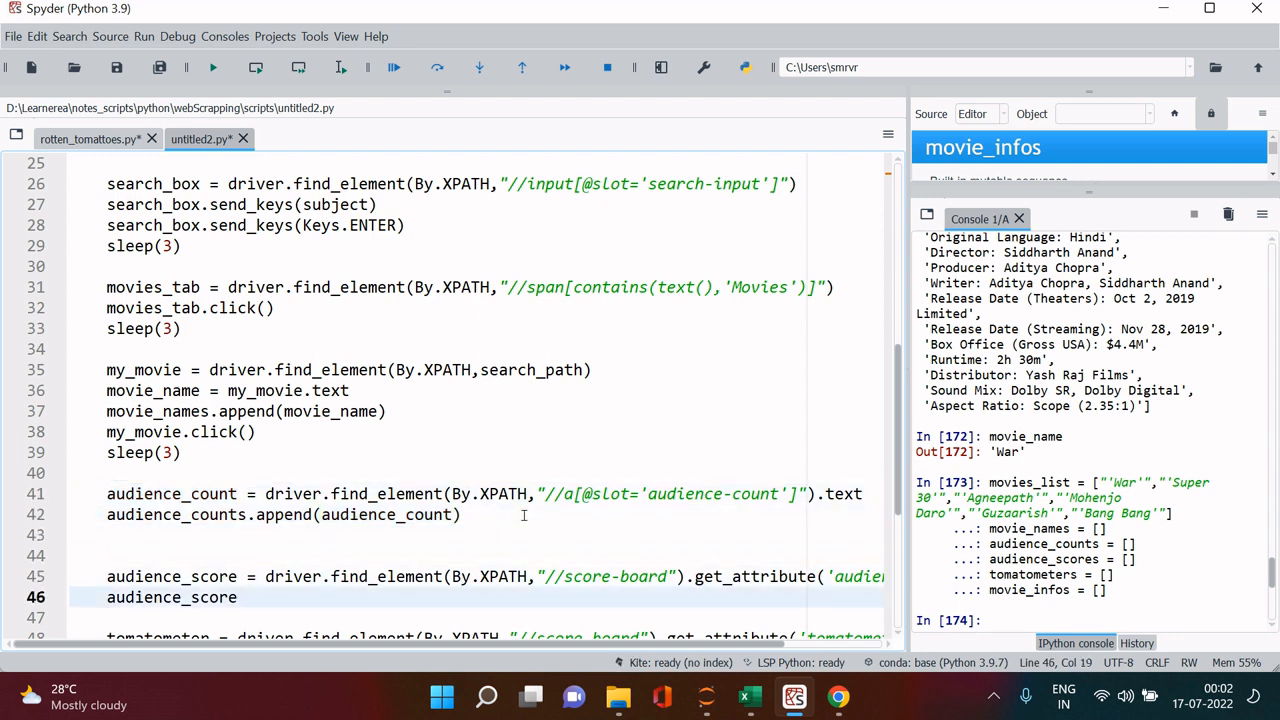
pyautogui.write('audience_score )')
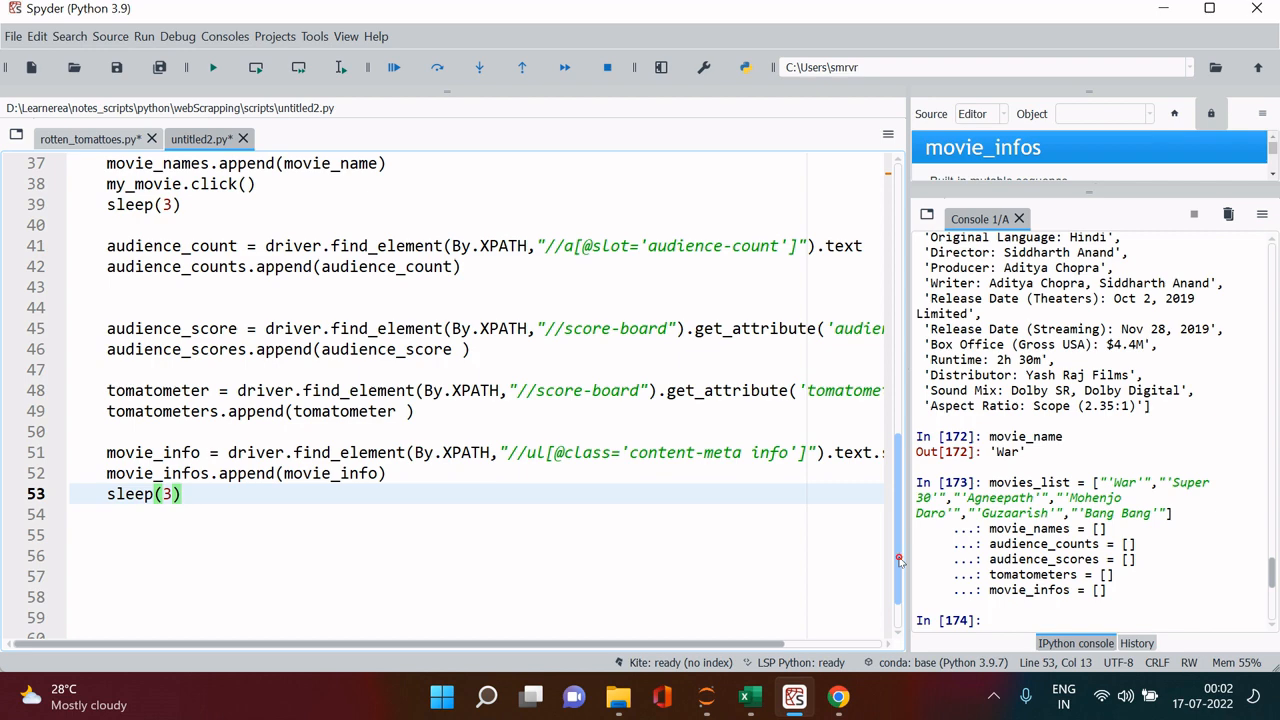
# Review the loop and switch to the rotten_tomatoes.py script.
pyautogui.scroll(3)
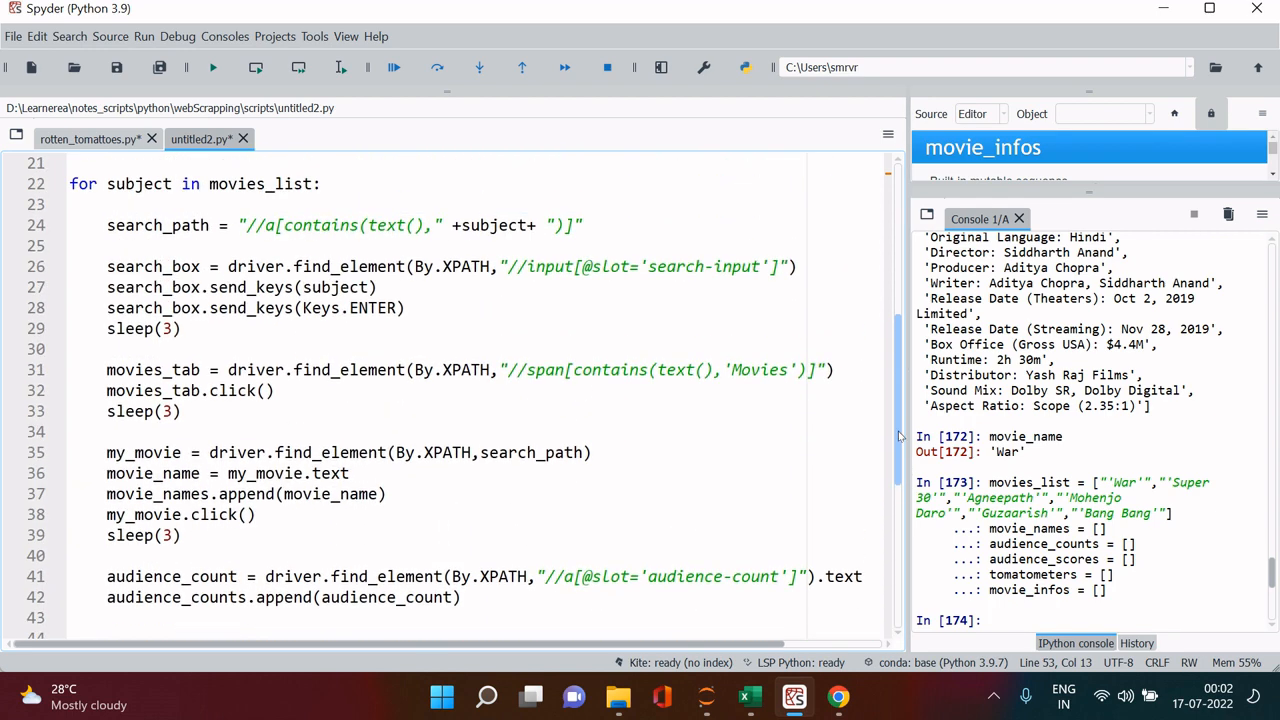
pyautogui.scroll(3)
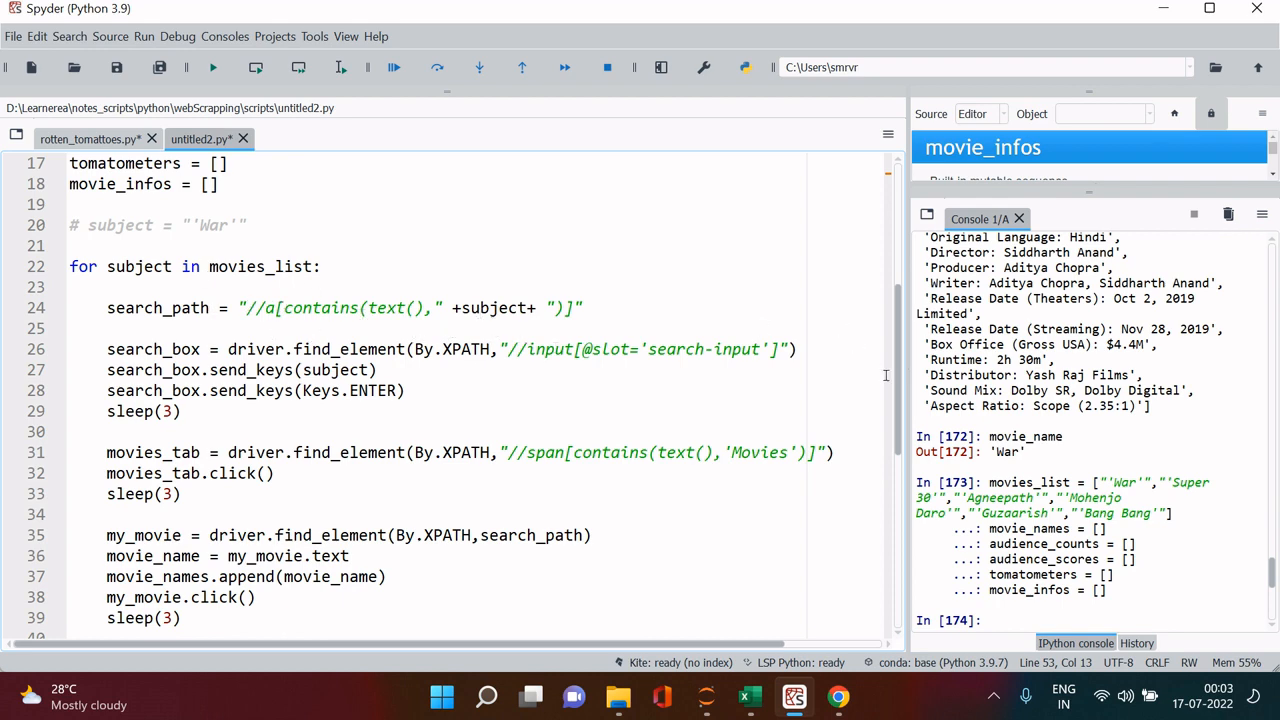
pyautogui.scroll(-3)
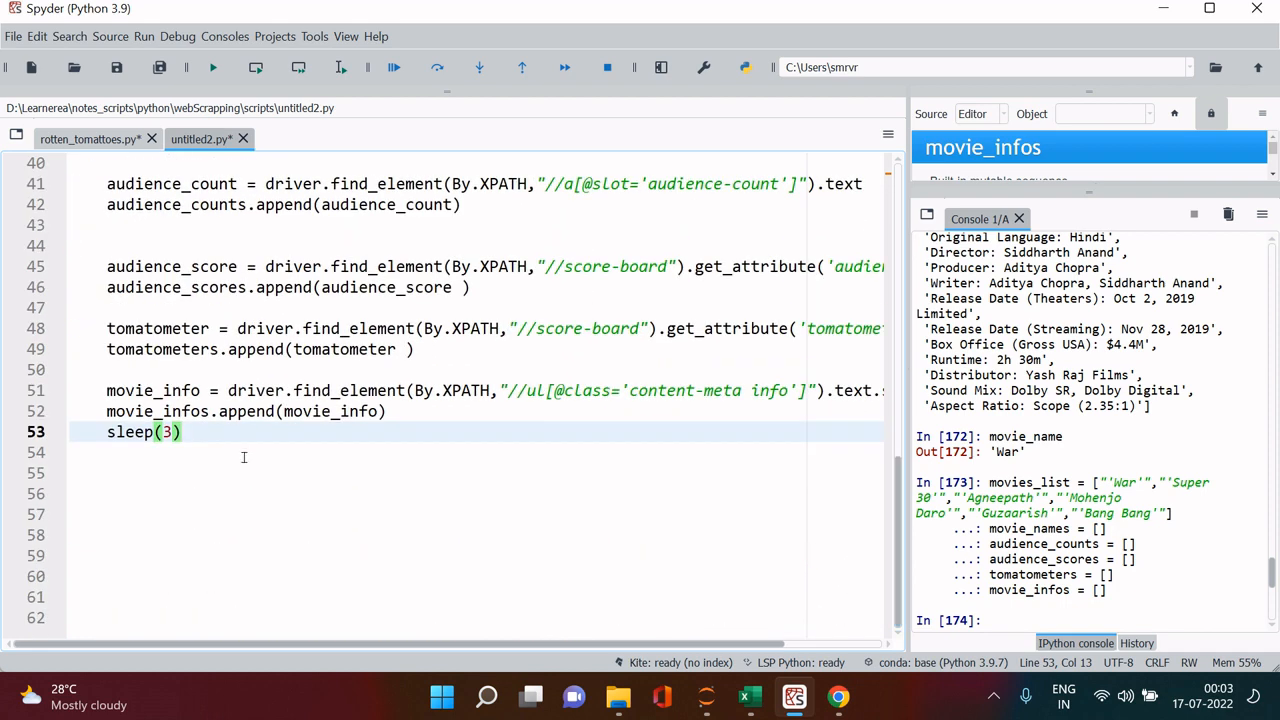
pyautogui.click(88, 138)
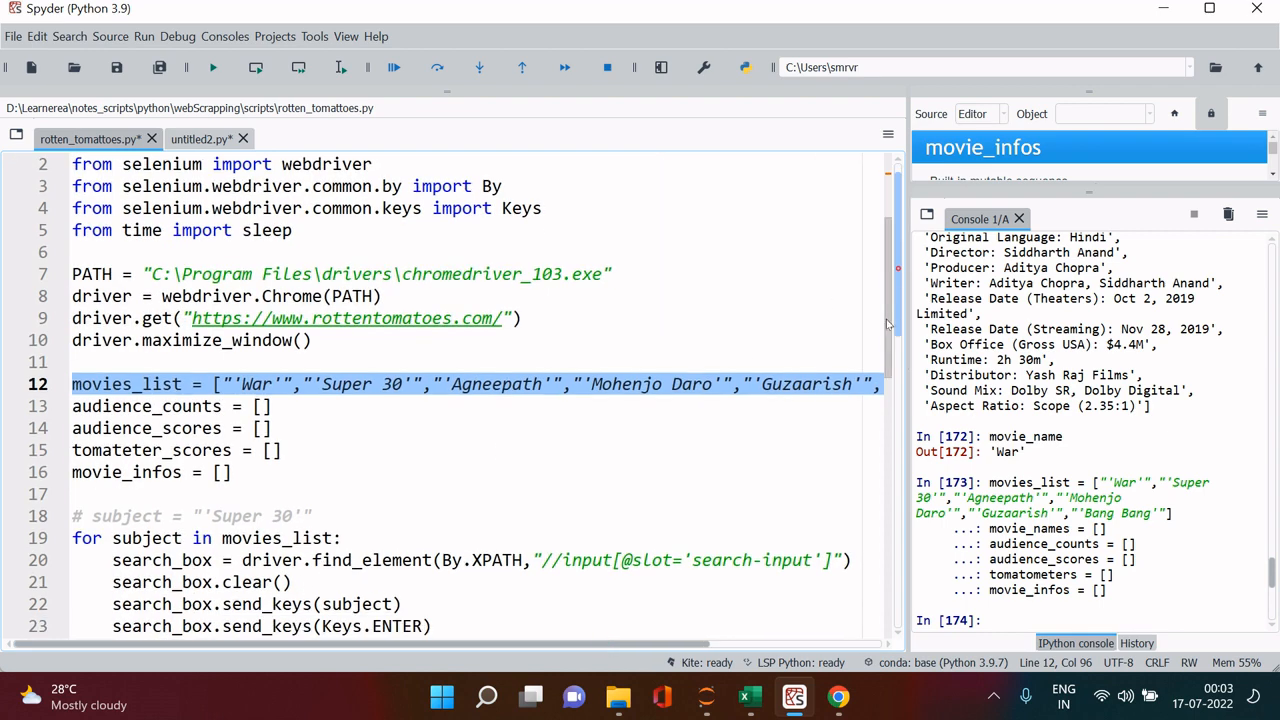
# Add print(subject, ' successful') after the movie_info append, before sleep(3).
pyautogui.scroll(-3)
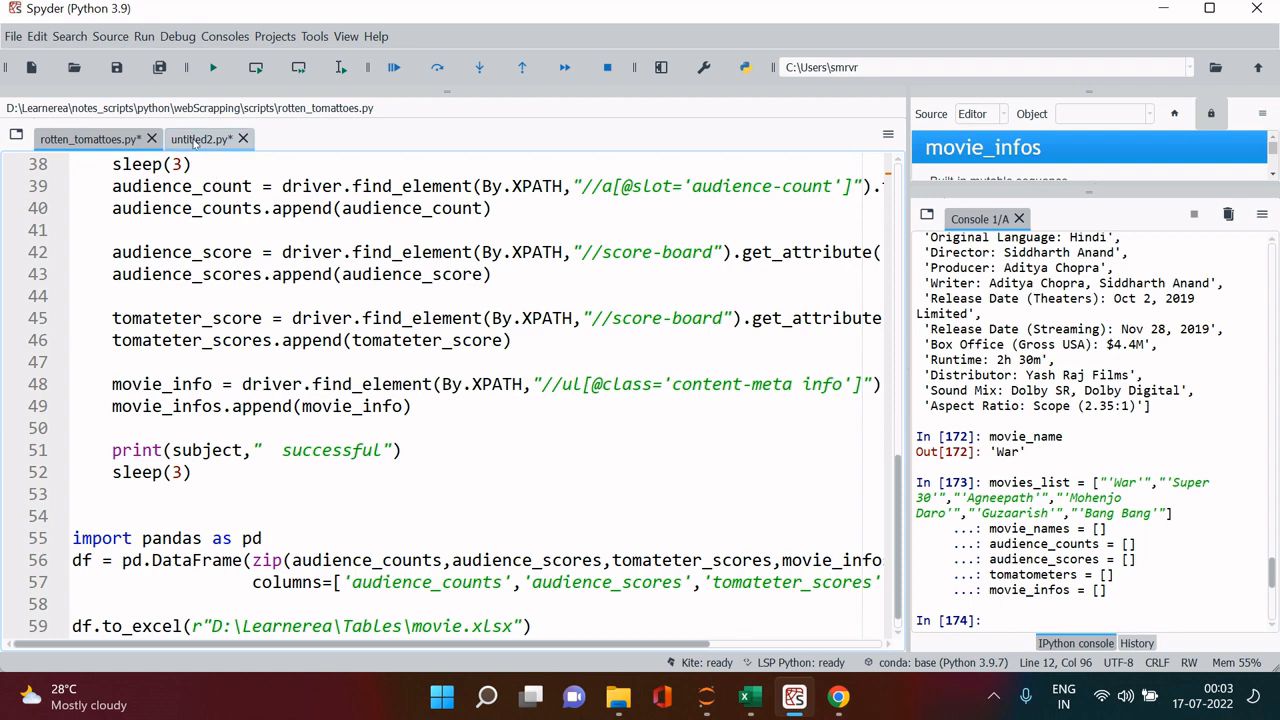
pyautogui.click(200, 138)
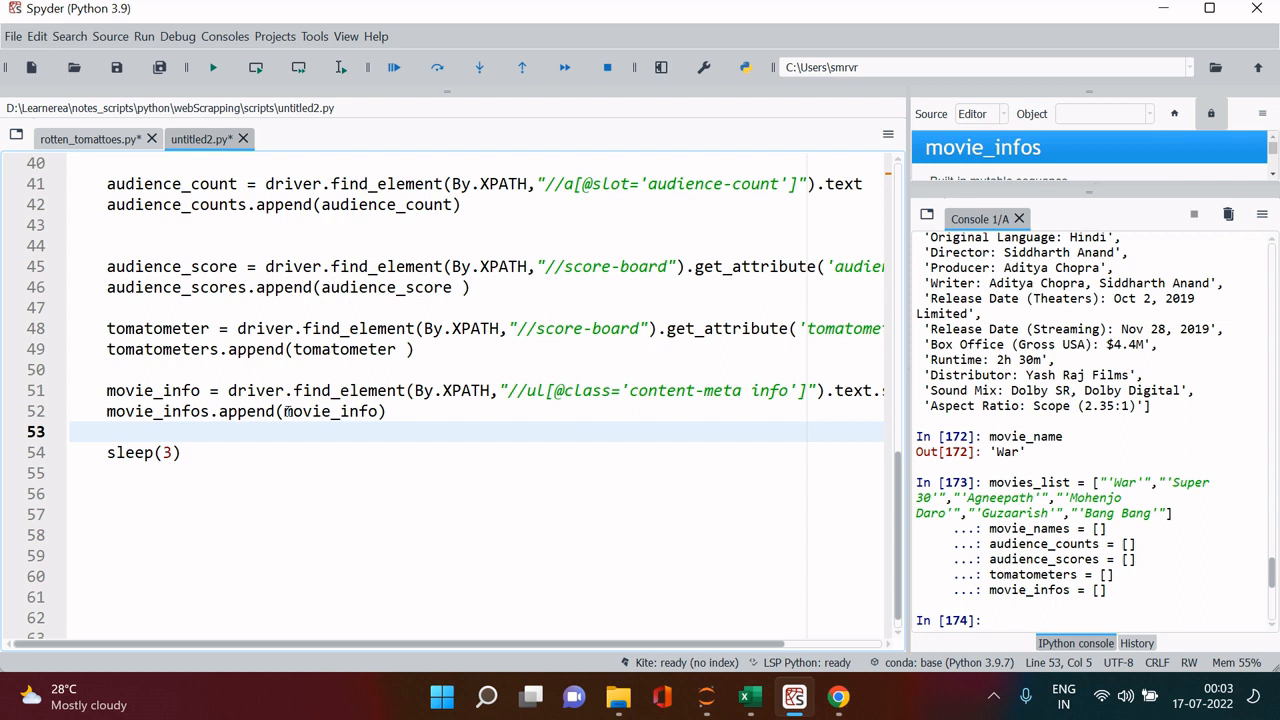
pyautogui.write('prin')
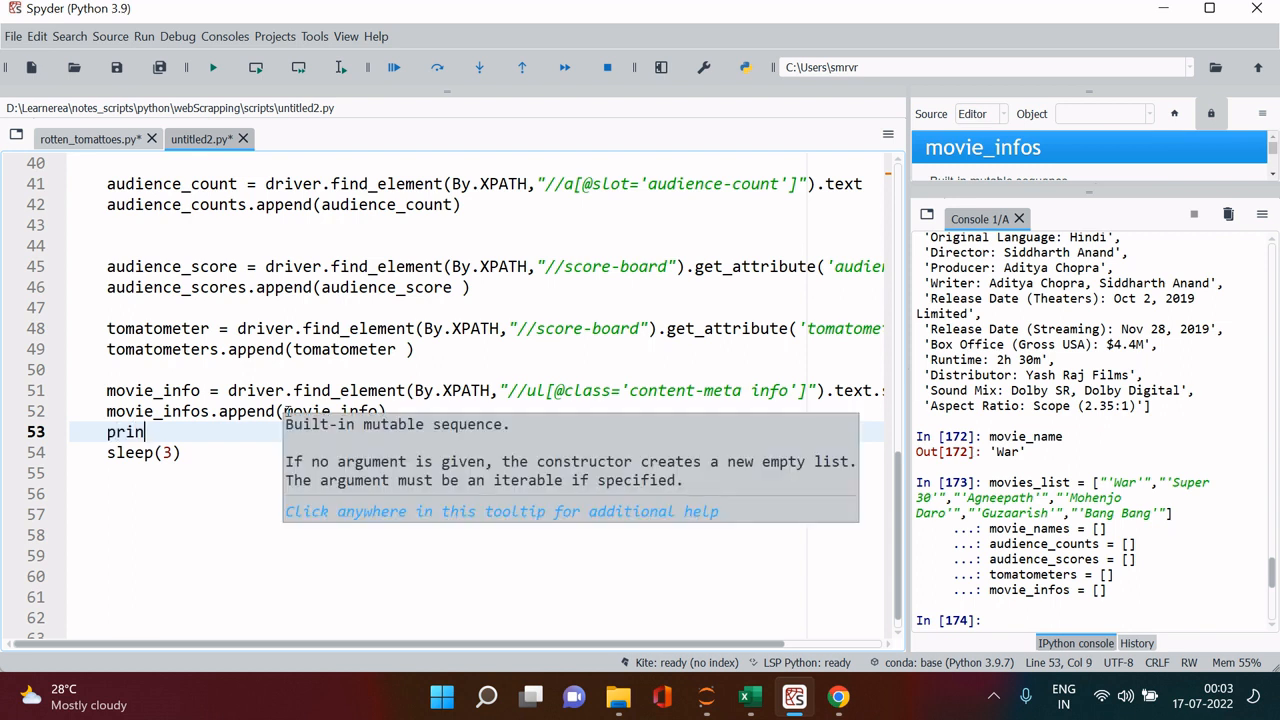
pyautogui.write('t(subject,"s')
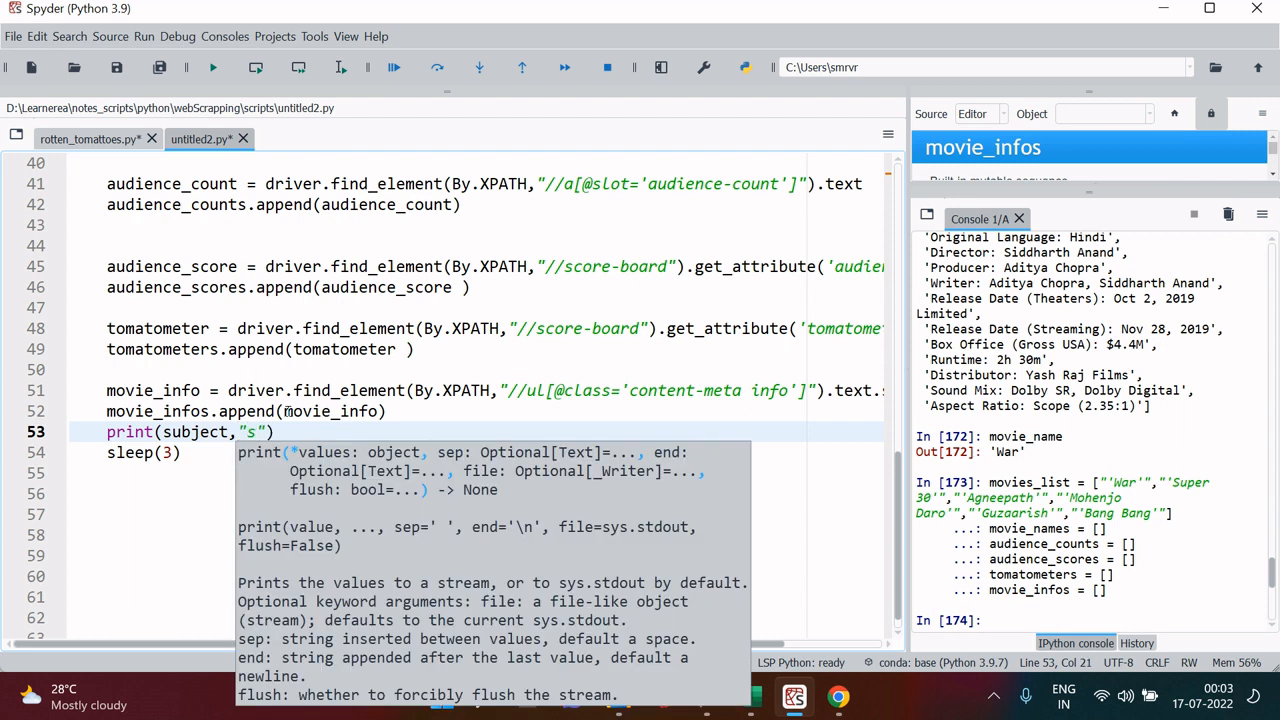
pyautogui.write('uccessful')
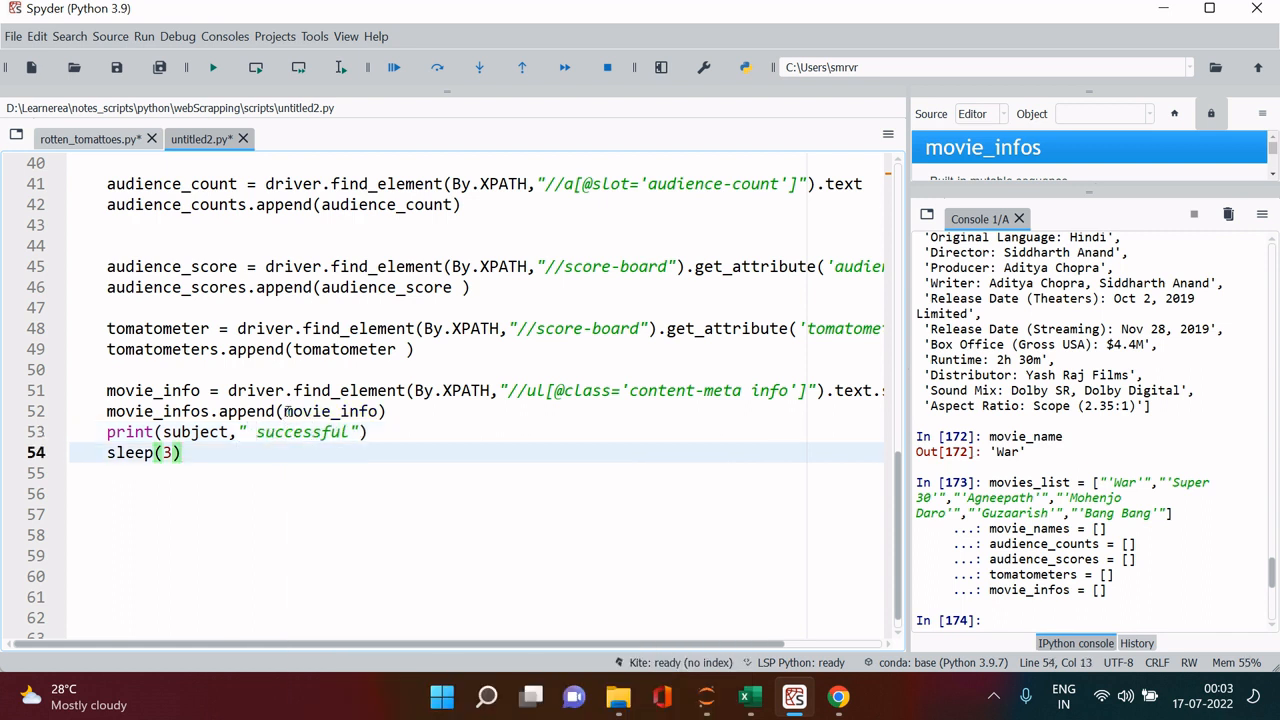
pyautogui.moveTo(330, 412)
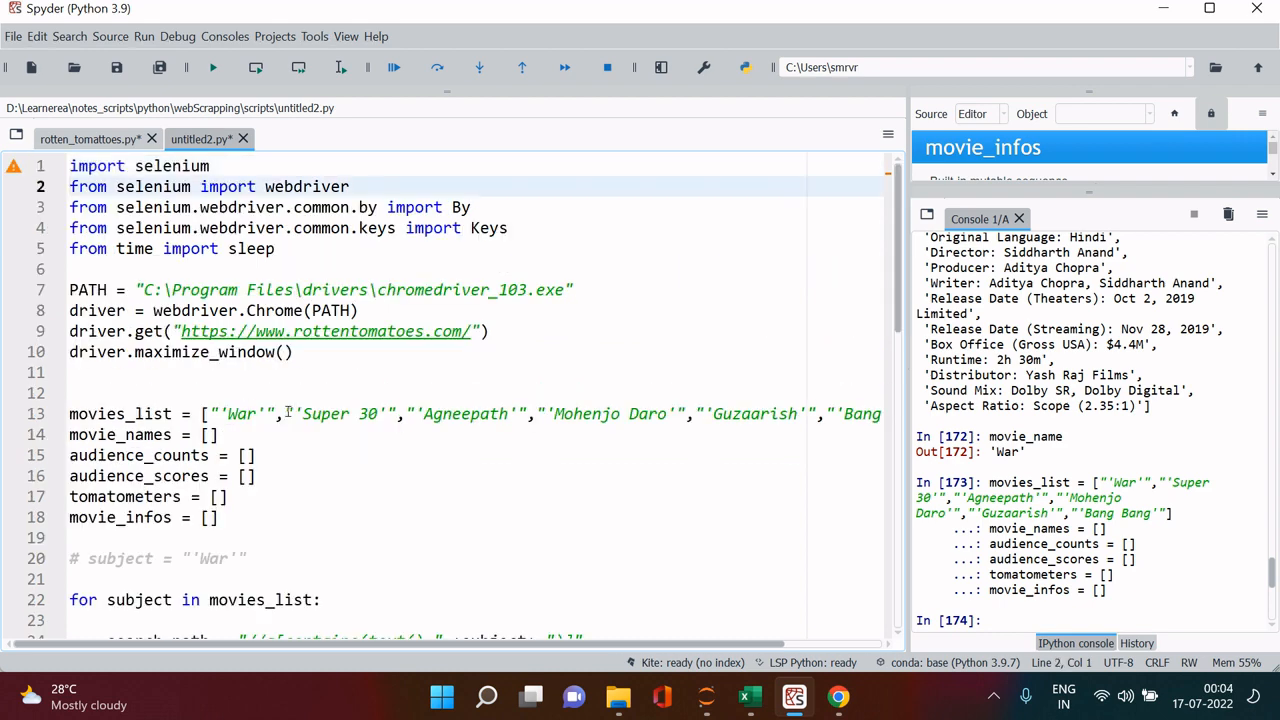
pyautogui.scroll(-3)
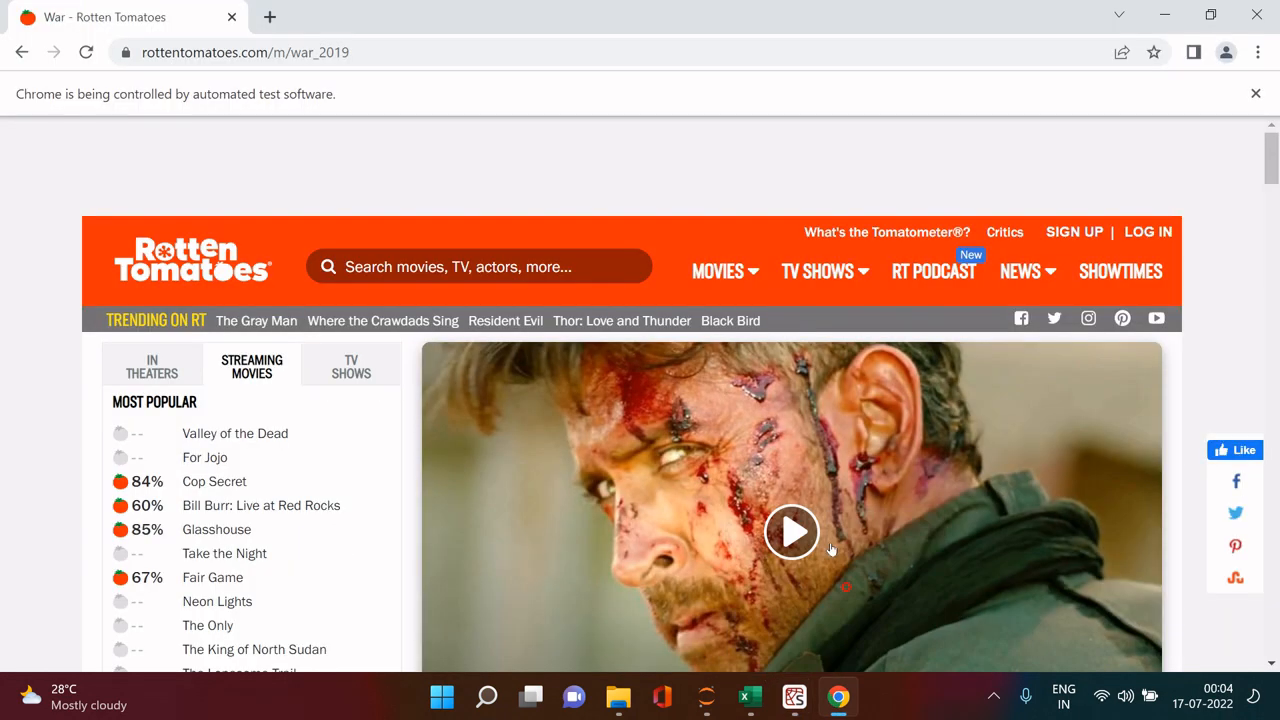
# Run the scraping loop and watch Rotten Tomatoes open War, then search 'Super 30'.
pyautogui.click(816, 696)
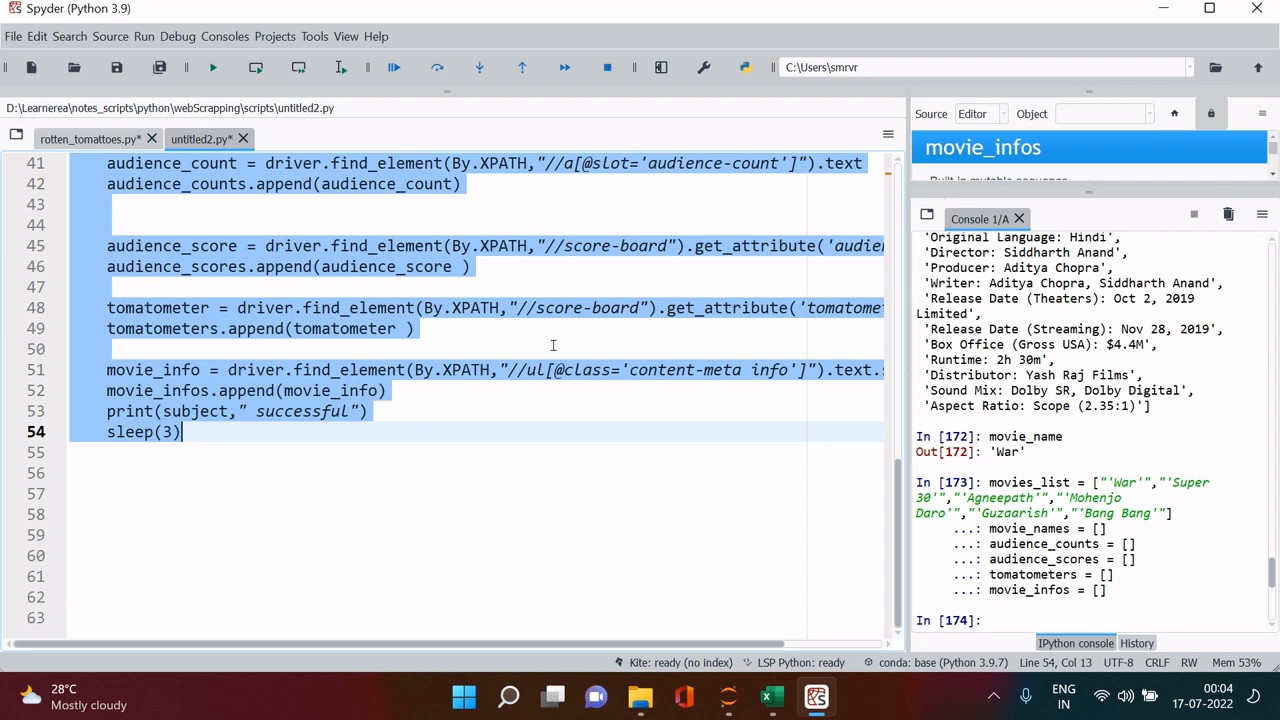
pyautogui.click(212, 68)
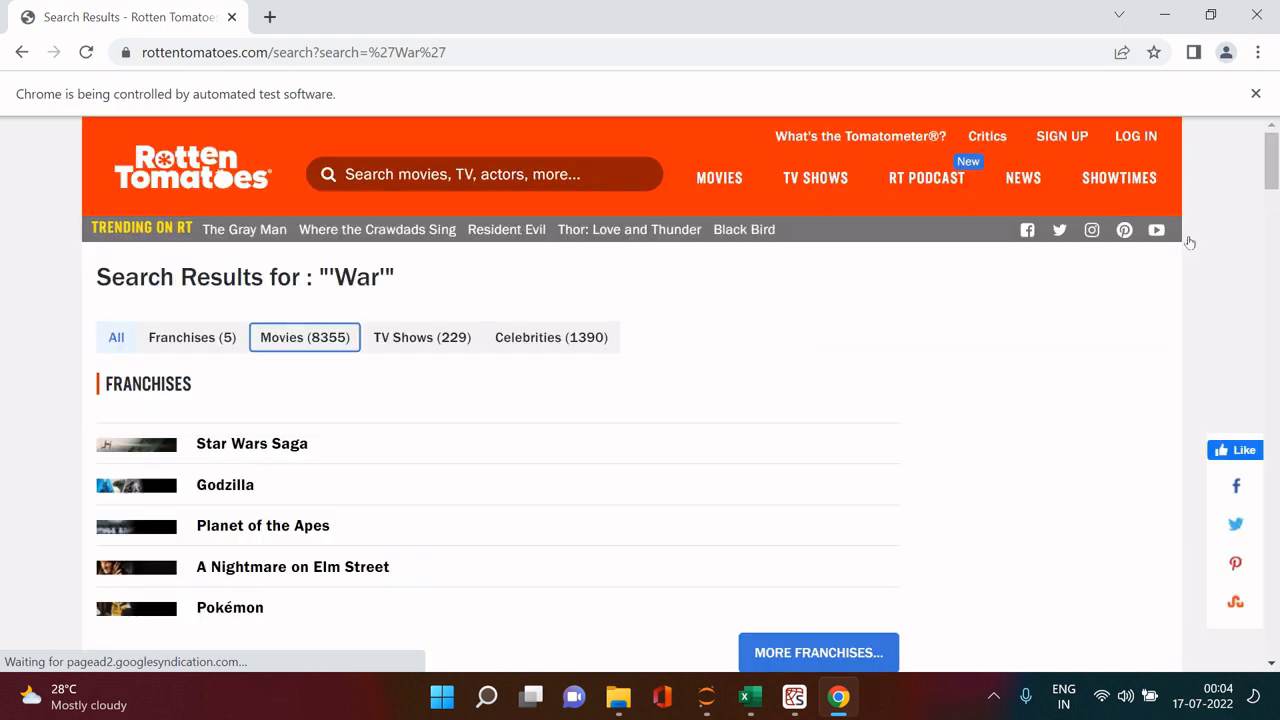
pyautogui.click(304, 336)
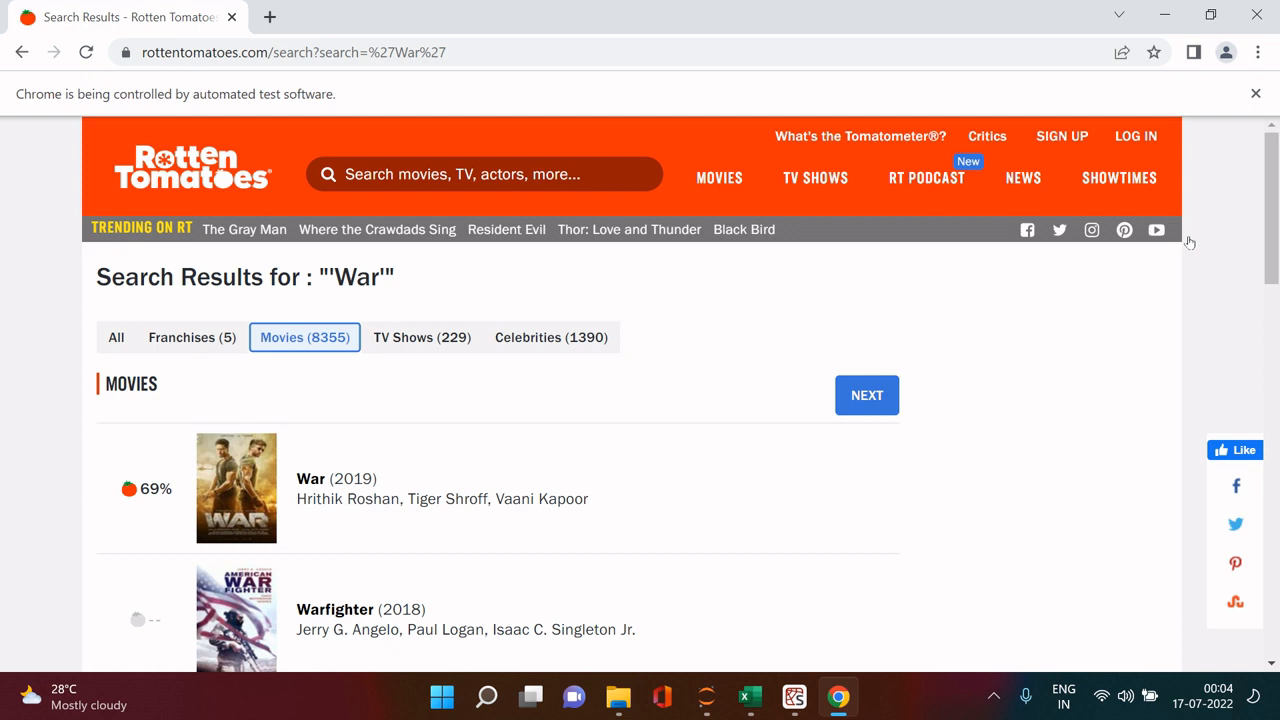
pyautogui.click(310, 478)
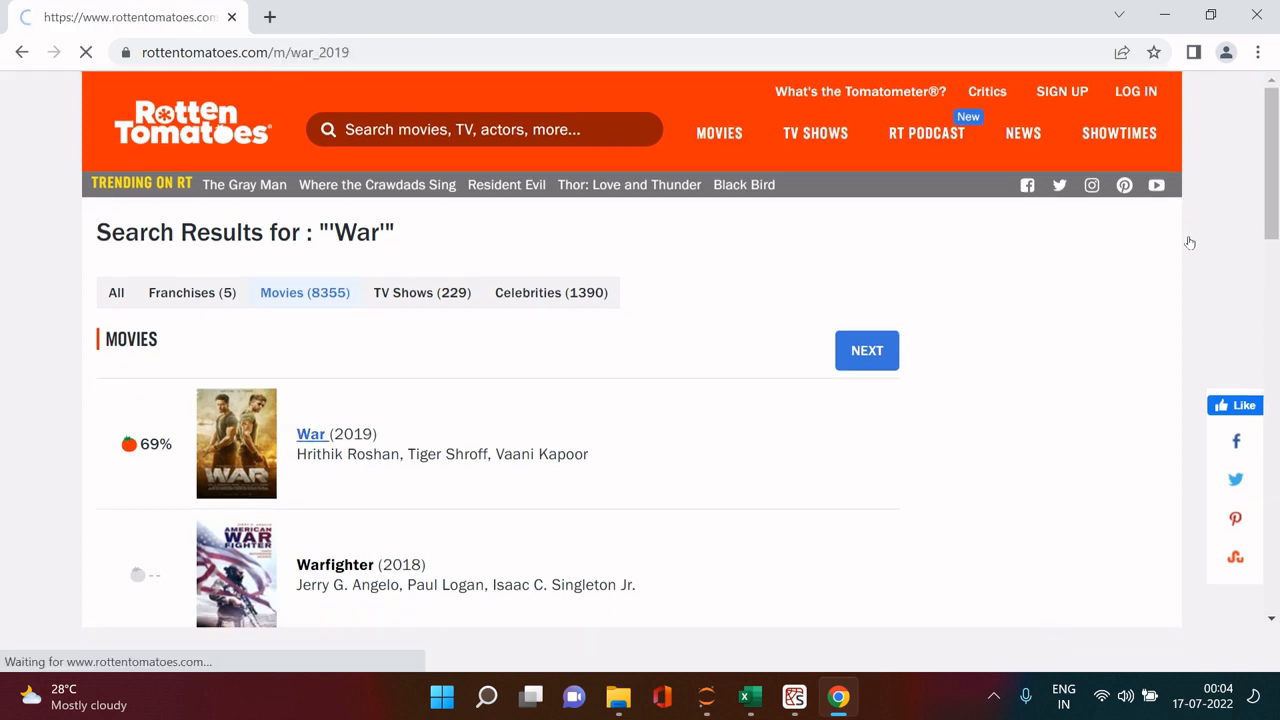
pyautogui.click(312, 432)
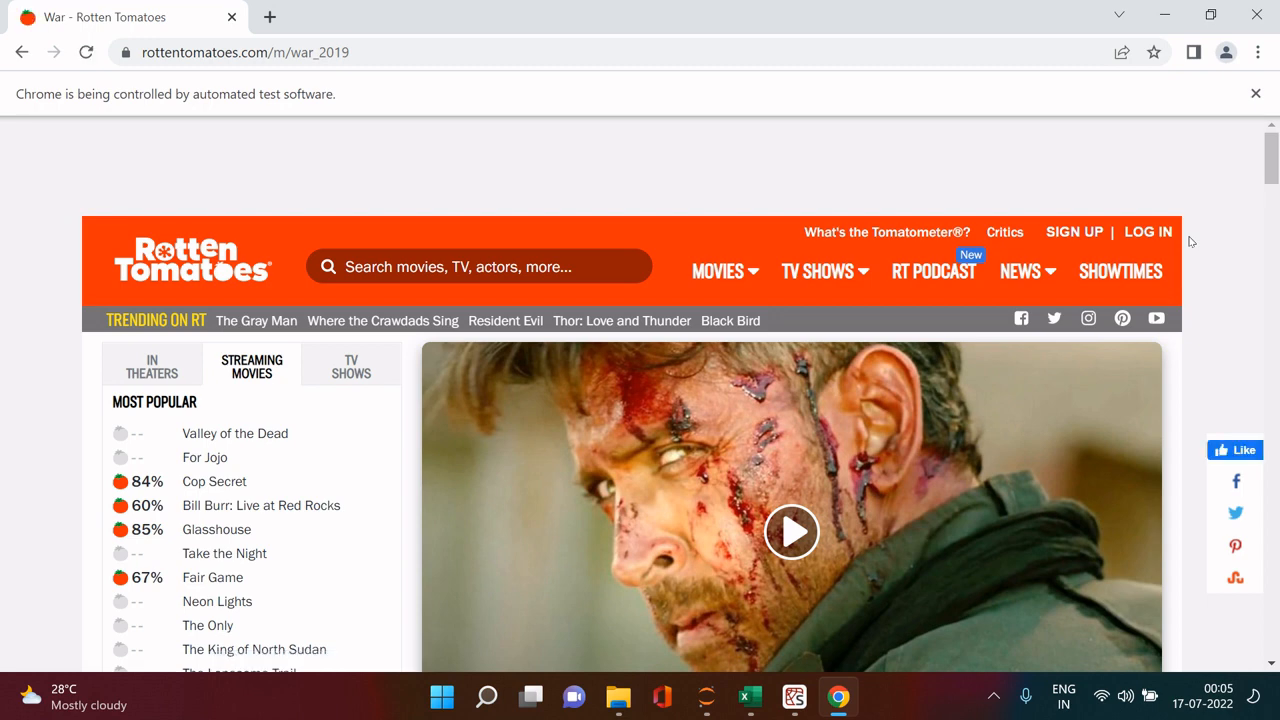
pyautogui.write("'Super 30")
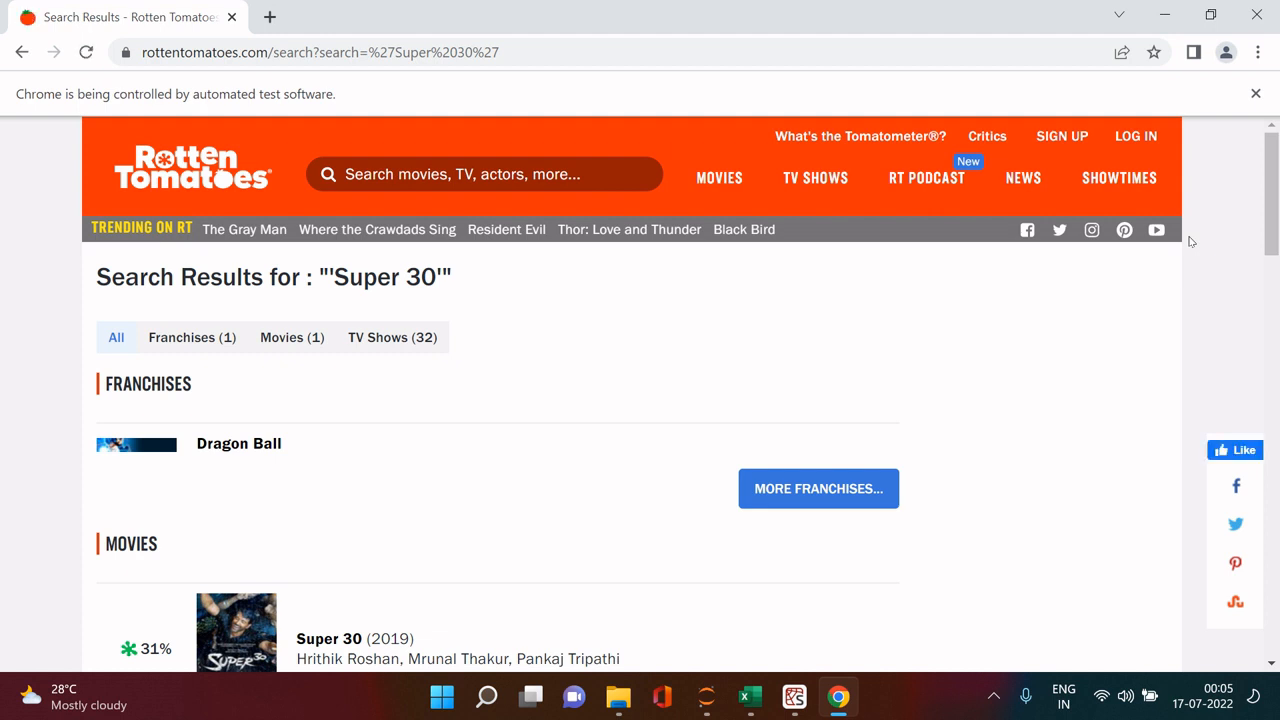
# Follow the loop through Super 30, Agneepath and Guzaarish pages toward Bang Bang.
pyautogui.click(292, 336)
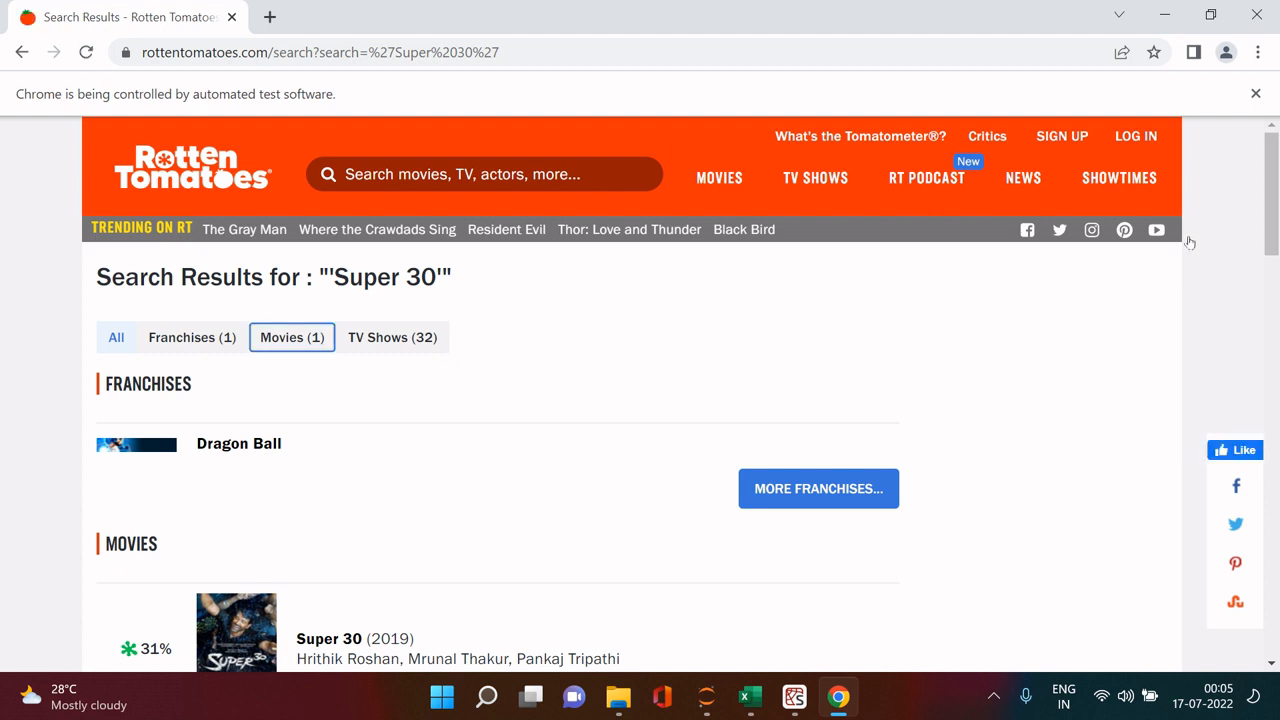
pyautogui.click(292, 336)
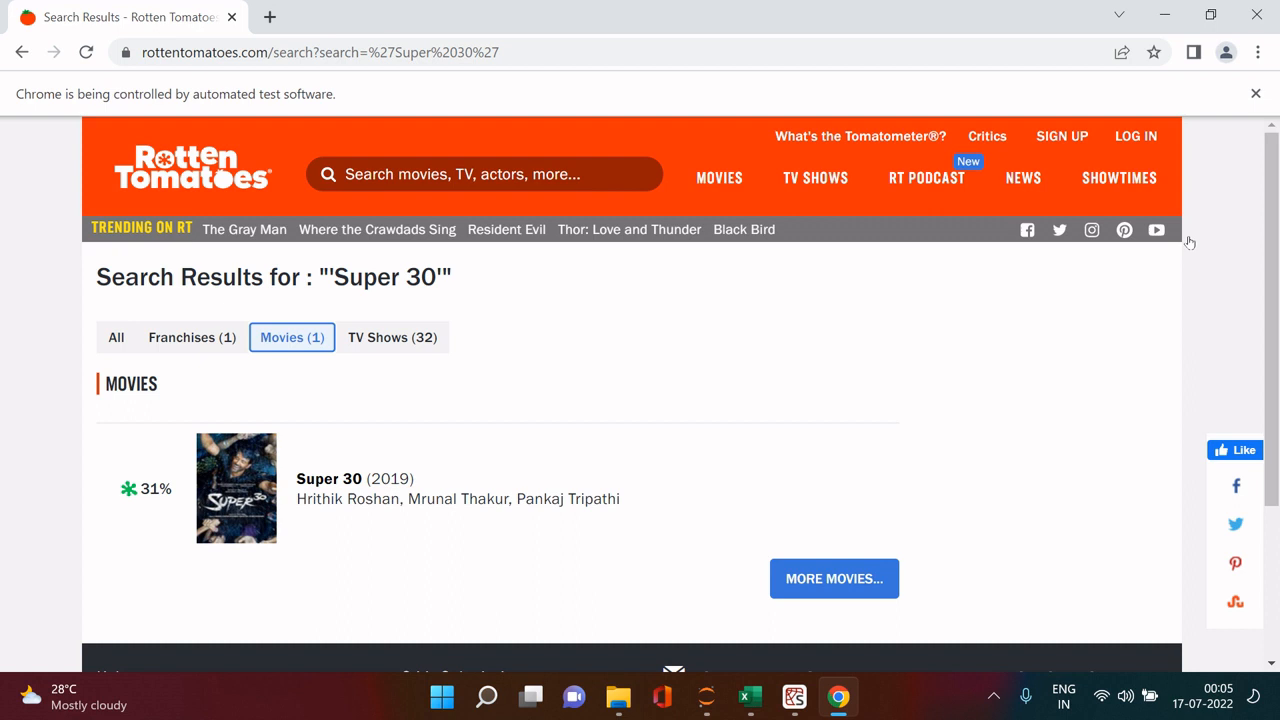
pyautogui.click(328, 478)
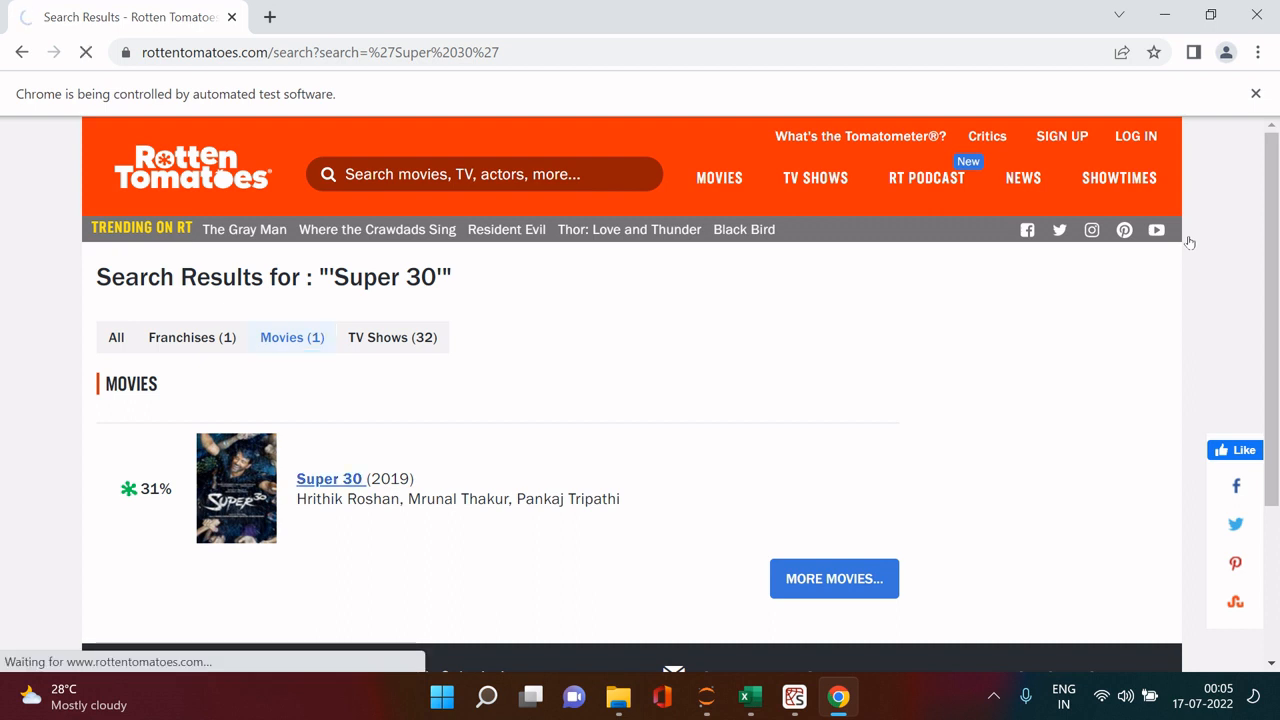
pyautogui.click(328, 478)
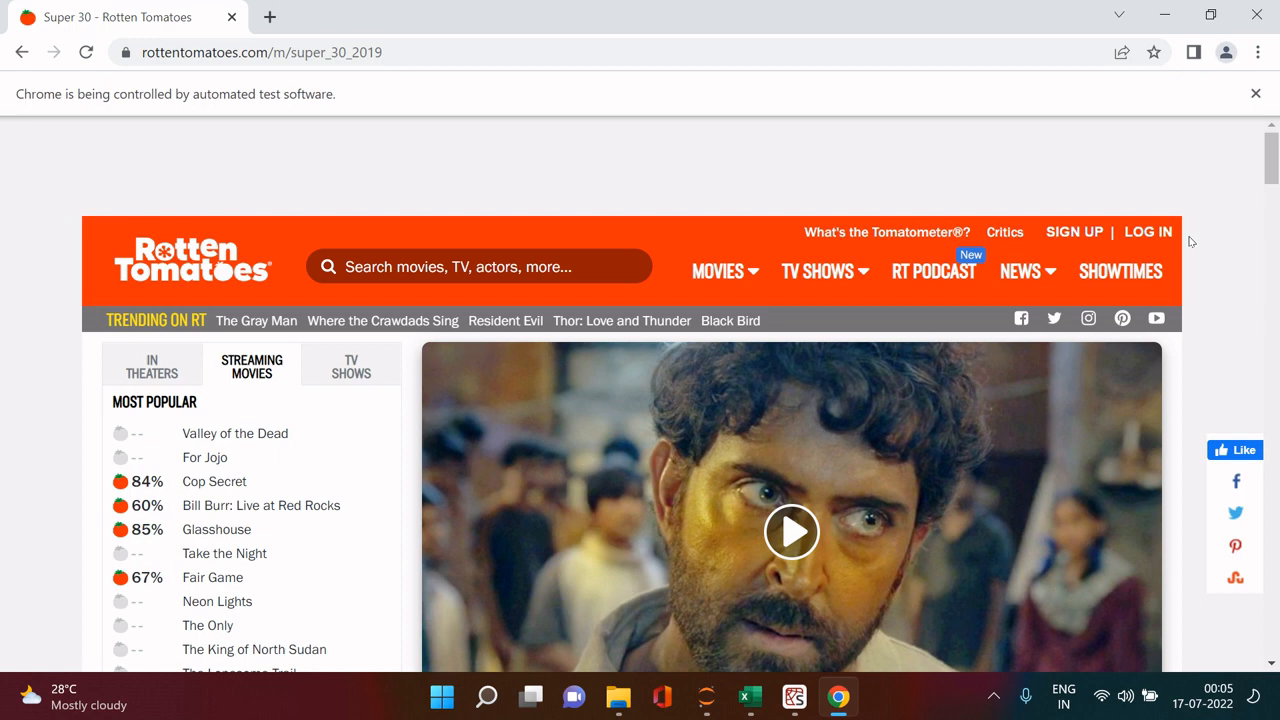
pyautogui.write("'Agneepath'")
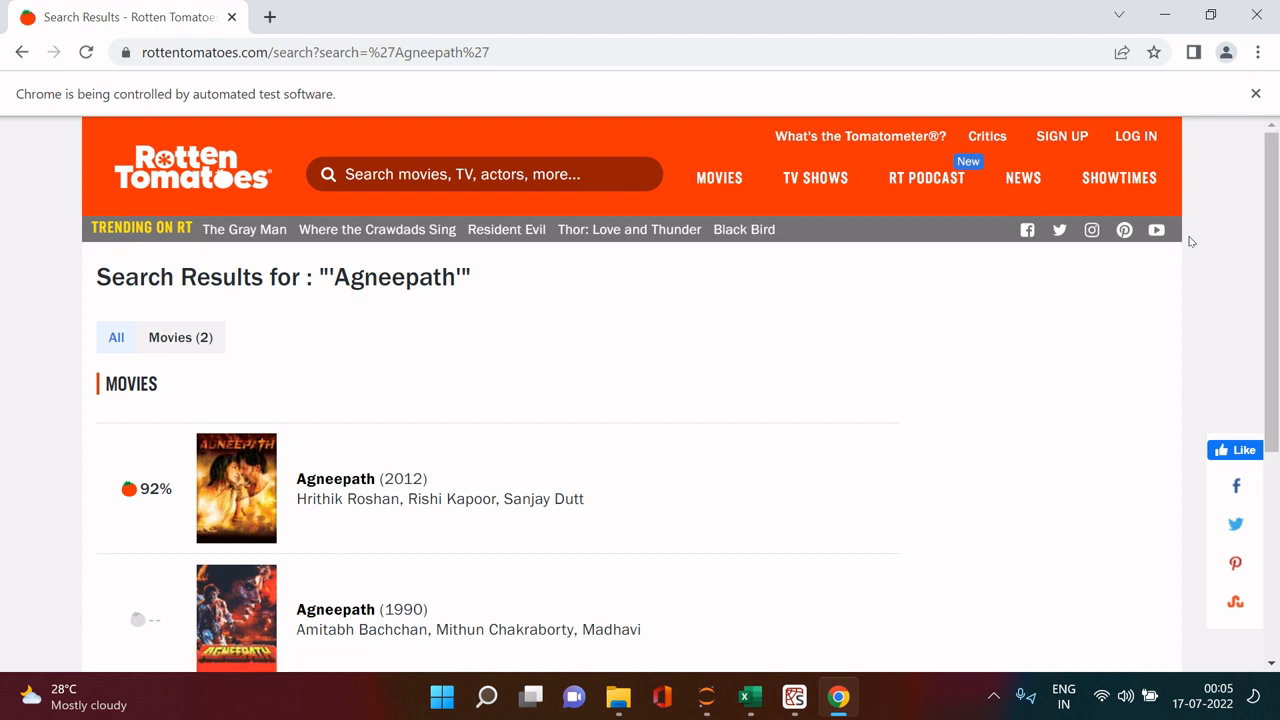
pyautogui.click(180, 336)
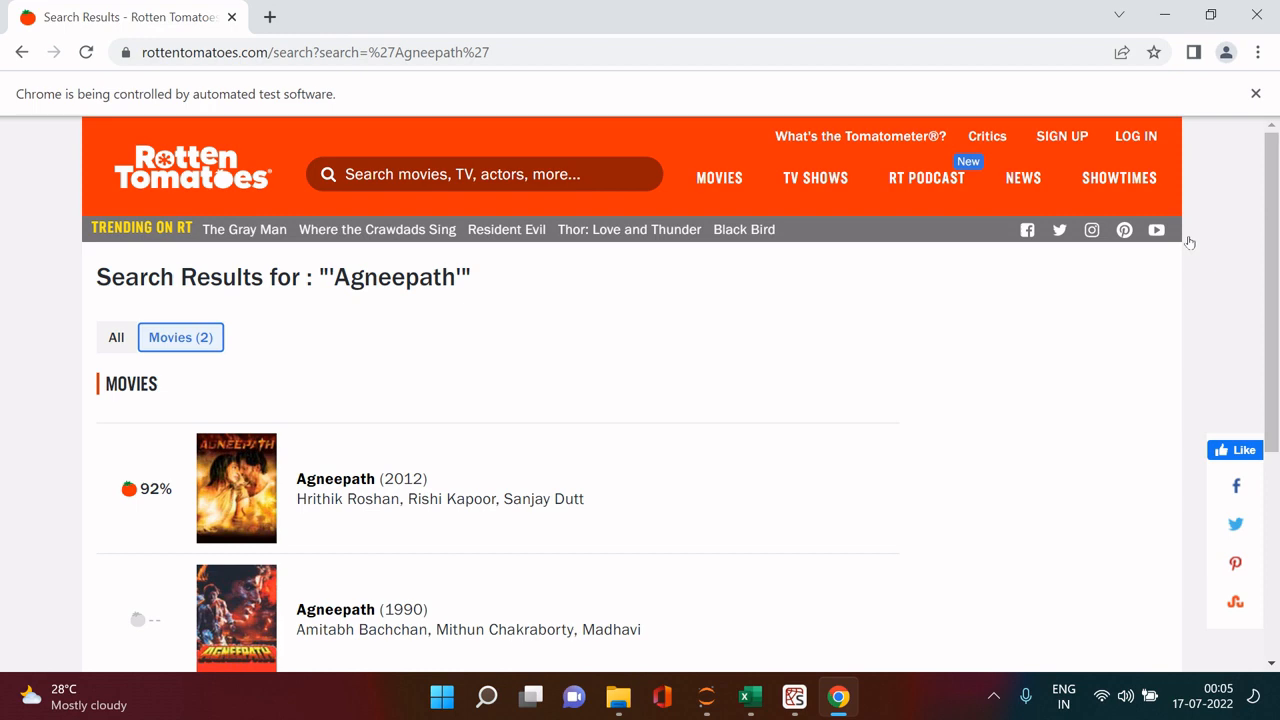
pyautogui.click(336, 478)
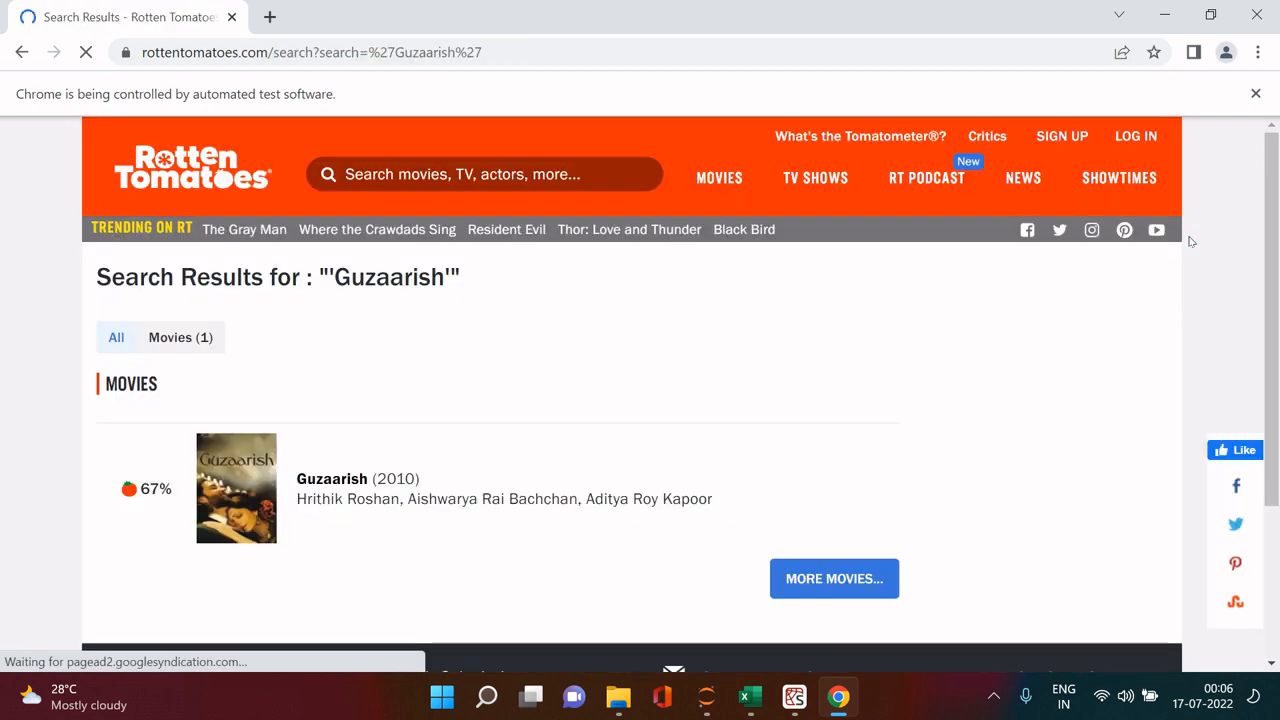
pyautogui.click(332, 478)
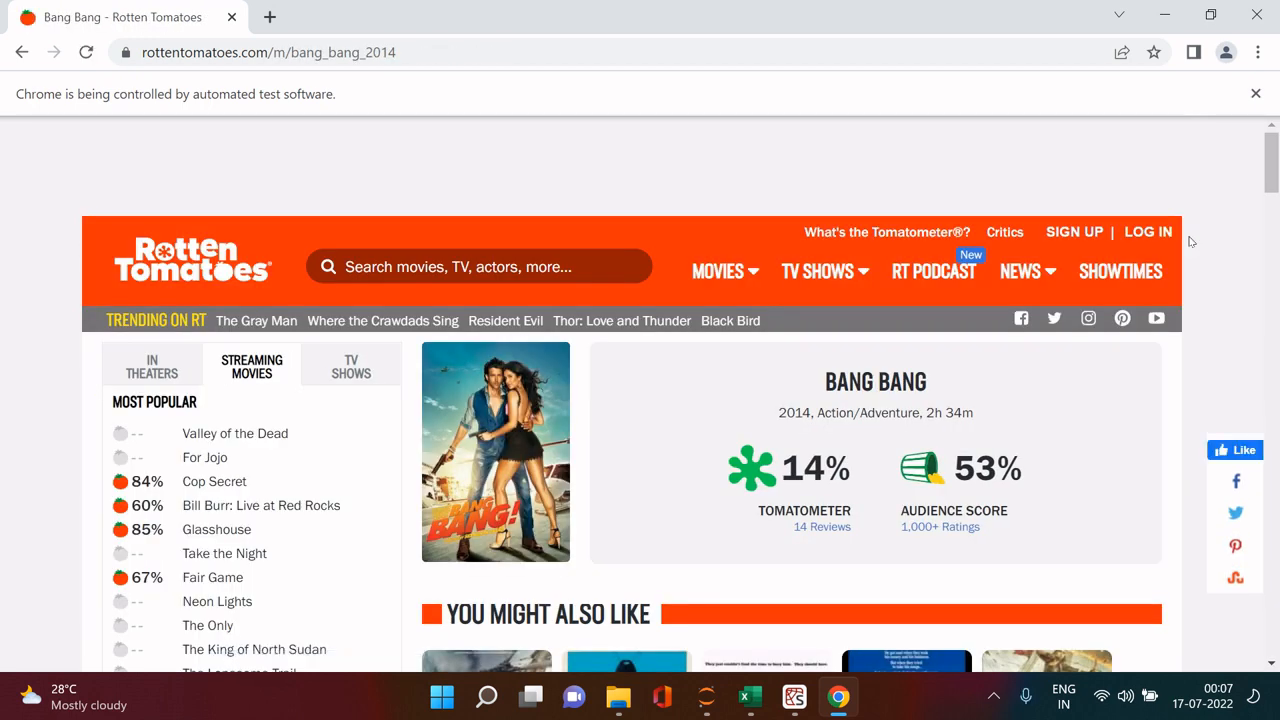
pyautogui.moveTo(794, 696)
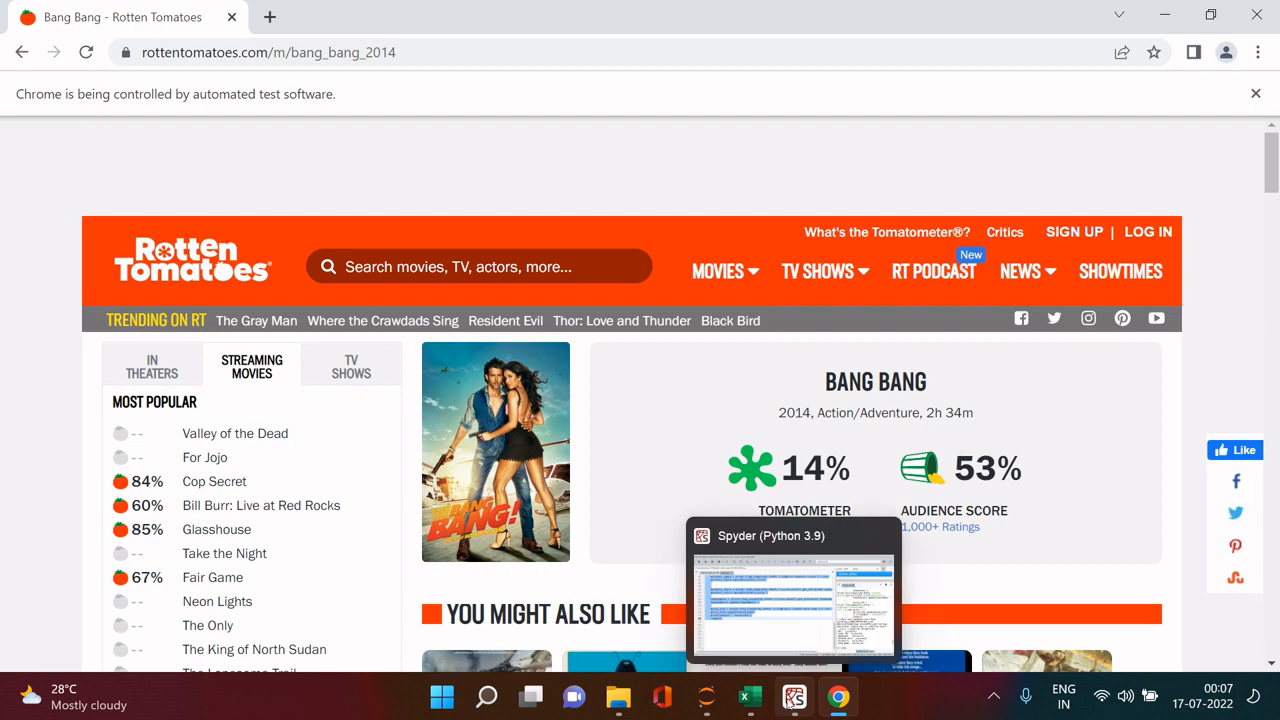
# Return to Spyder, where the console reports all six movies successful, and start a line below the loop.
pyautogui.click(794, 586)
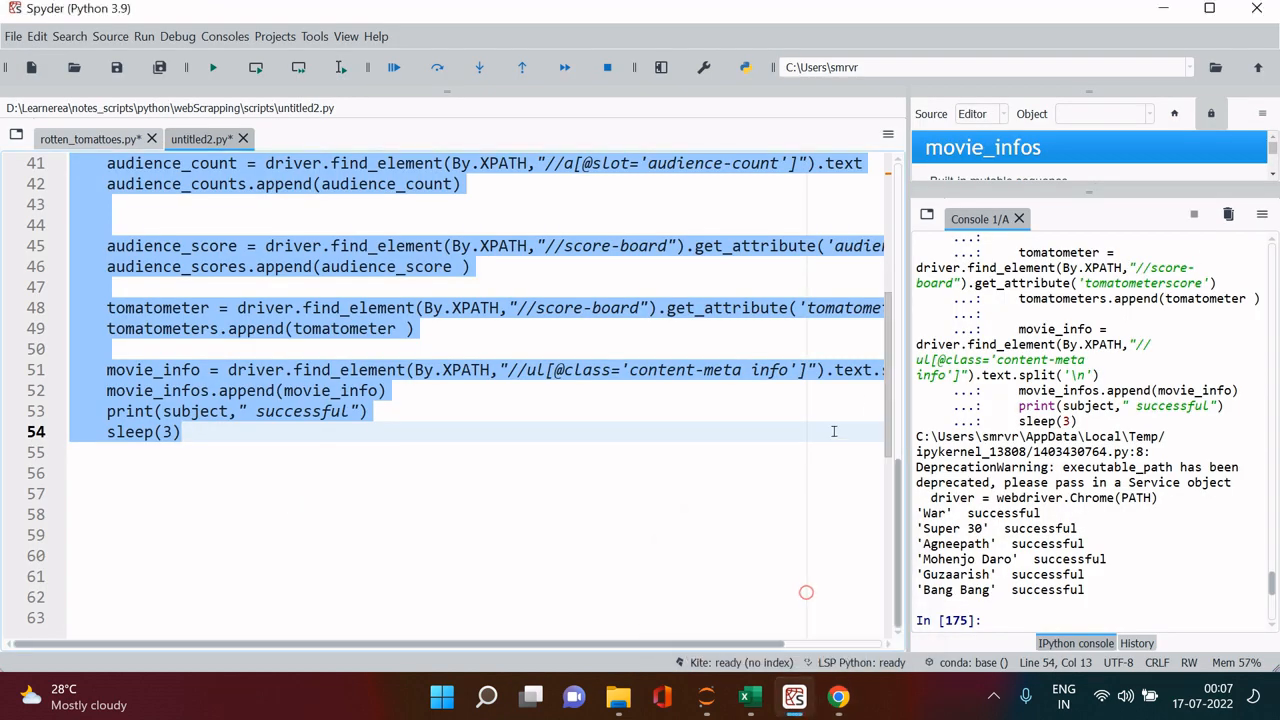
pyautogui.click(560, 458)
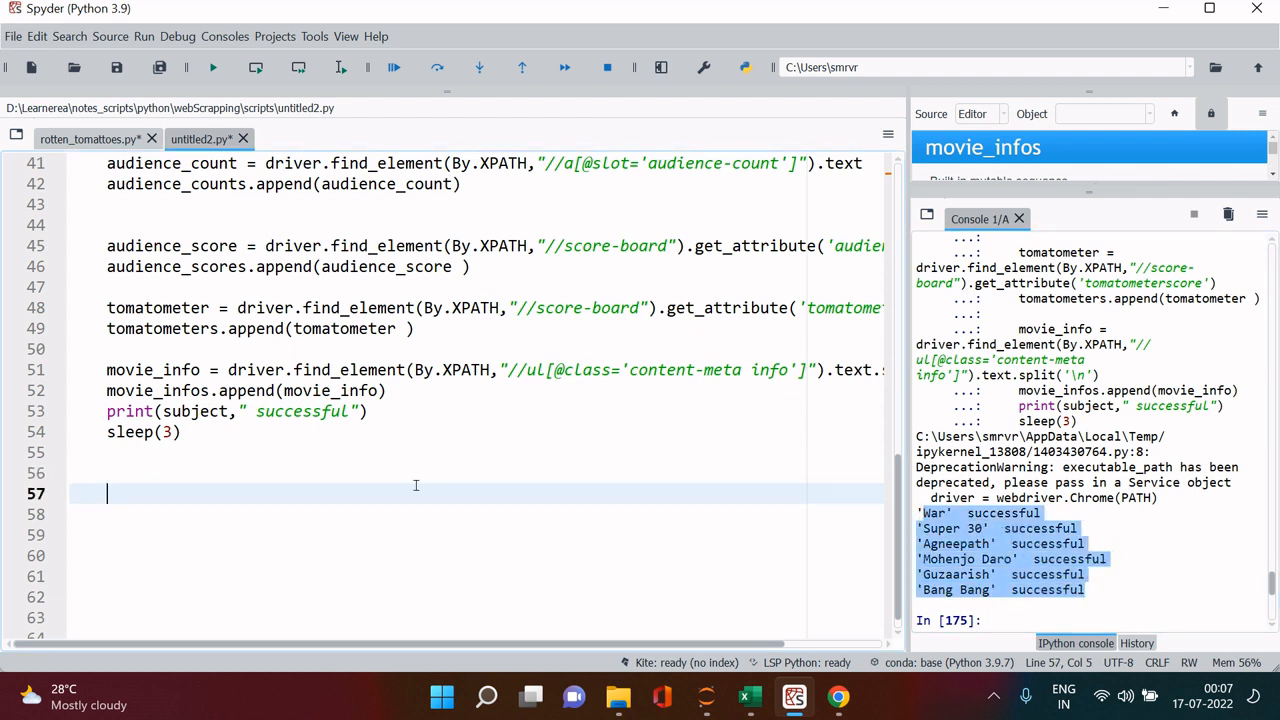
# Import pandas and write df = pd.DataFrame(zip(movie_names, audience_counts, audience_scores, tomatometers, movie_infos)).
pyautogui.write('imp')
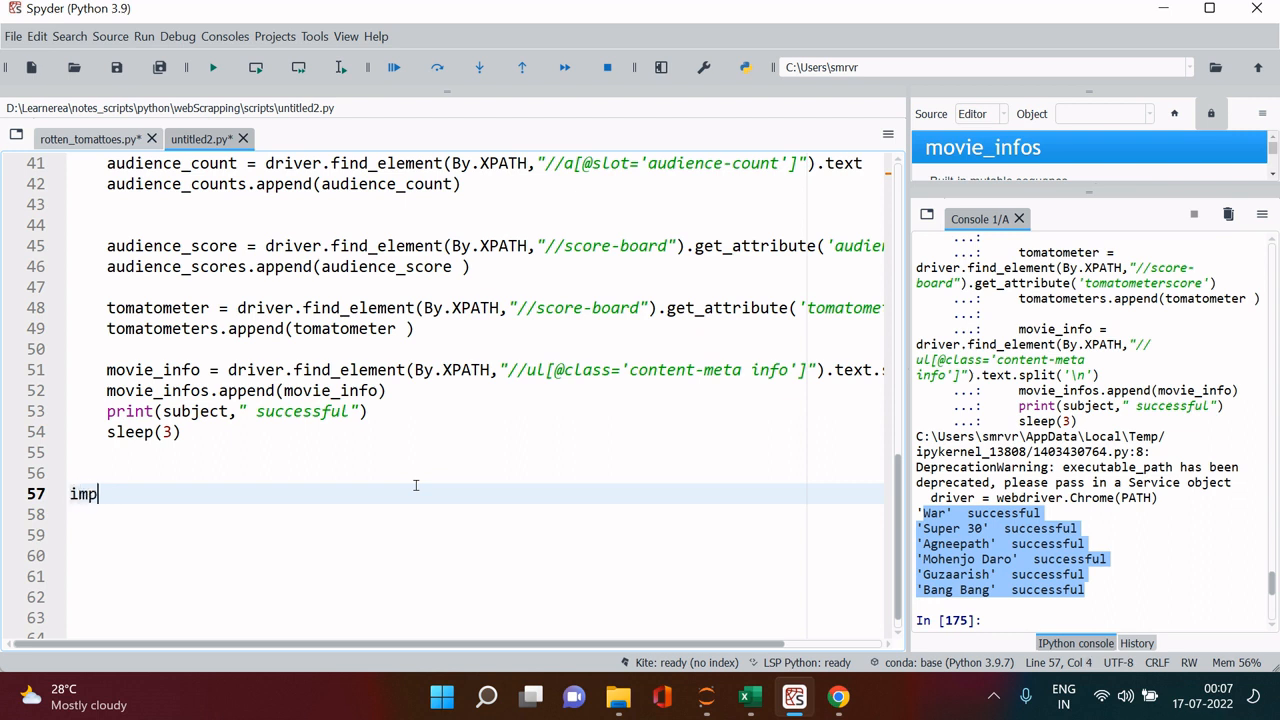
pyautogui.write('ort pandas')
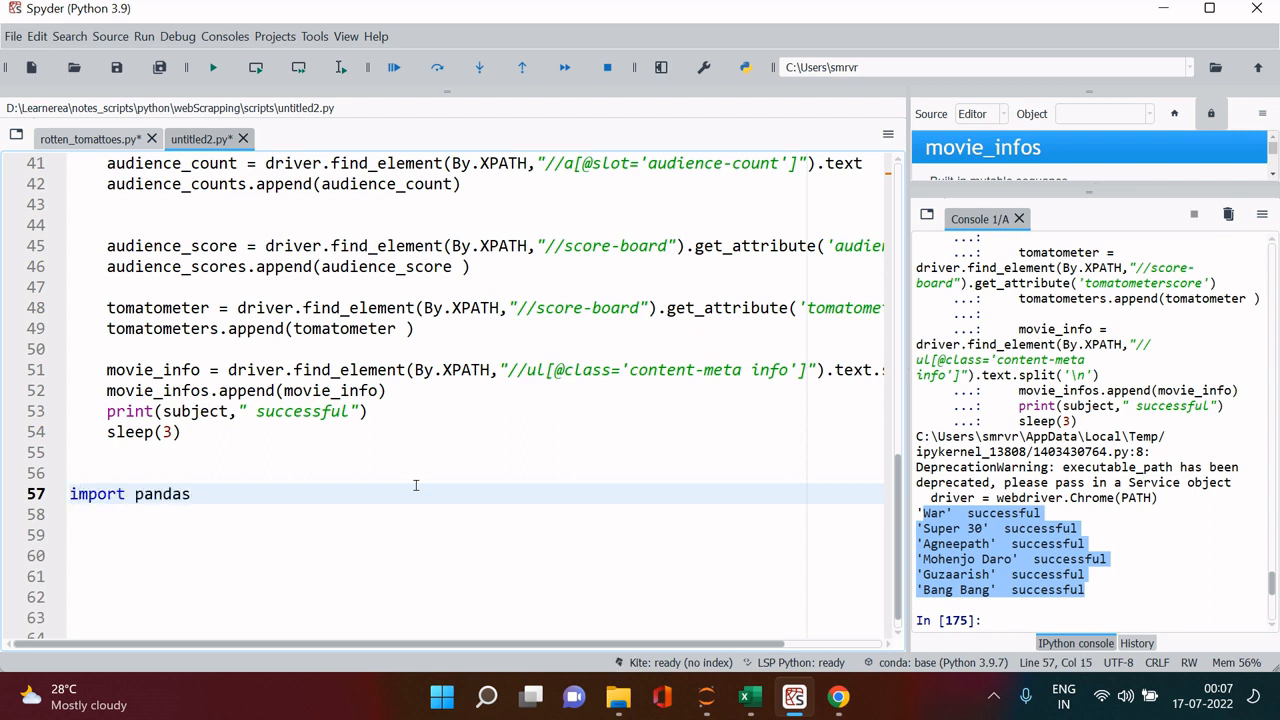
pyautogui.write('as pd')
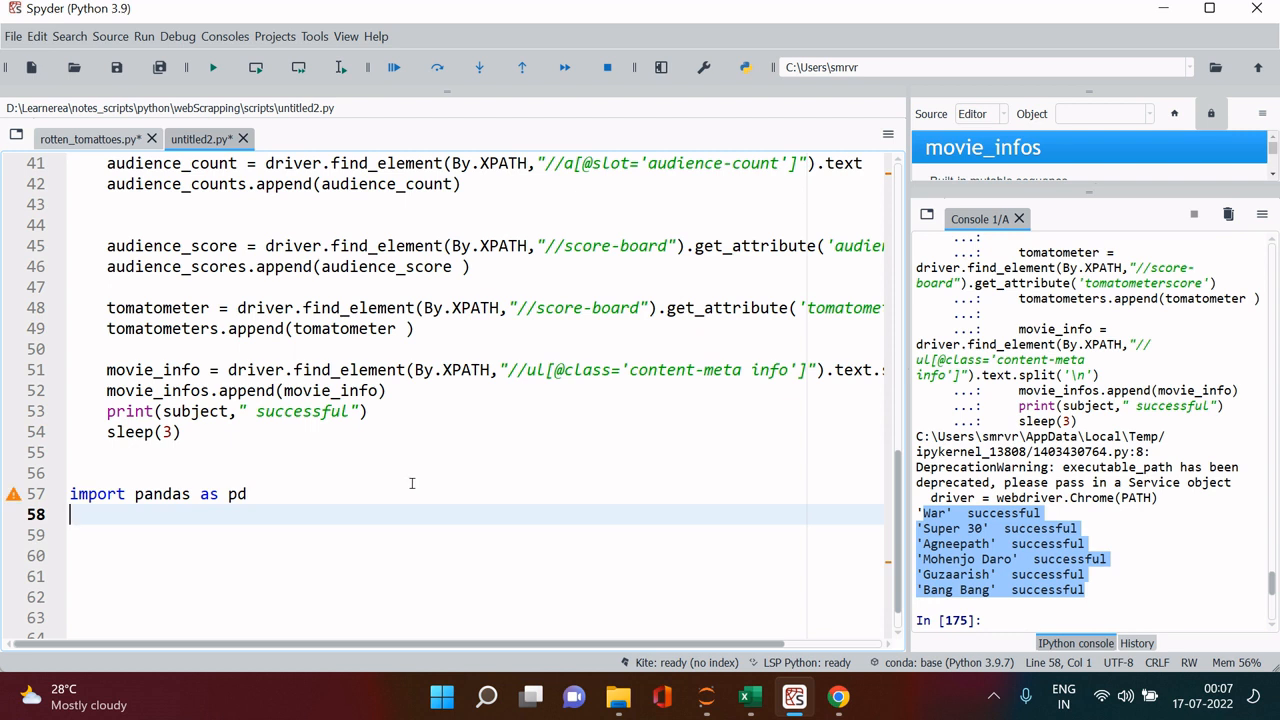
pyautogui.write('df = pd.')
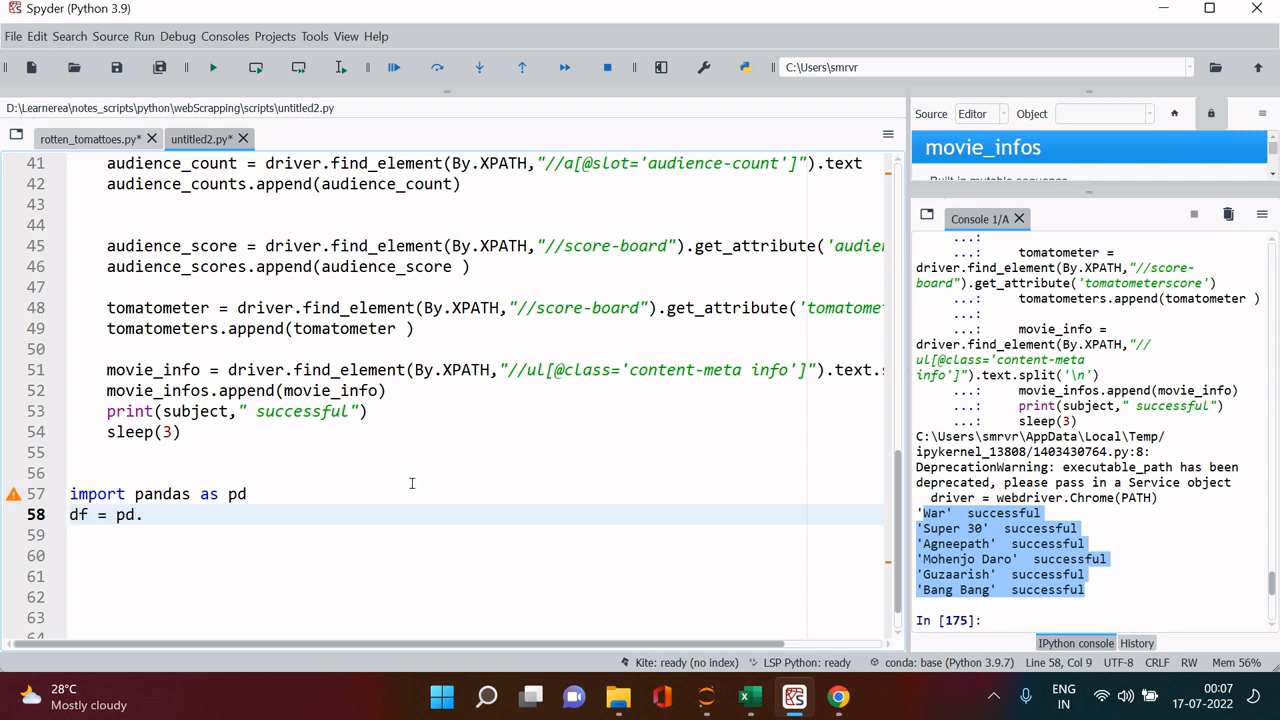
pyautogui.write('DataFr')
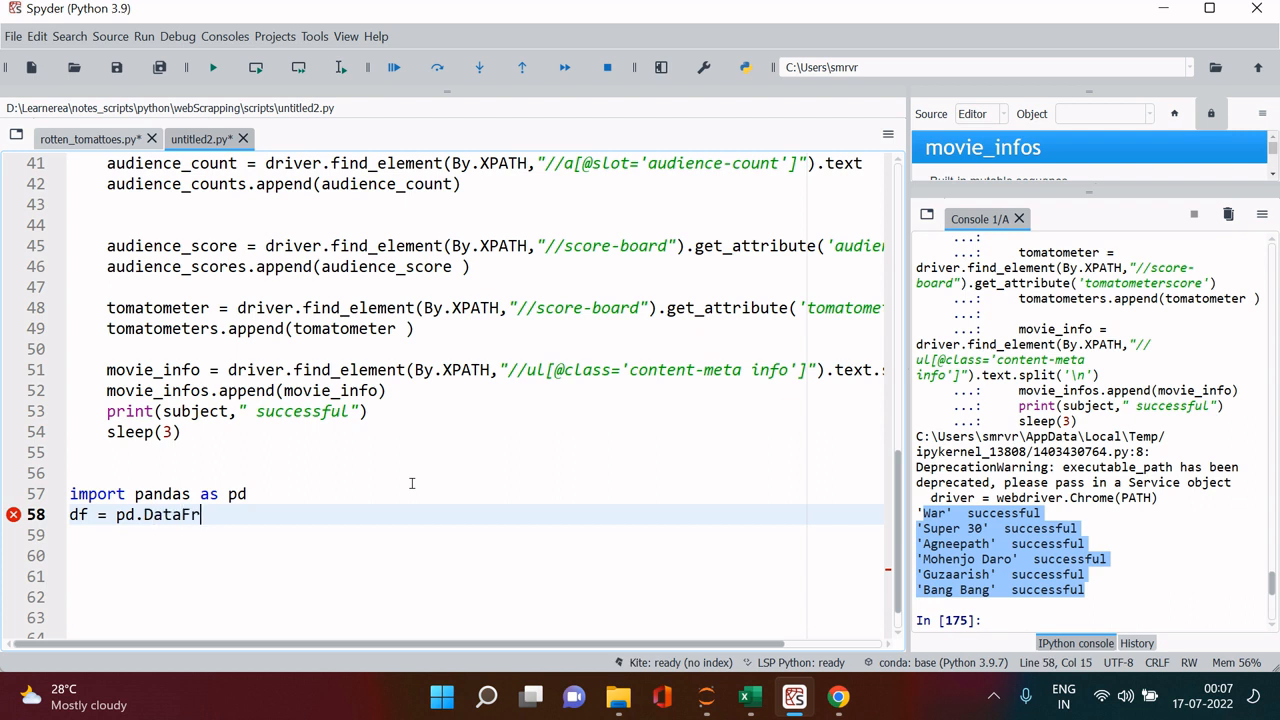
pyautogui.write('ame()')
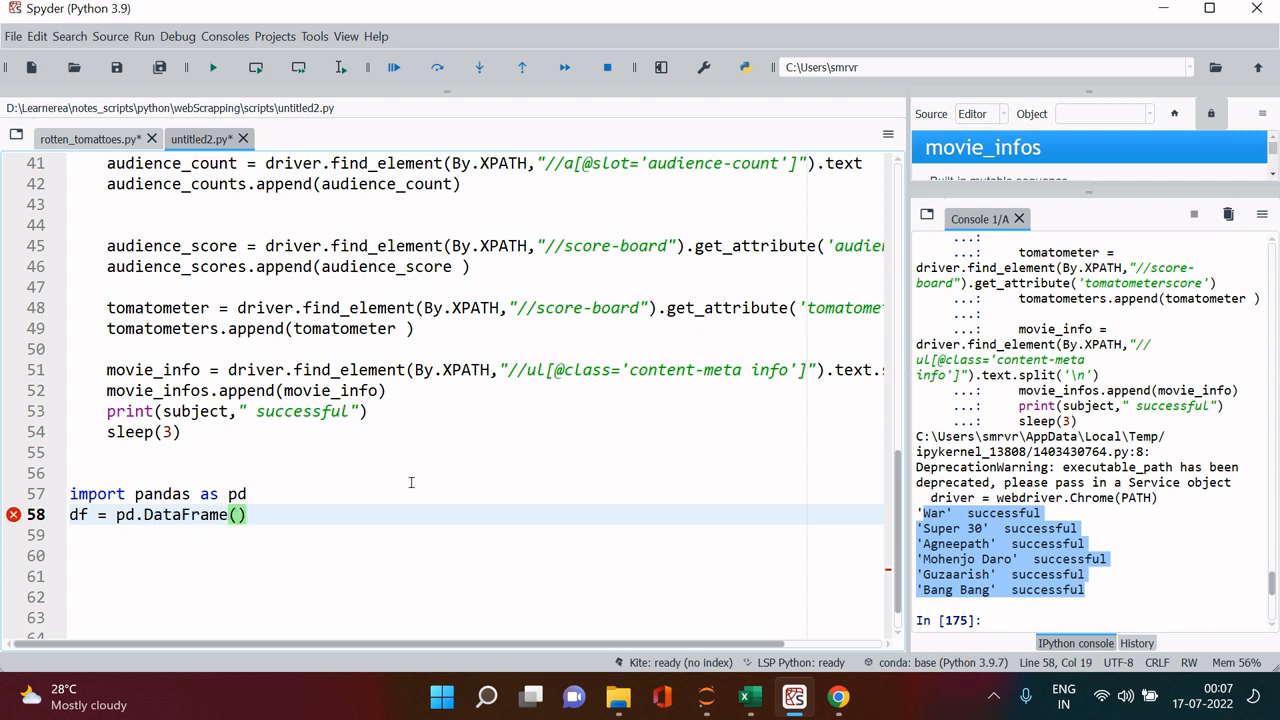
pyautogui.moveTo(894, 536)
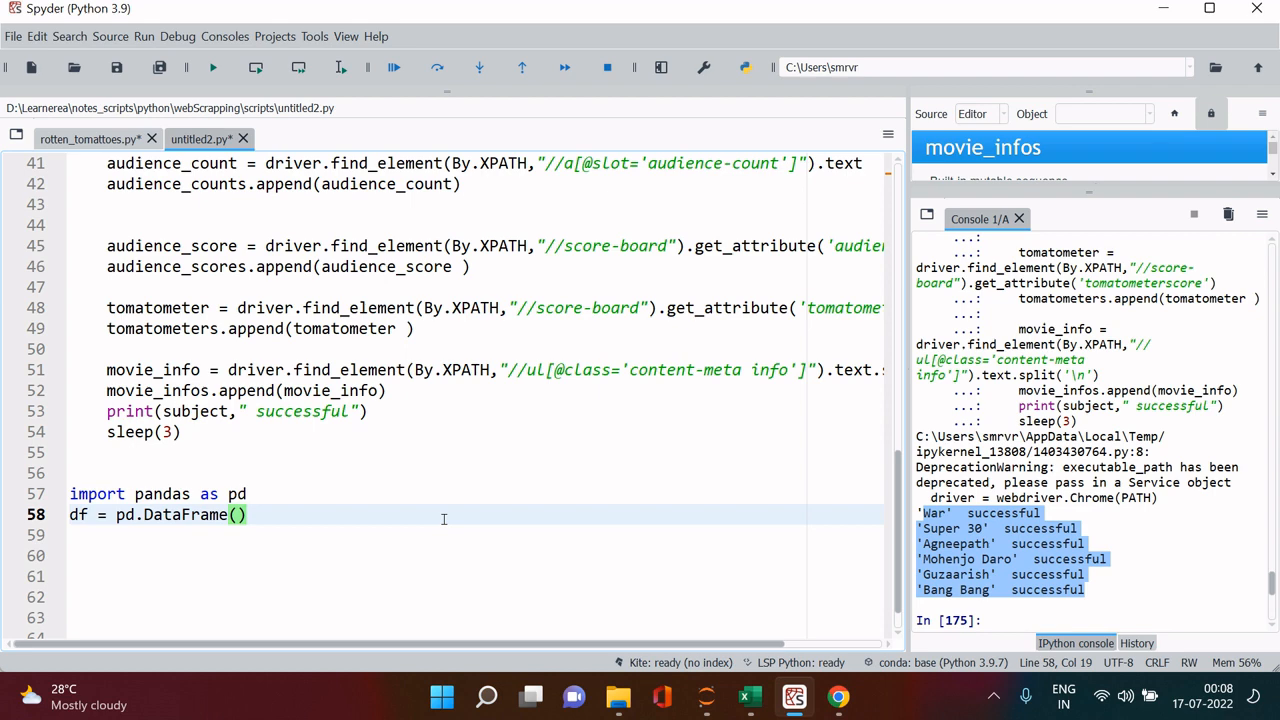
pyautogui.write('zip(movie_names,audience_counts,audience_scores,tomatometers,movie_infos)')
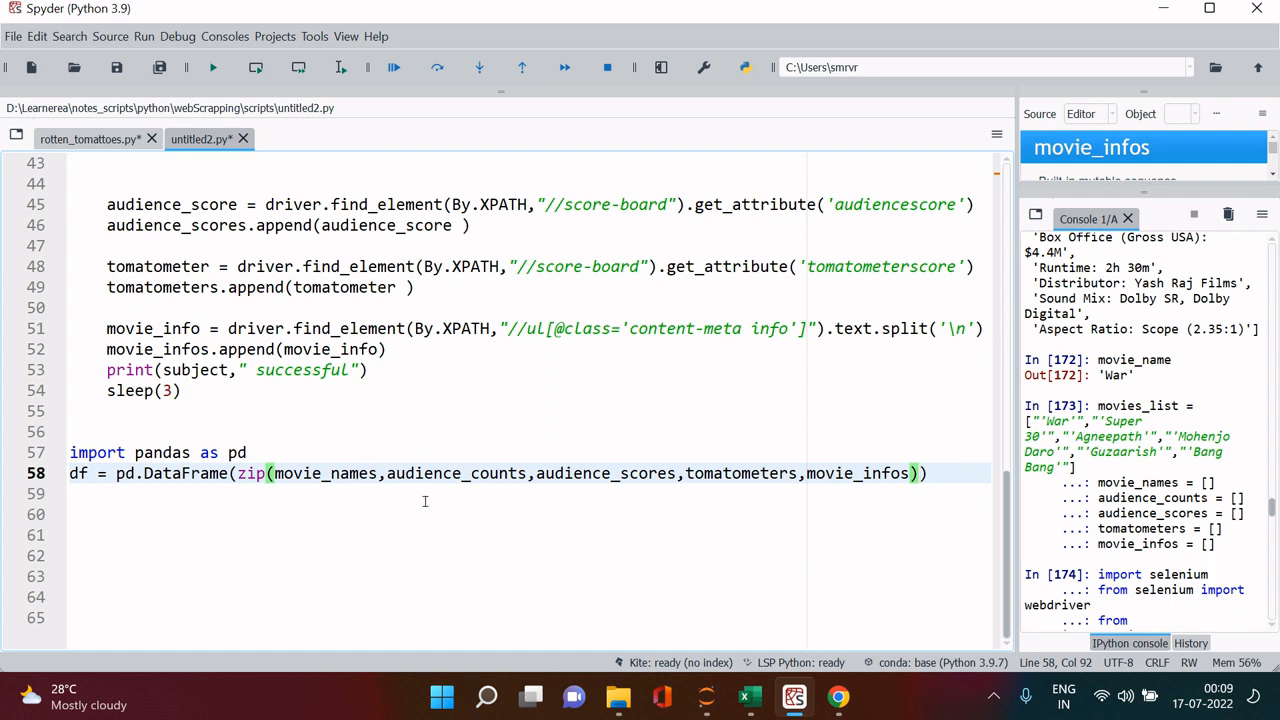
# Add the columns=[...] argument naming the five DataFrame columns and run the selection.
pyautogui.press('enter')
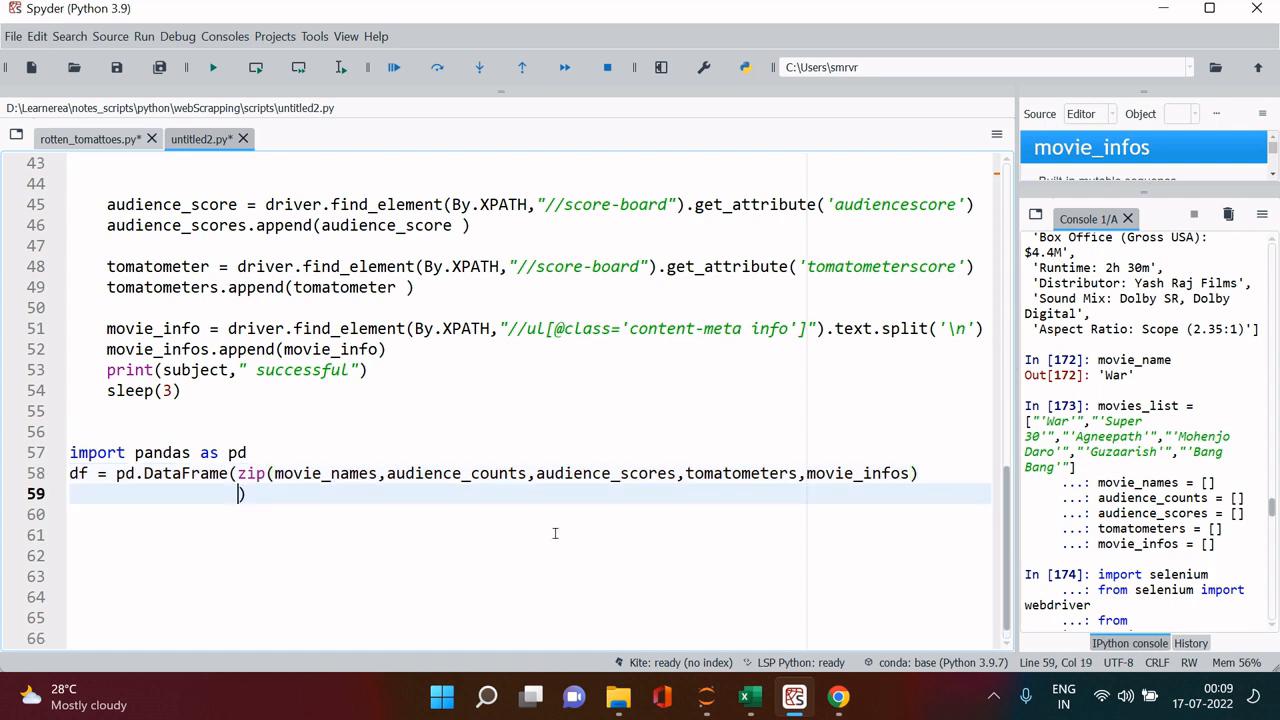
pyautogui.write('col')
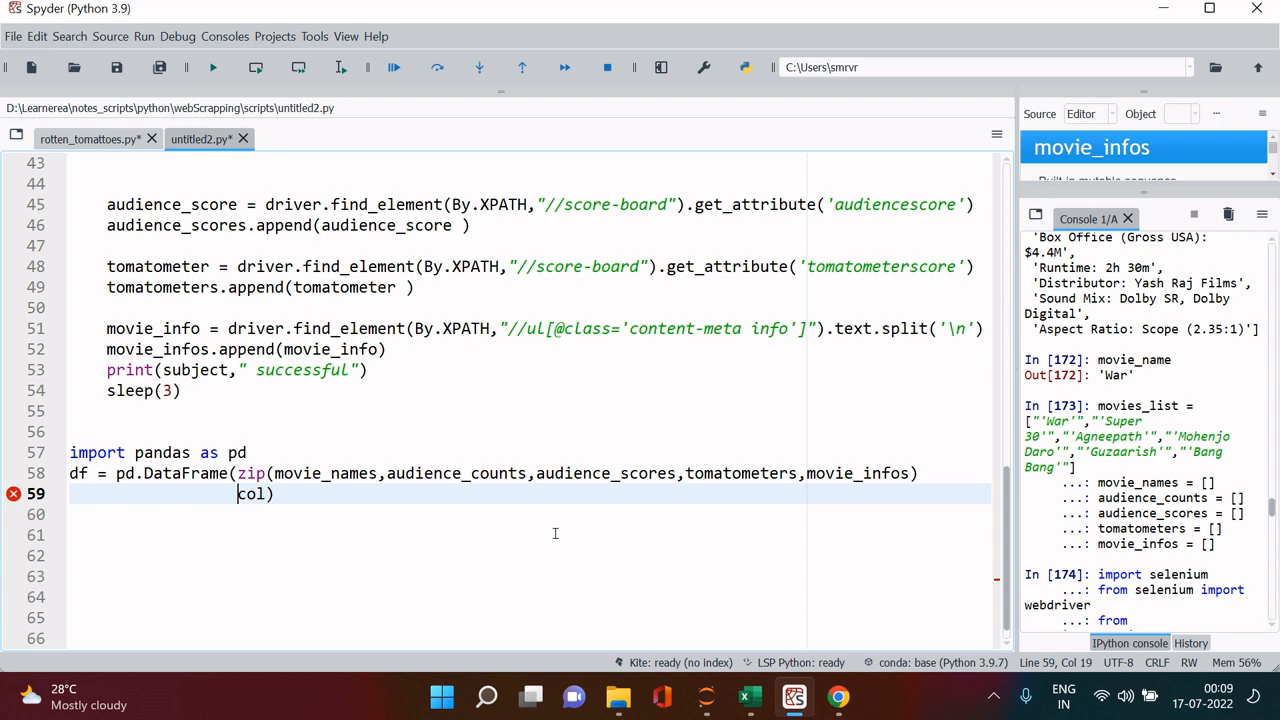
pyautogui.write(',')
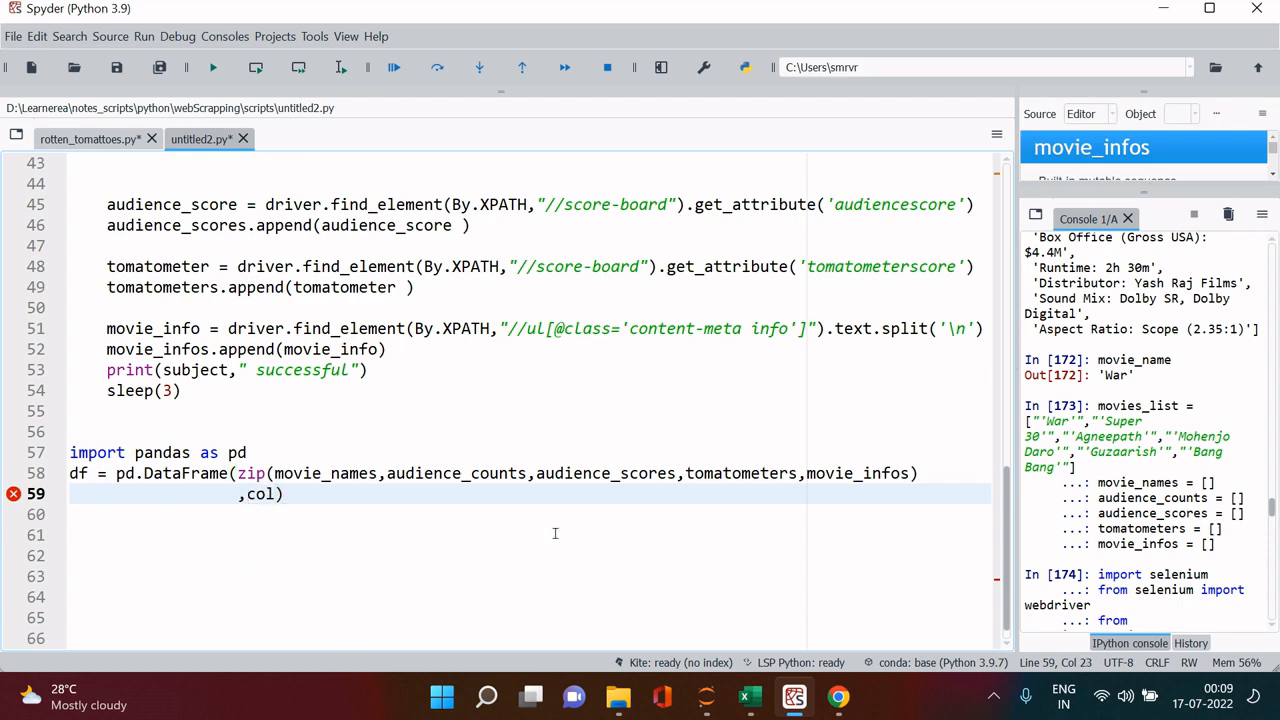
pyautogui.write('u')
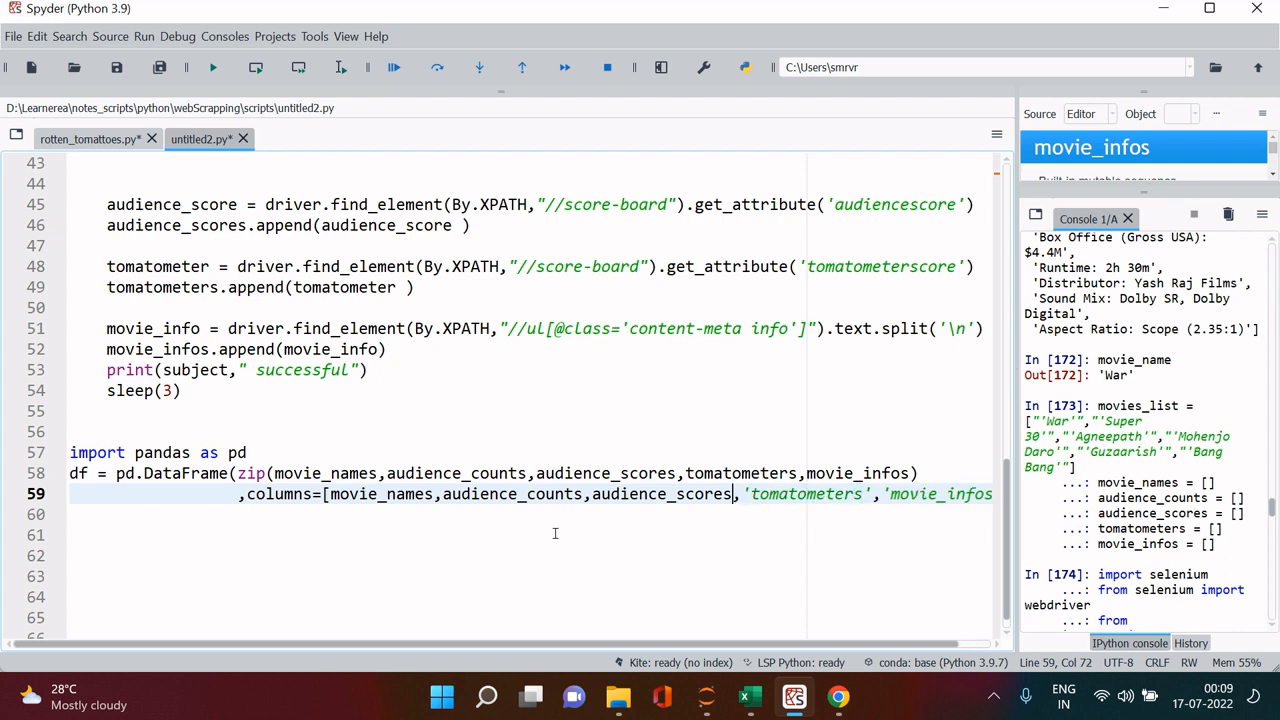
pyautogui.doubleClick(512, 494)
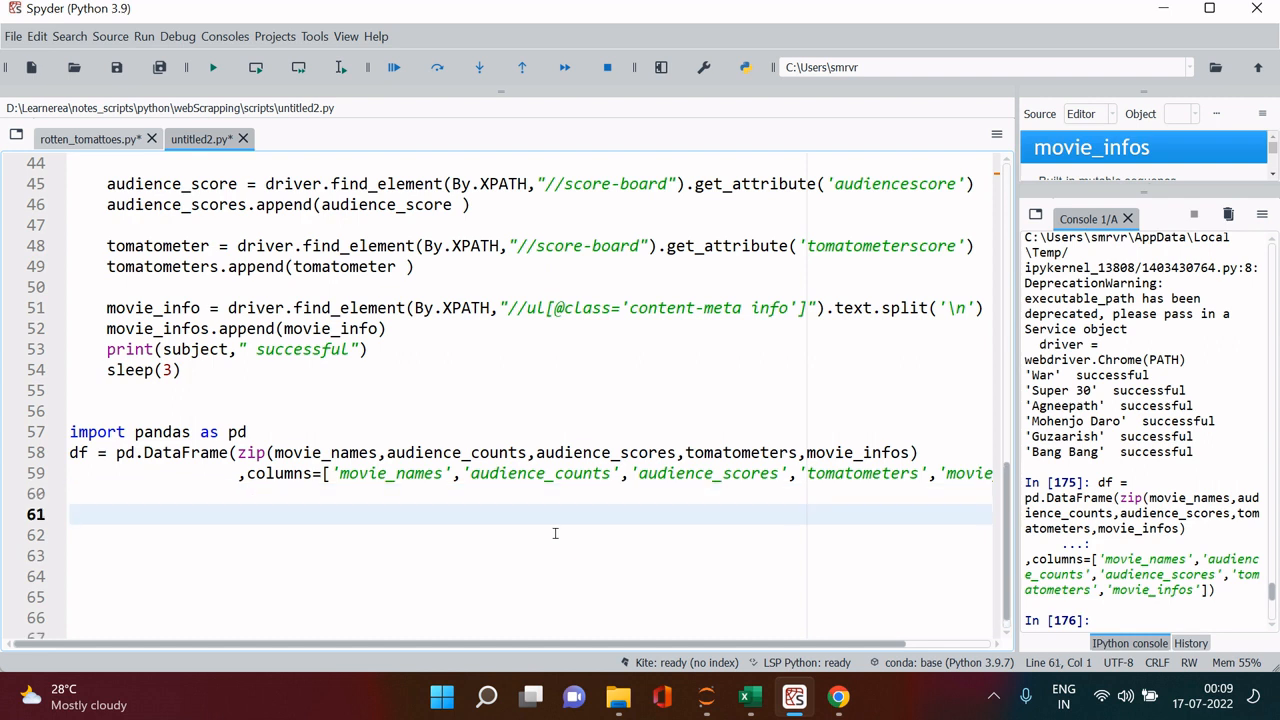
# Write df.to_excel(r"D:\Learnerea\Tables\movie2.xlsx") to export the DataFrame, checking the earlier script's export line.
pyautogui.write('df.')
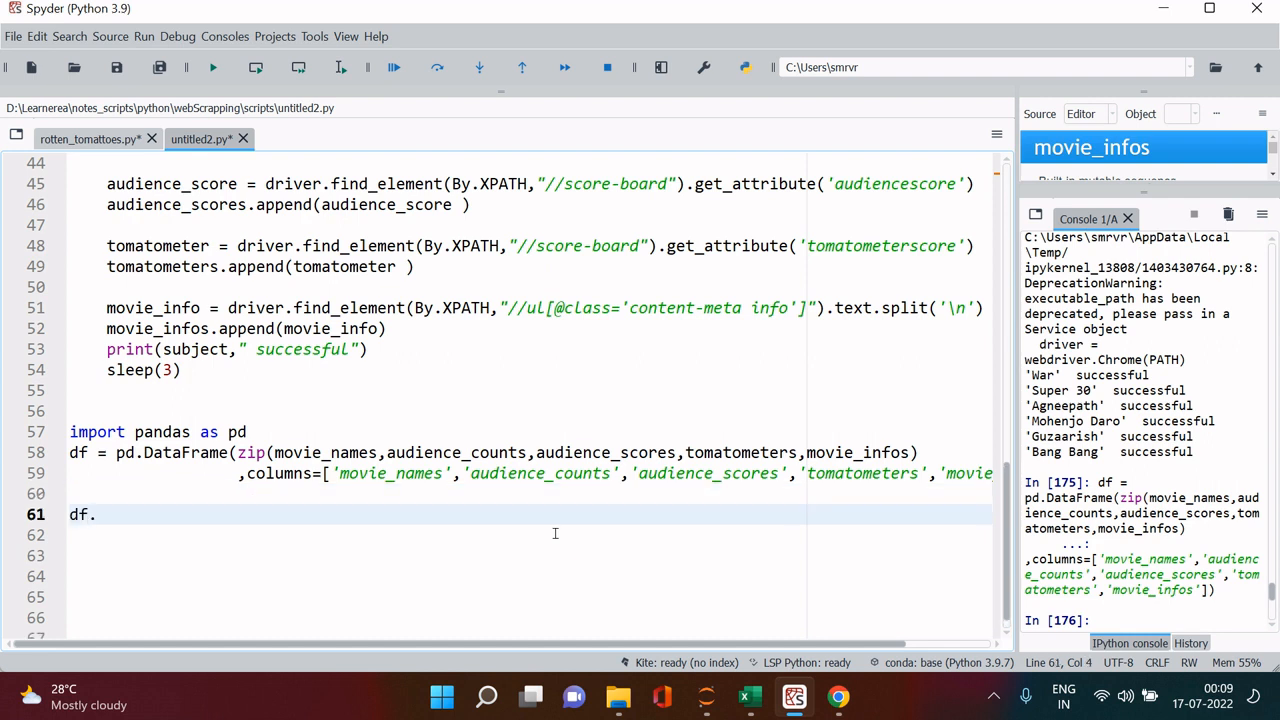
pyautogui.write('to_exl')
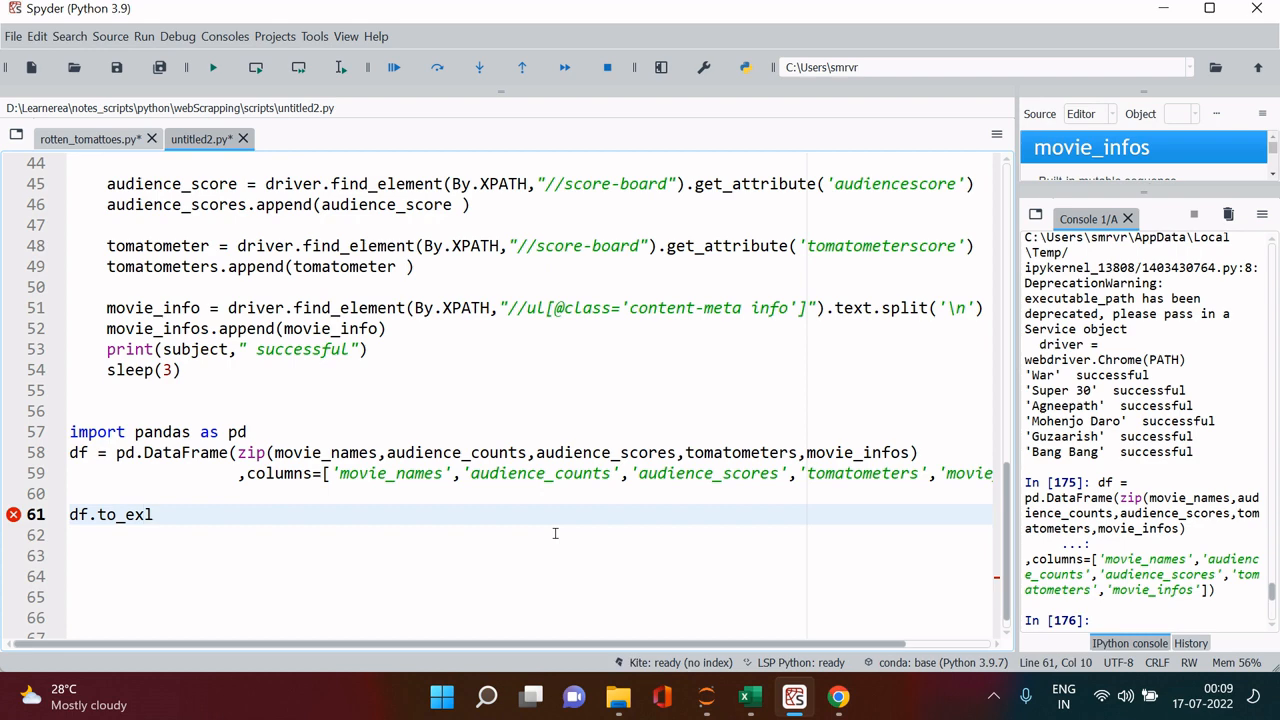
pyautogui.write('cel()')
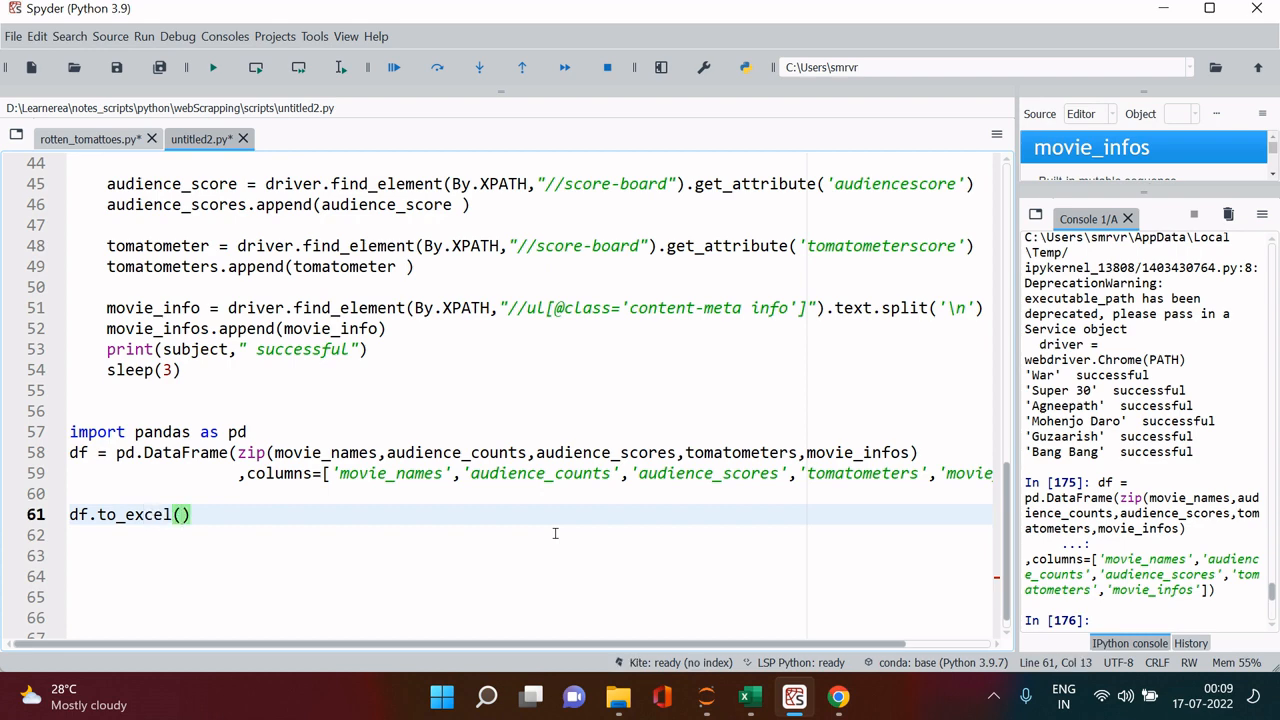
pyautogui.write('r')
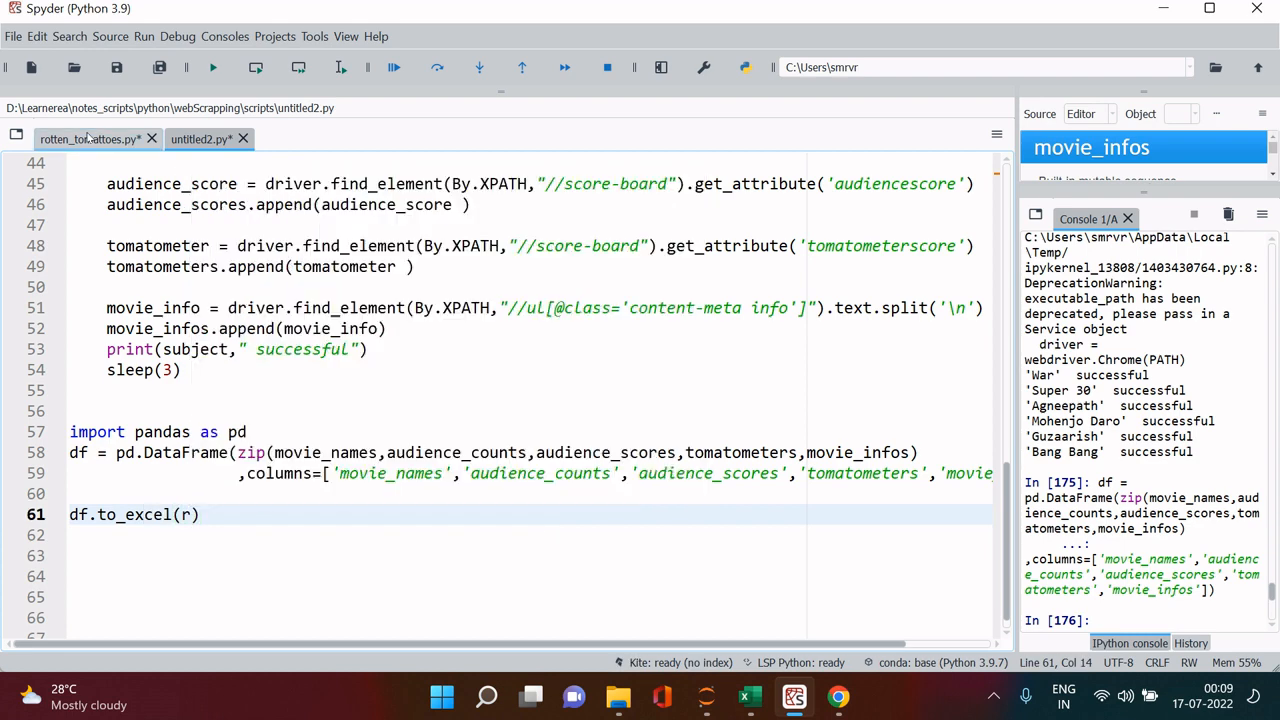
pyautogui.click(88, 140)
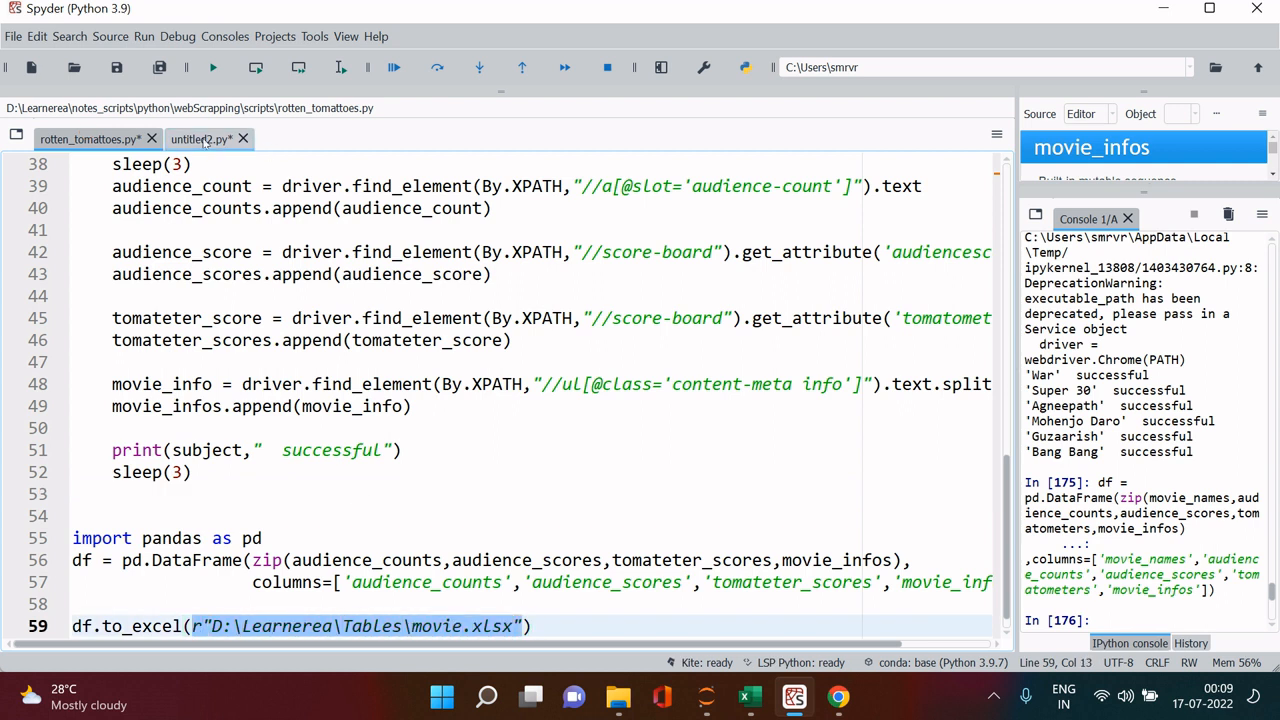
pyautogui.click(200, 138)
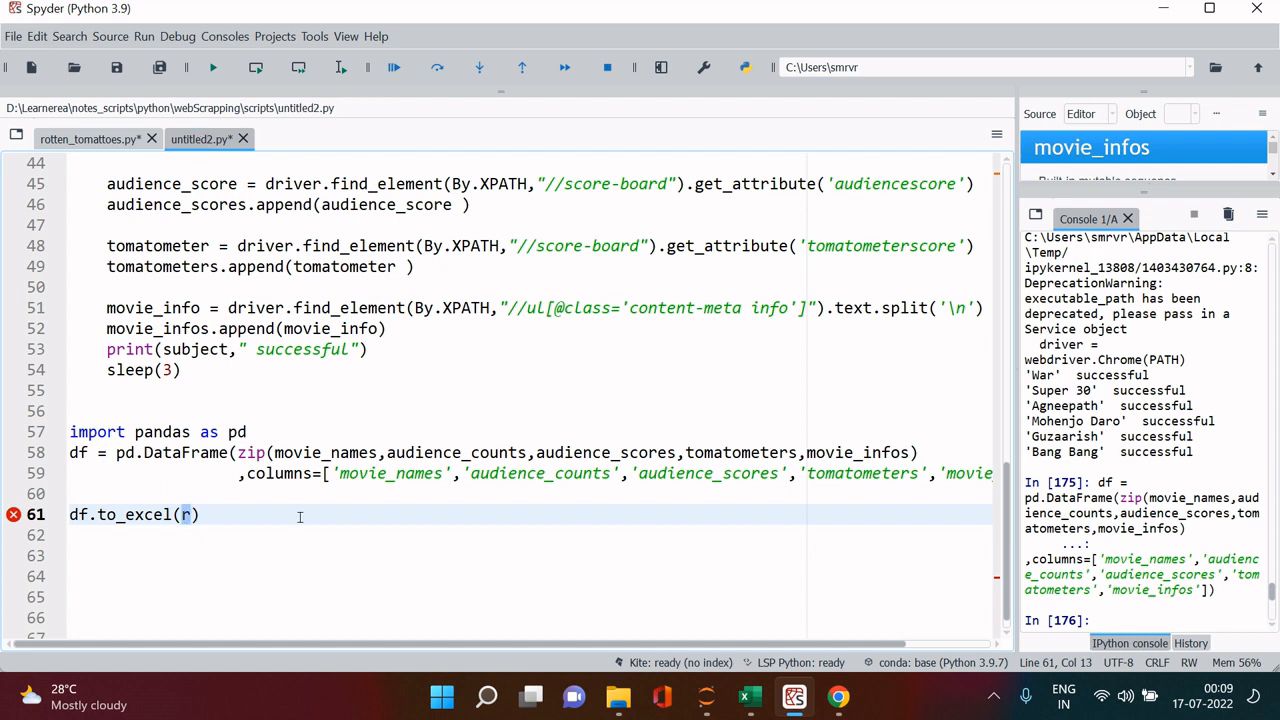
pyautogui.write('"D:\\Learnerea\\Tables\\movie.xlsx"')
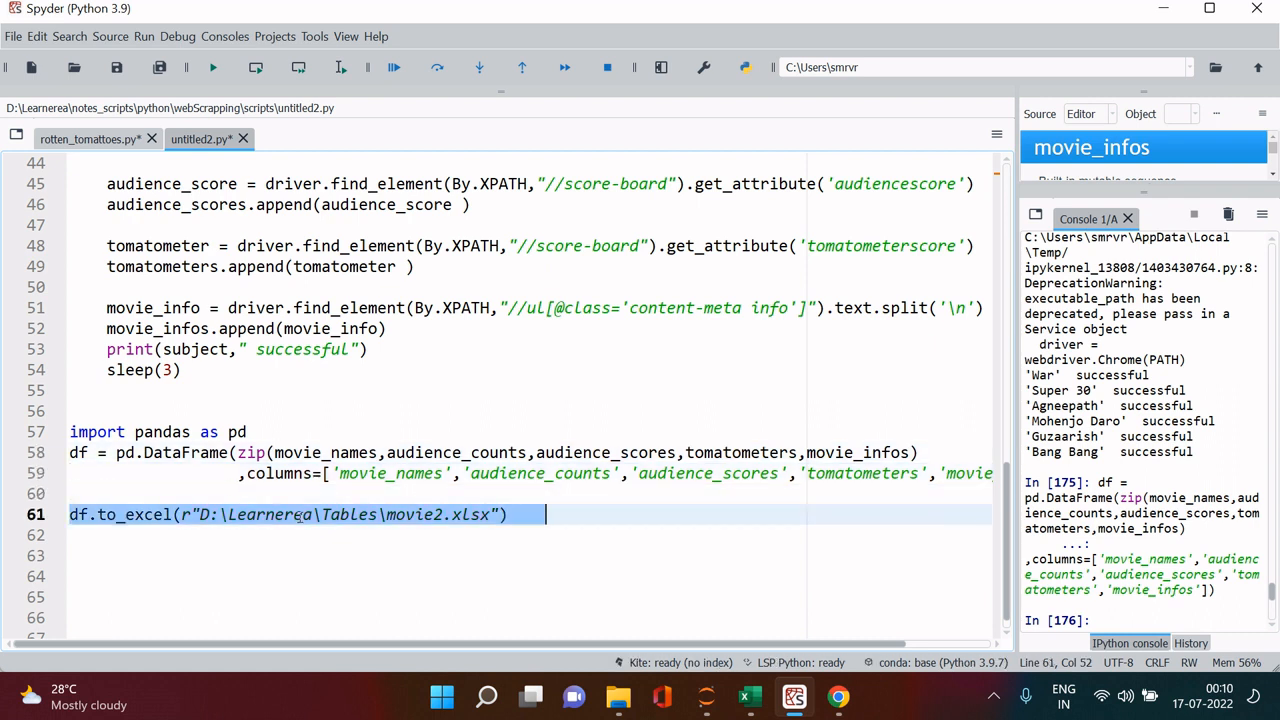
pyautogui.moveTo(616, 696)
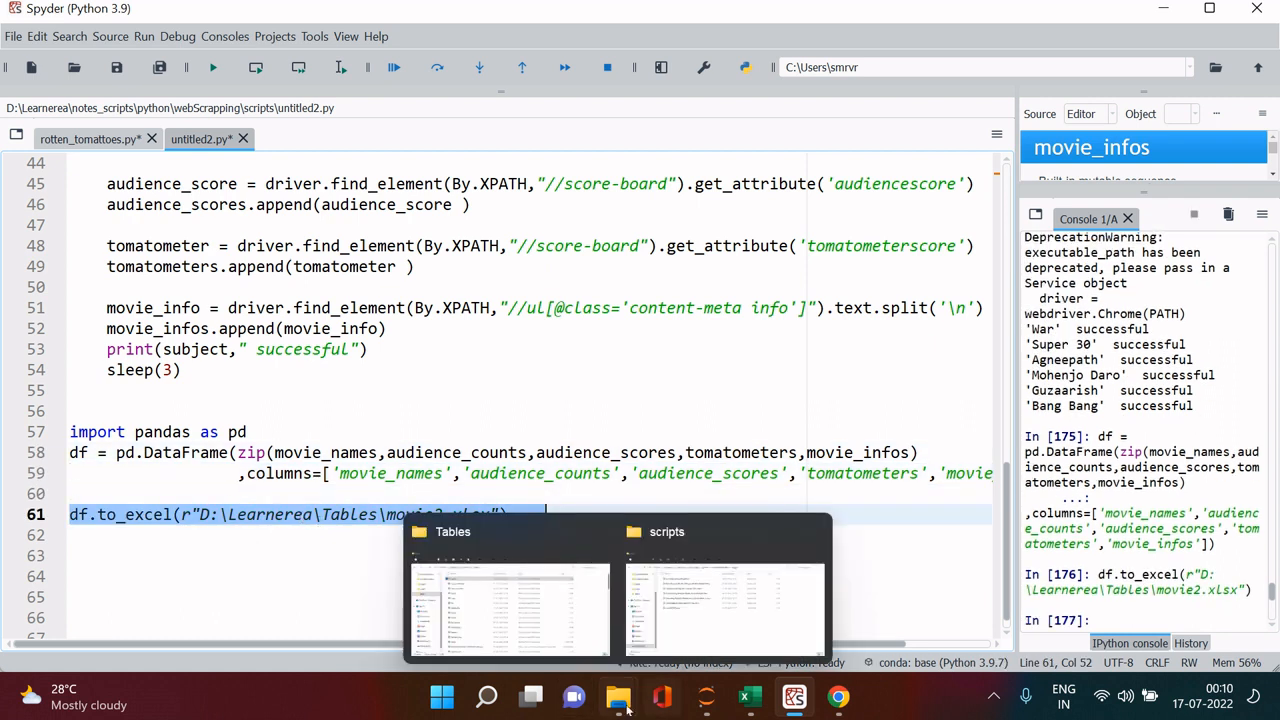
# Open the exported movie2 workbook from the Tables folder in Explorer.
pyautogui.click(508, 590)
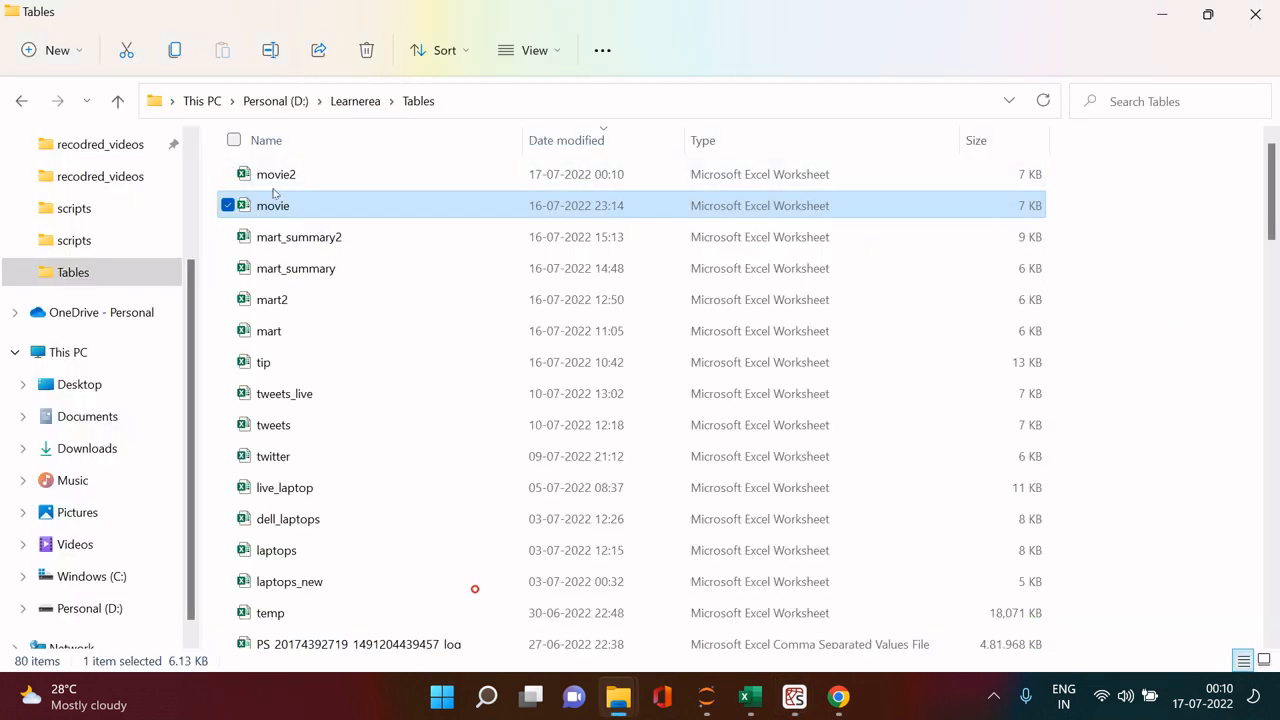
pyautogui.click(276, 174)
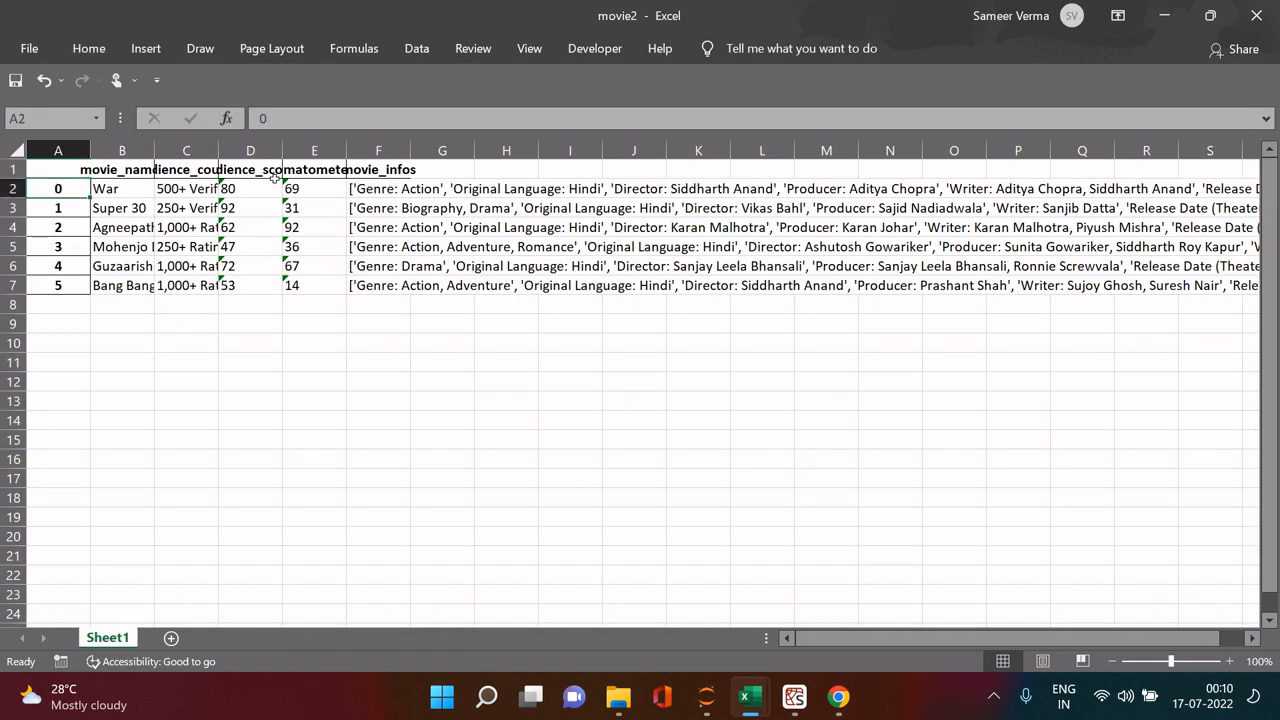
# Remove the index column, widen the first columns to fit headers, and adjust the zoom until text is readable.
pyautogui.click(56, 150)
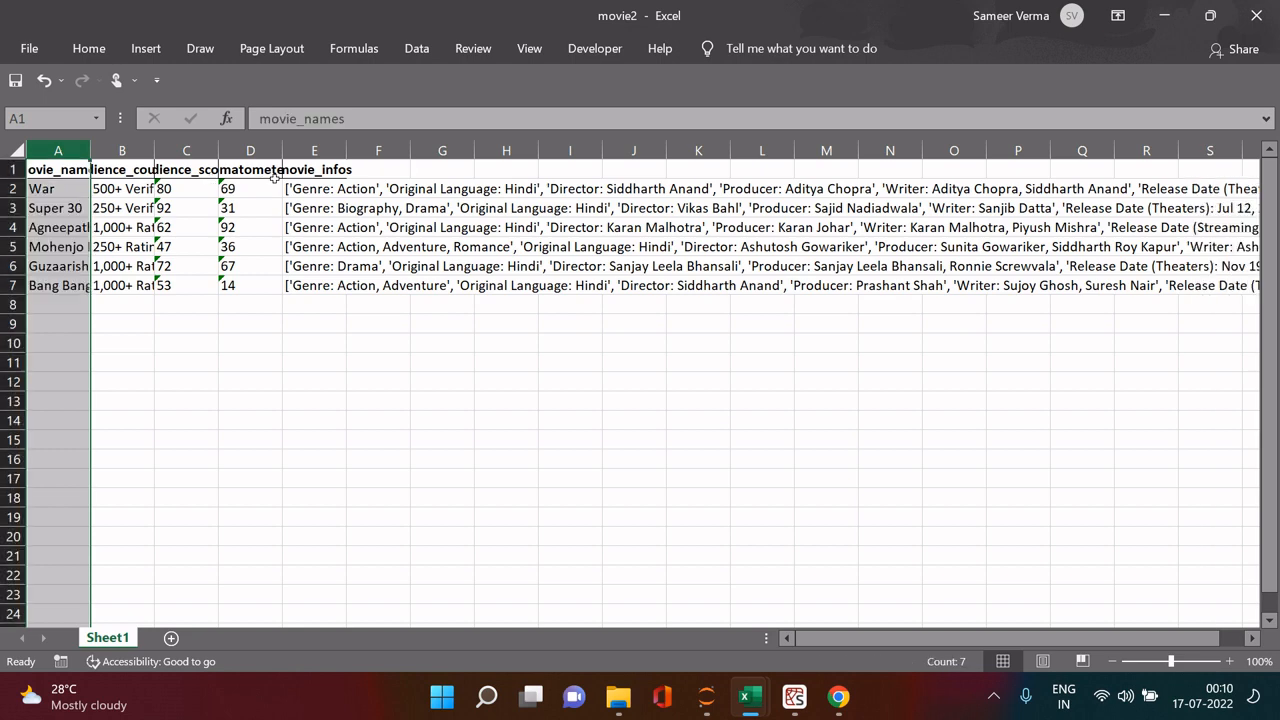
pyautogui.moveTo(56, 168); pyautogui.dragTo(250, 284)
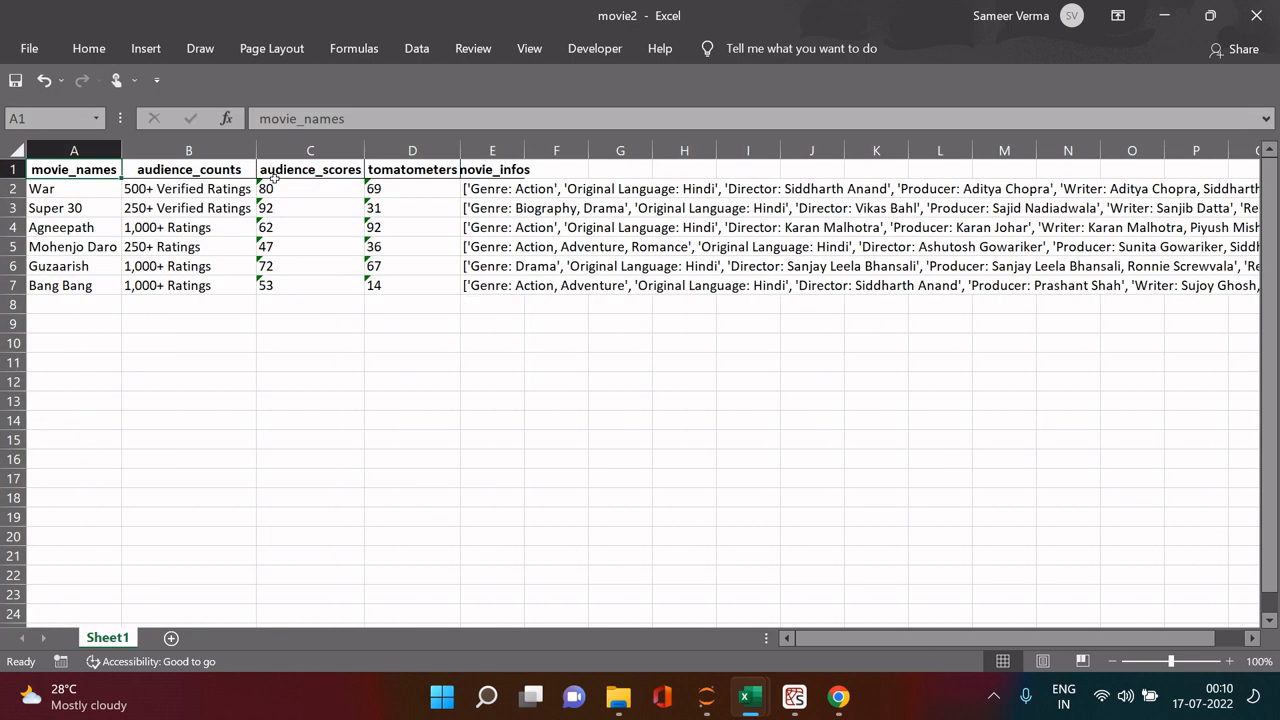
pyautogui.click(492, 188)
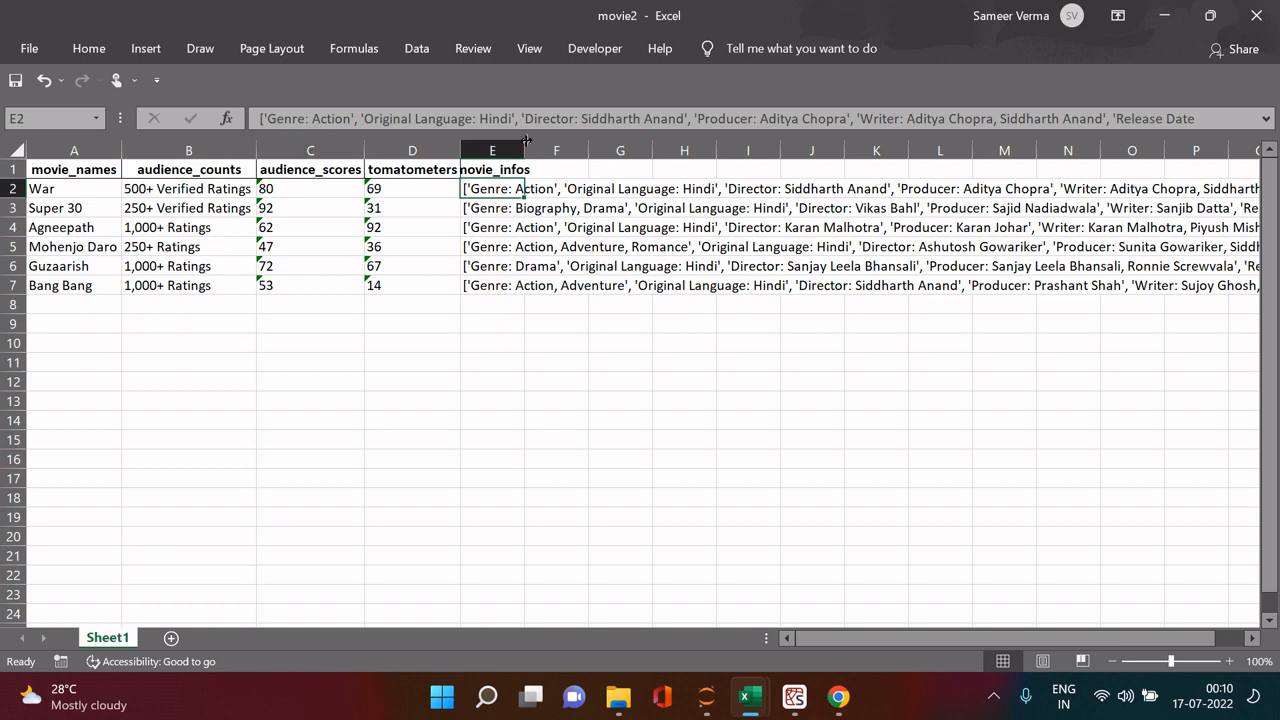
pyautogui.moveTo(524, 150); pyautogui.dragTo(1036, 150)
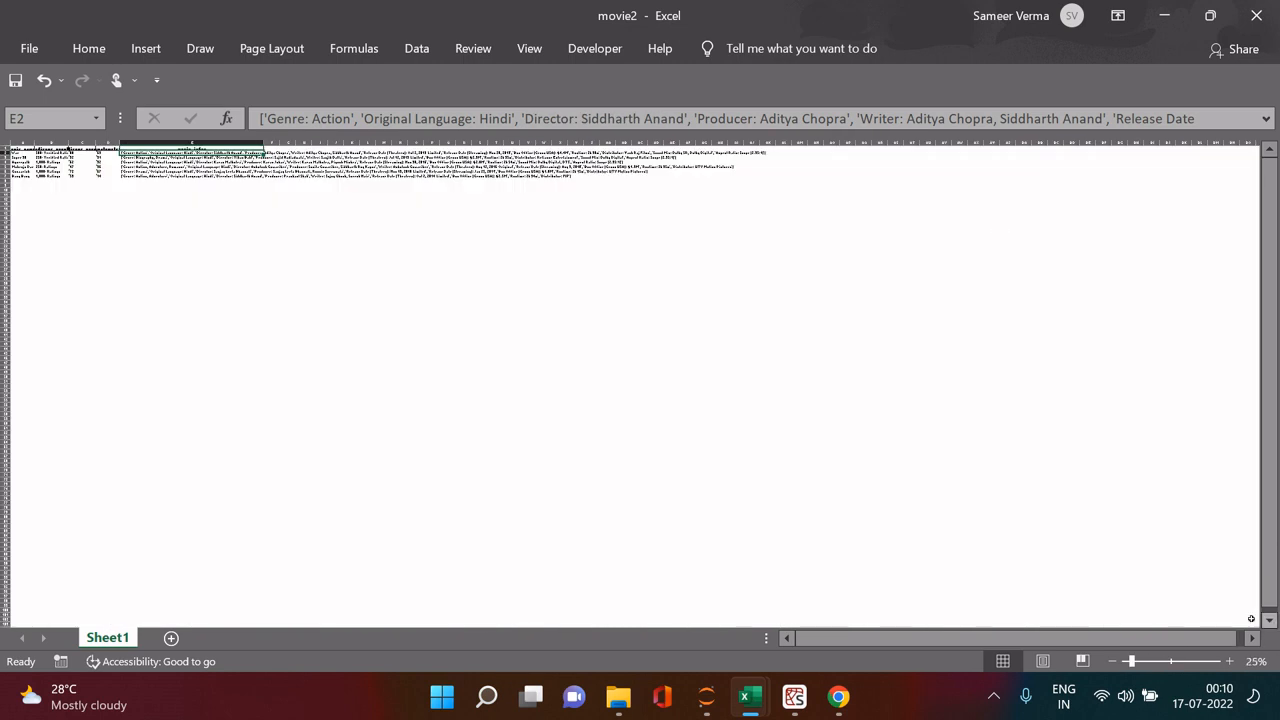
pyautogui.click(1236, 660)
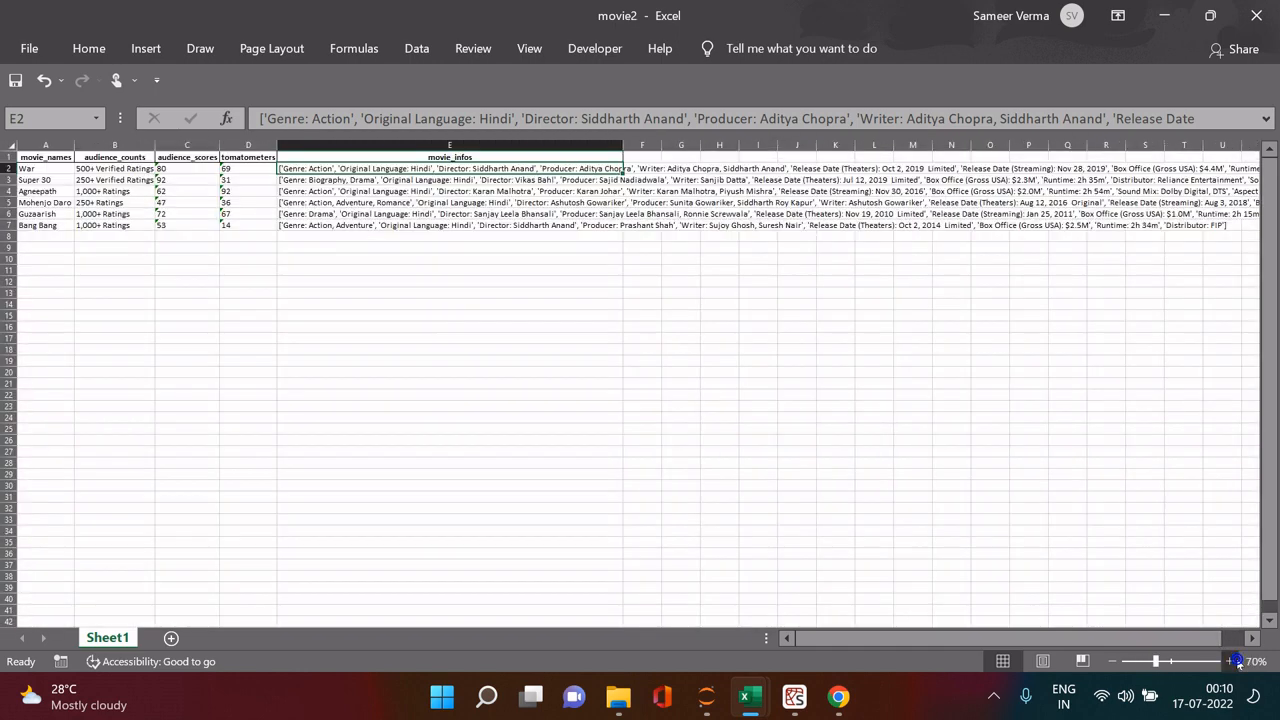
pyautogui.click(1238, 660)
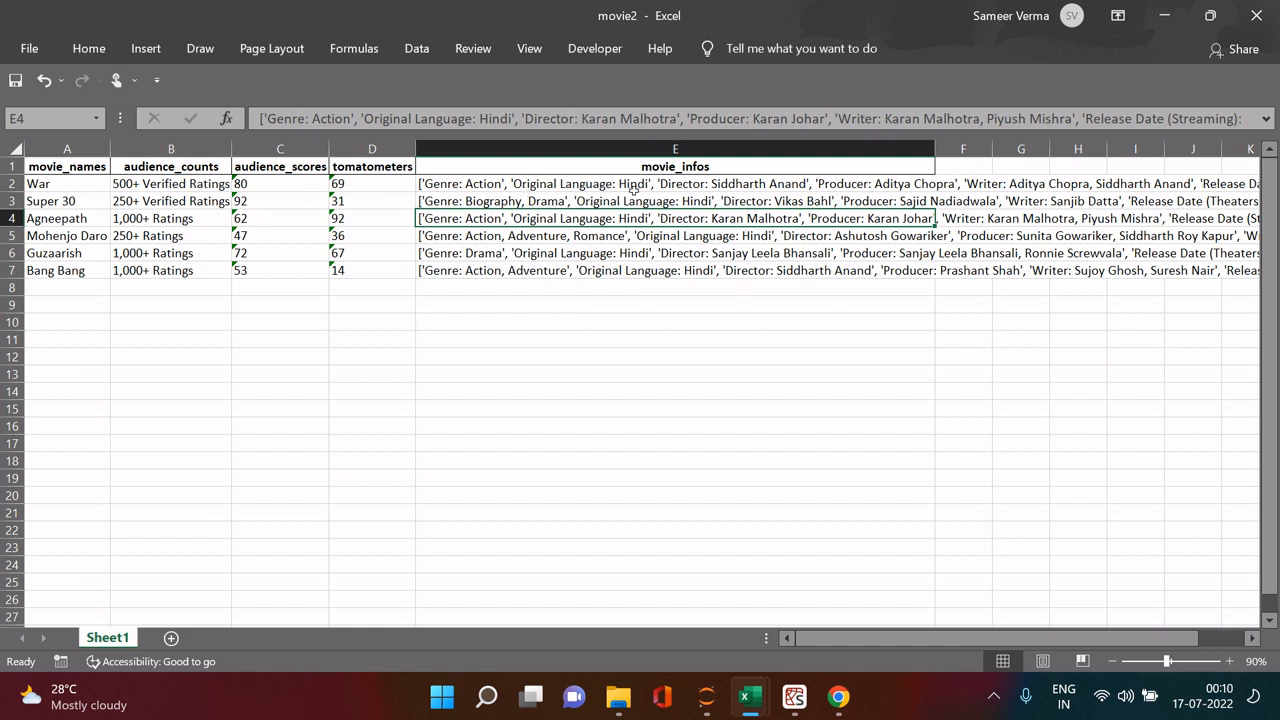
pyautogui.moveTo(932, 152)
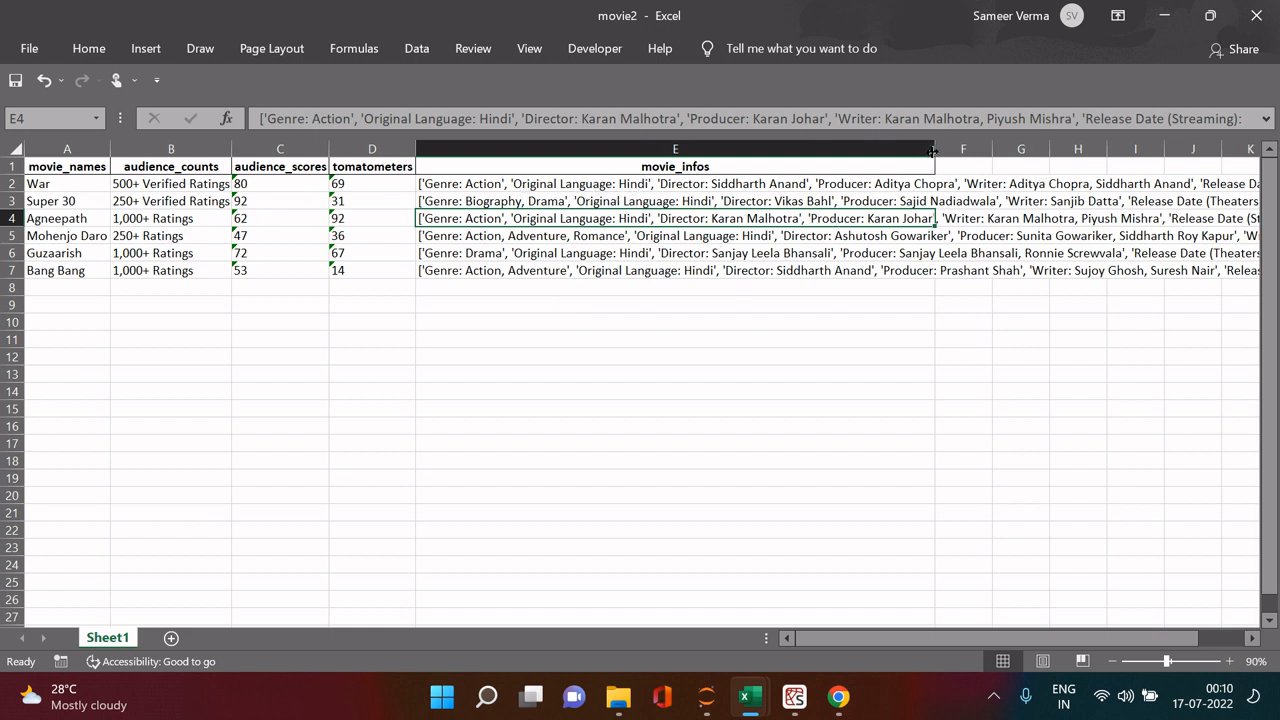
# Widen the movie_infos column further and review the movie_names, tomatometers, movie_infos and audience score cells.
pyautogui.moveTo(936, 148); pyautogui.dragTo(1190, 148)
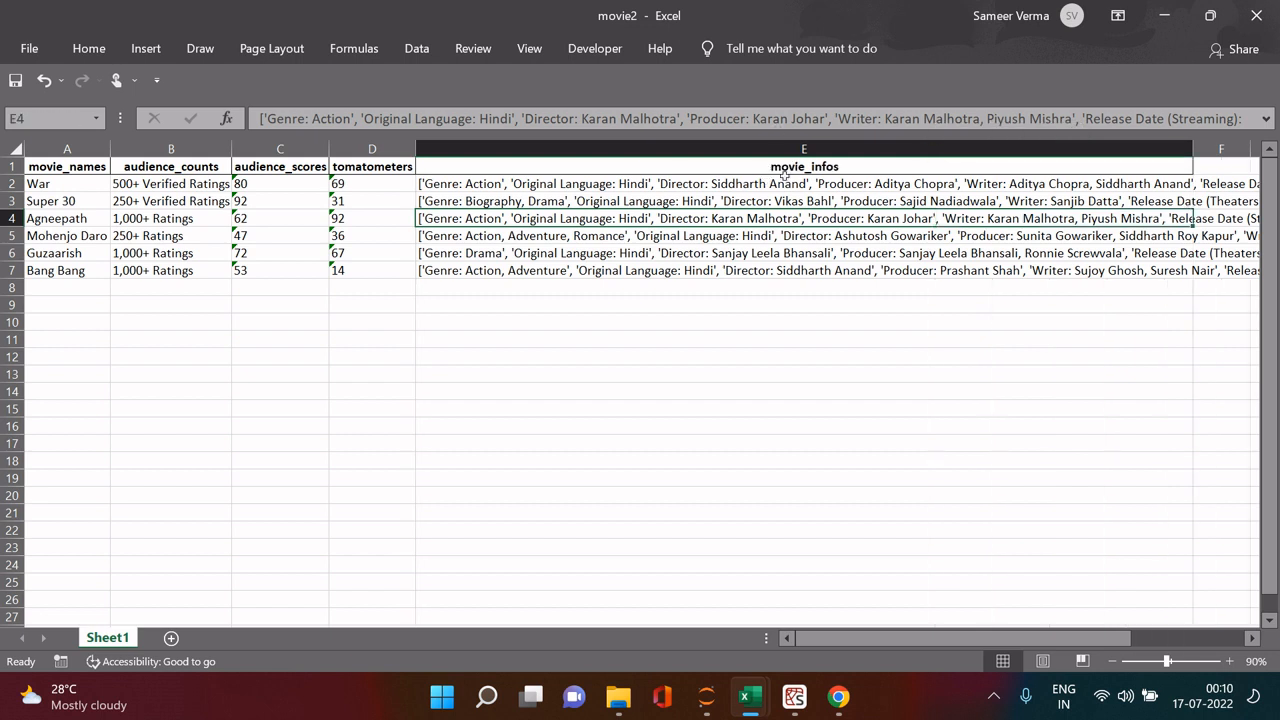
pyautogui.click(804, 166)
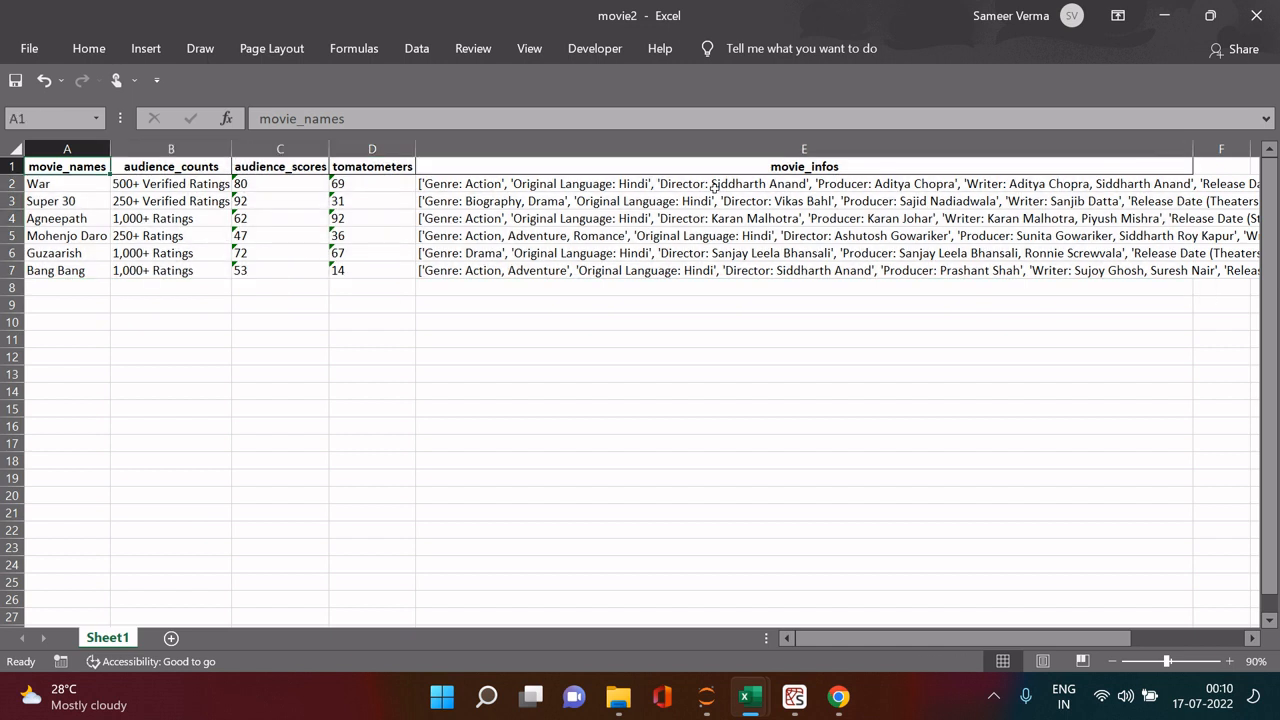
pyautogui.moveTo(38, 184); pyautogui.dragTo(804, 270)
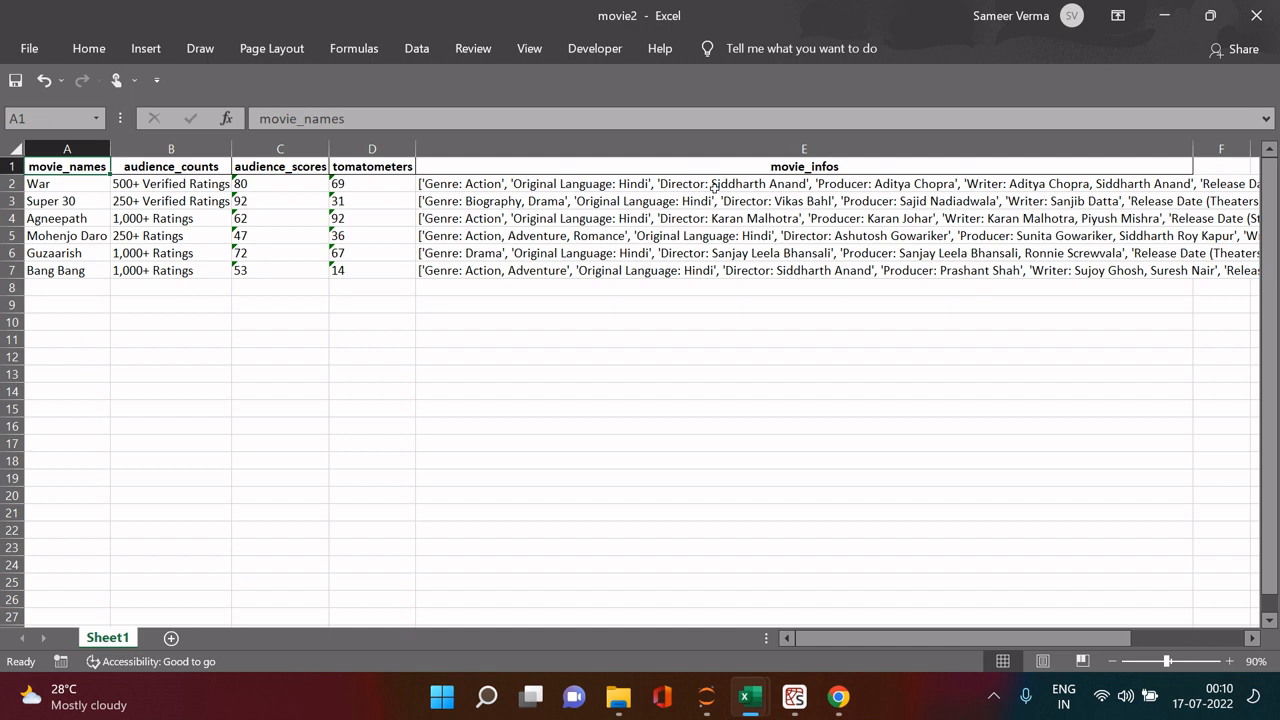
pyautogui.click(372, 166)
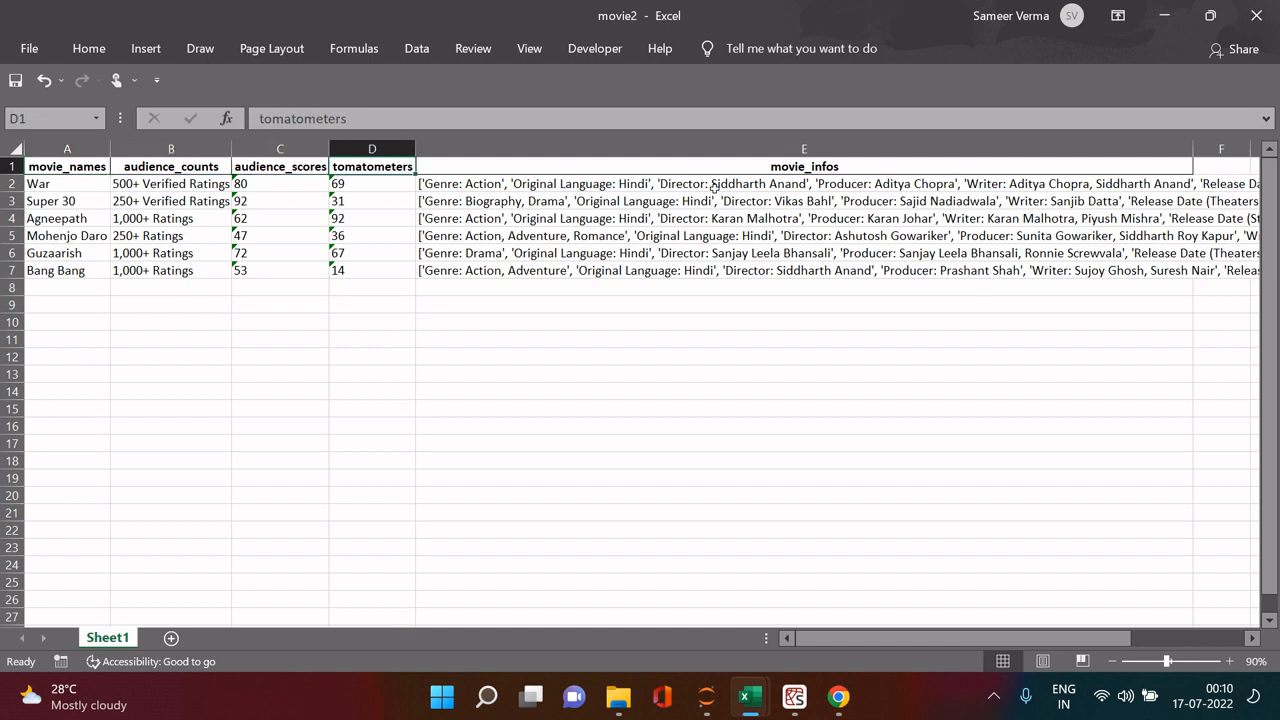
pyautogui.click(804, 166)
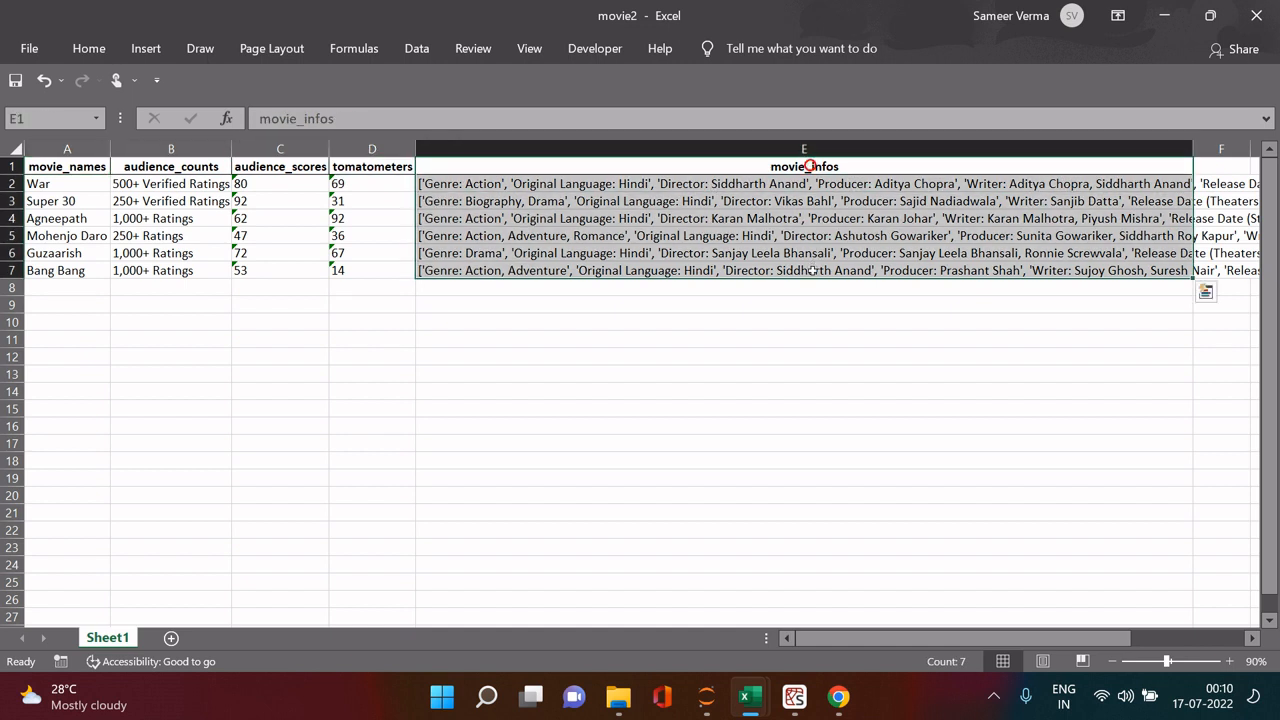
pyautogui.click(268, 218)
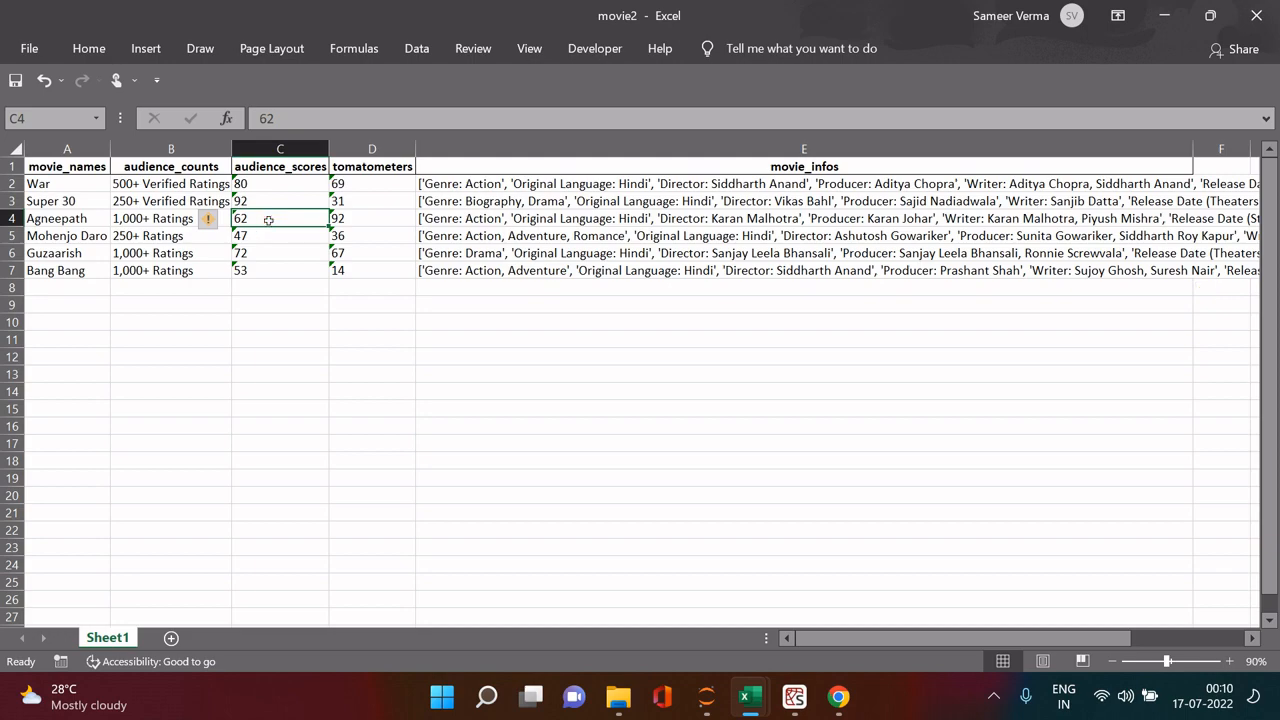